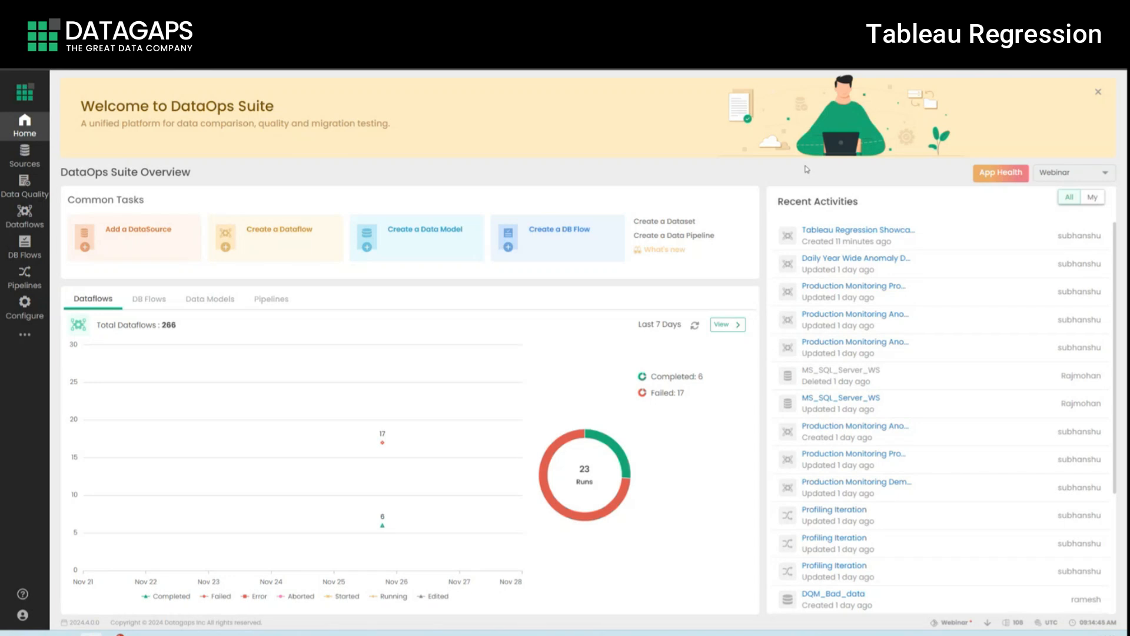
mouse_move(339, 133)
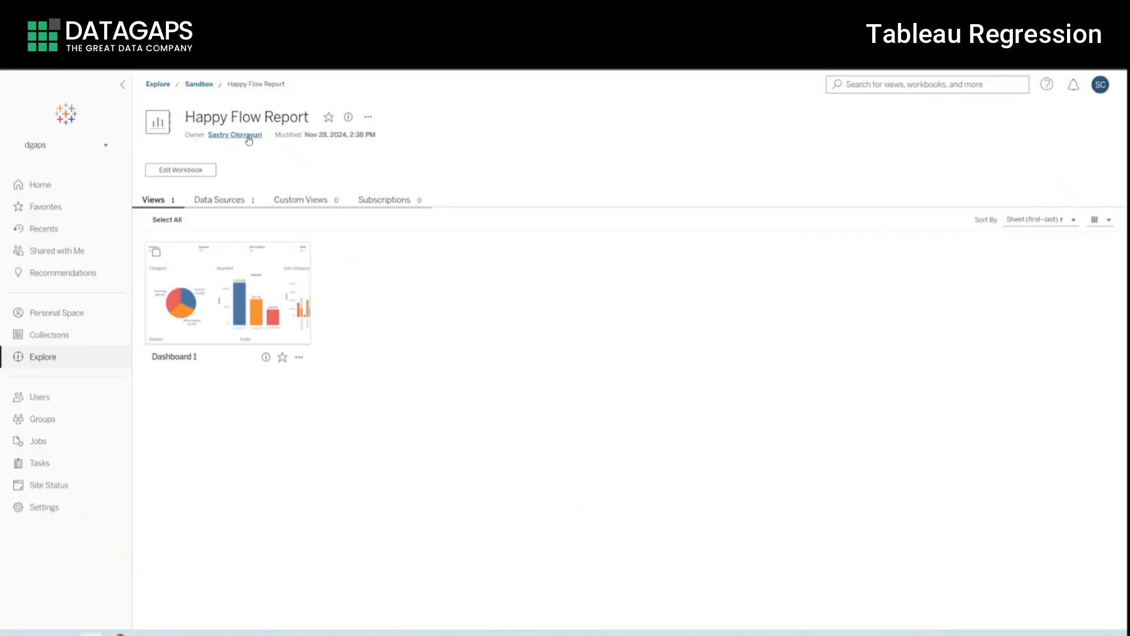
Step: Select the Happy Flow Report workbook name and view its Dashboard 1 in Tableau Cloud
double_click(245, 116)
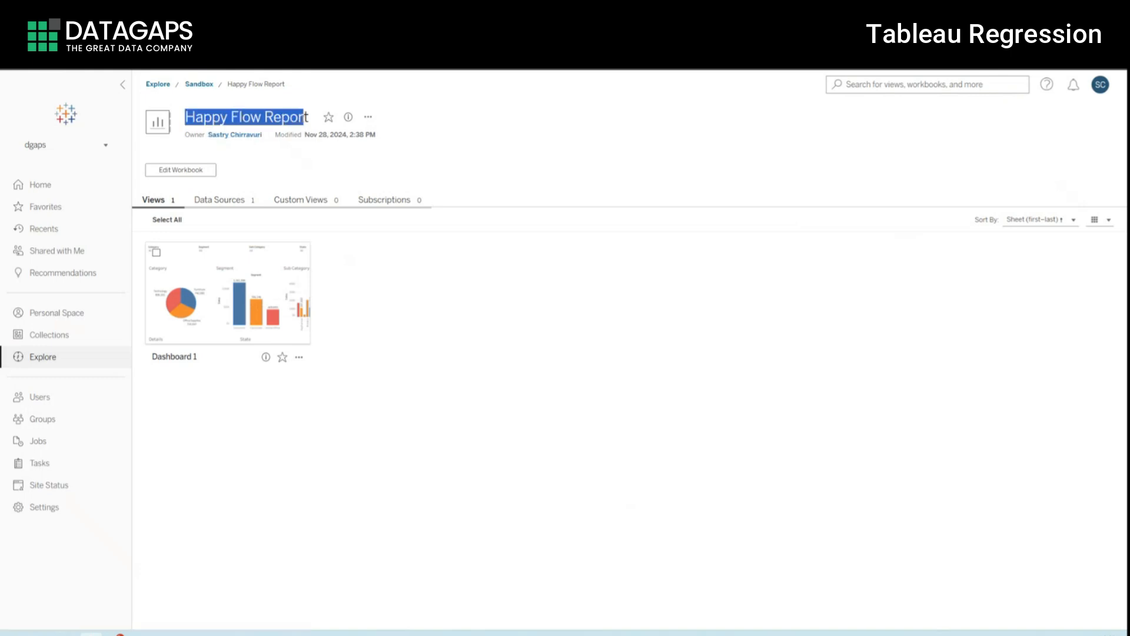
click(226, 294)
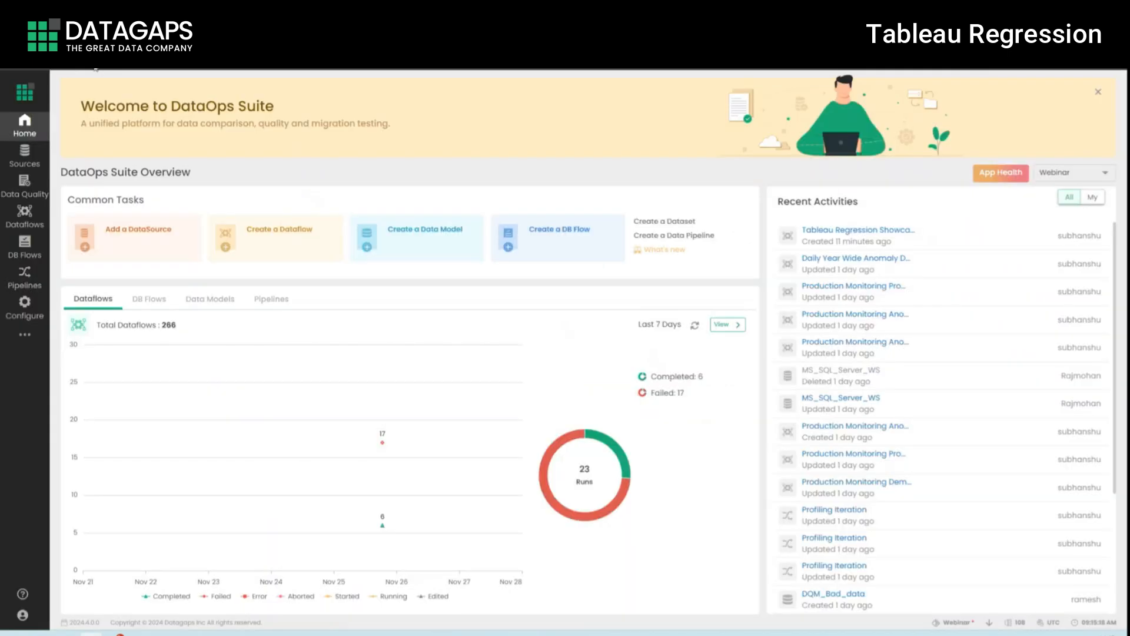
Step: Find the Tableau- Direct Trust data source via 'tabl' search and confirm Direct trust authentication
click(25, 159)
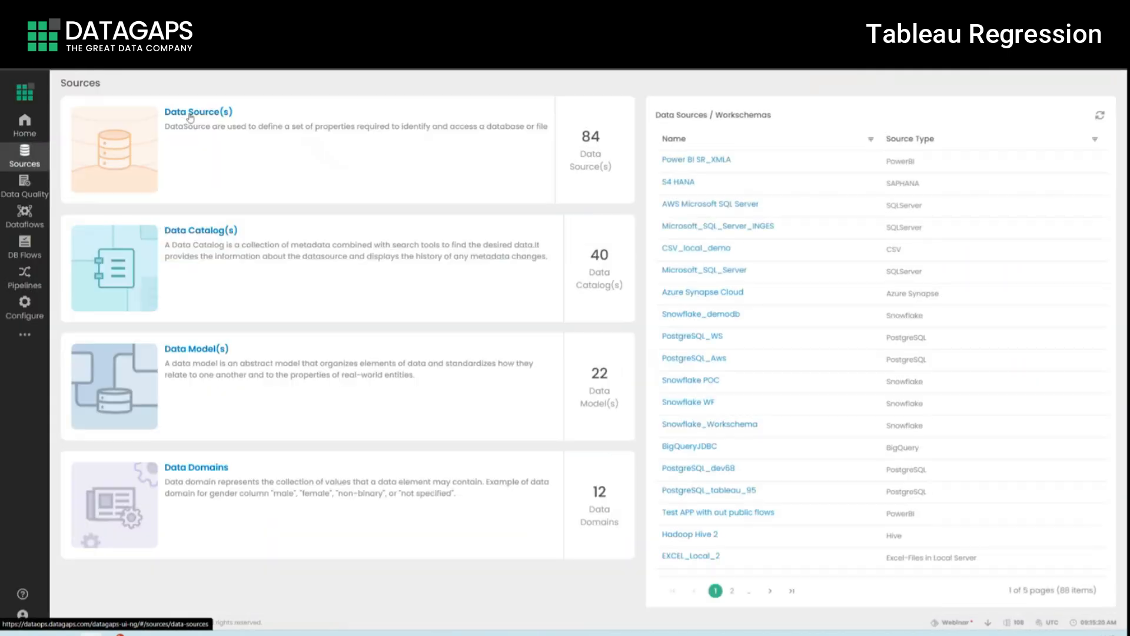
click(198, 112)
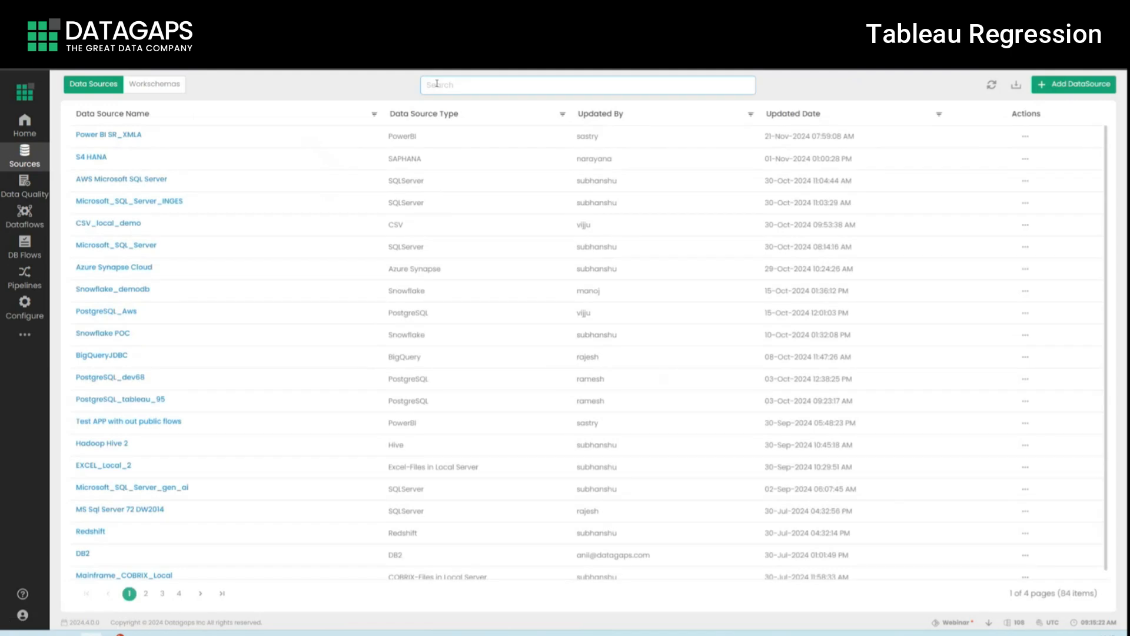
text(tabl)
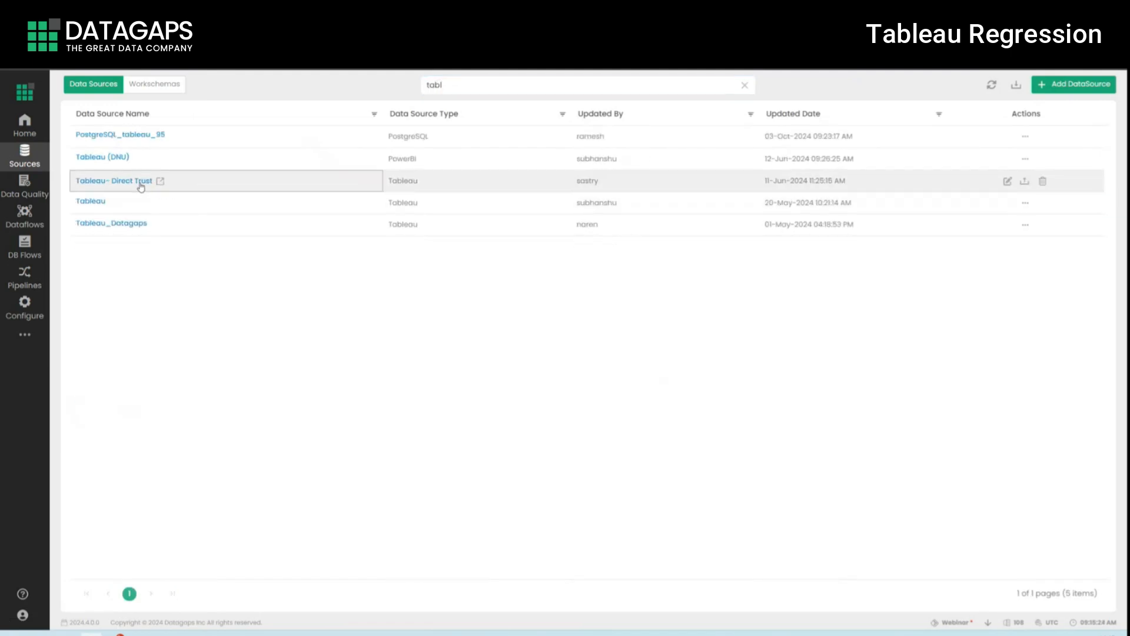
click(113, 181)
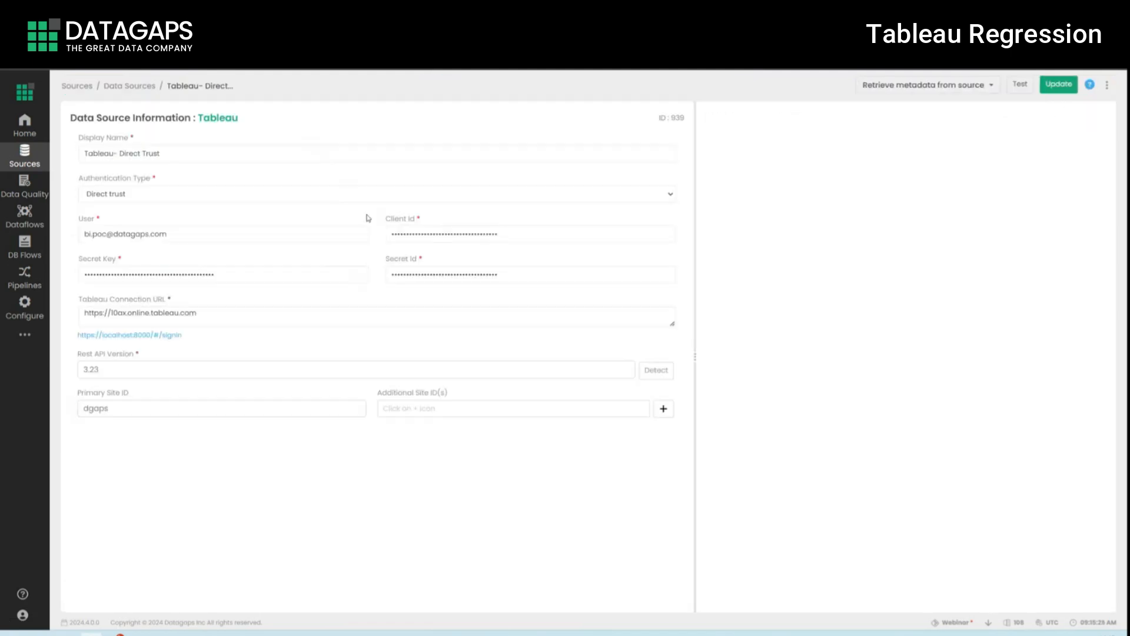
click(374, 193)
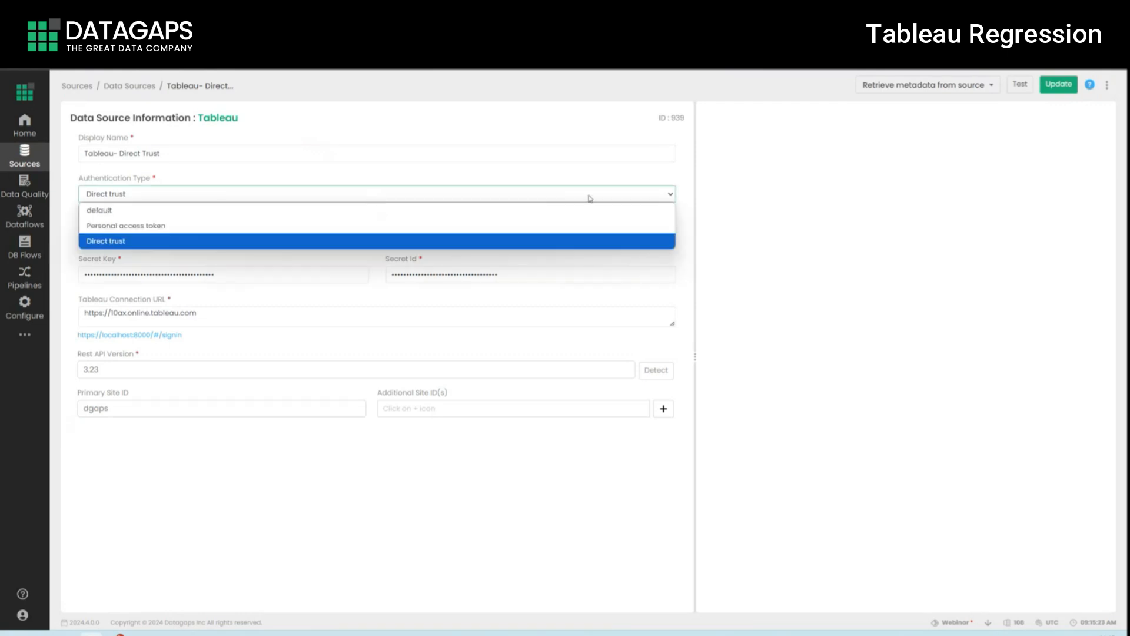
click(25, 218)
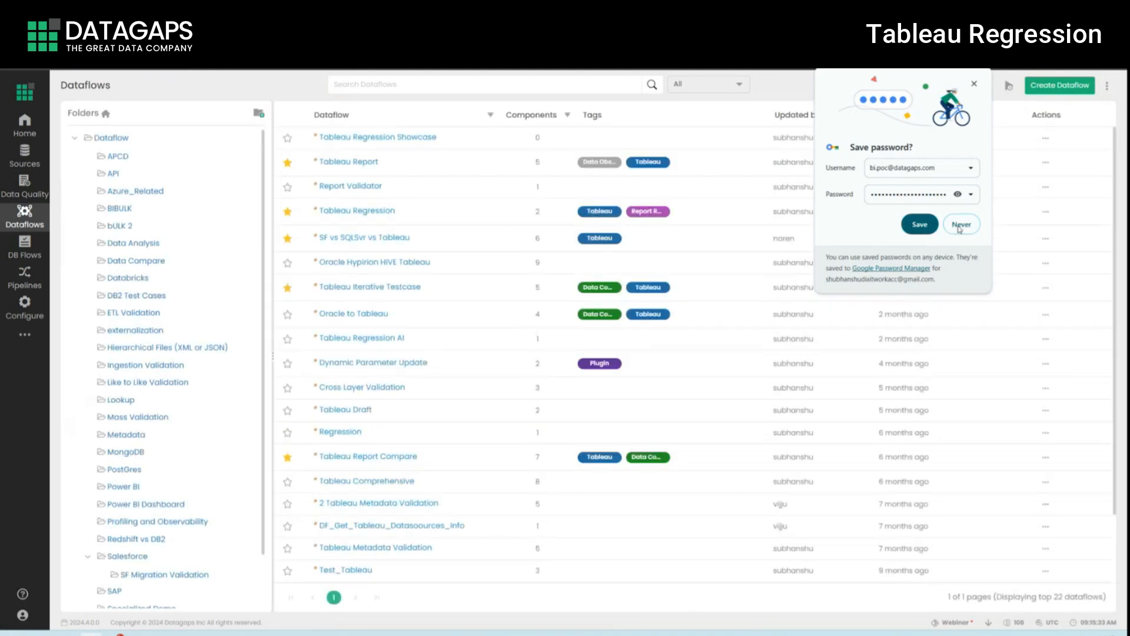
Step: In Tableau Regression Showcase, add a Tableau Regression component on Tableau- Direct Trust with Get filter differences on
click(378, 136)
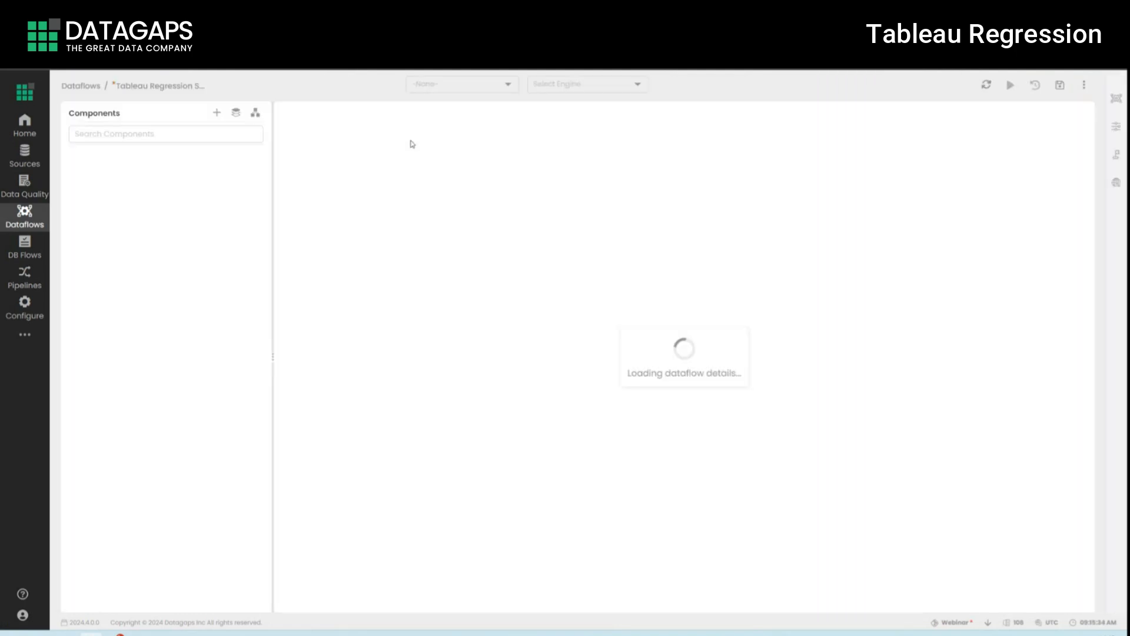
click(215, 113)
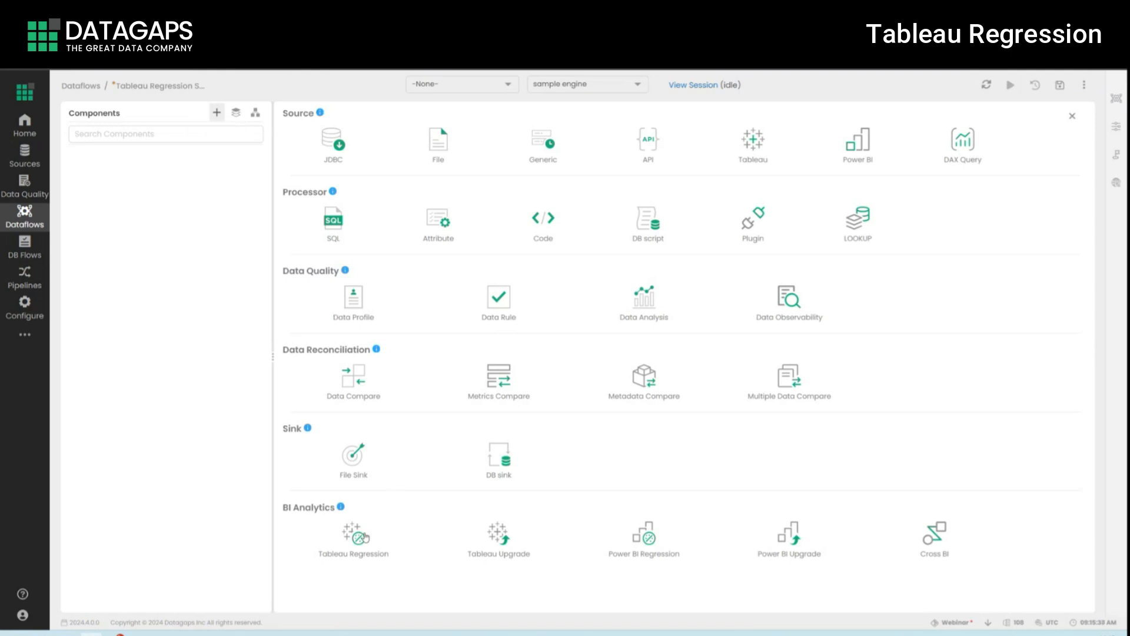
click(352, 533)
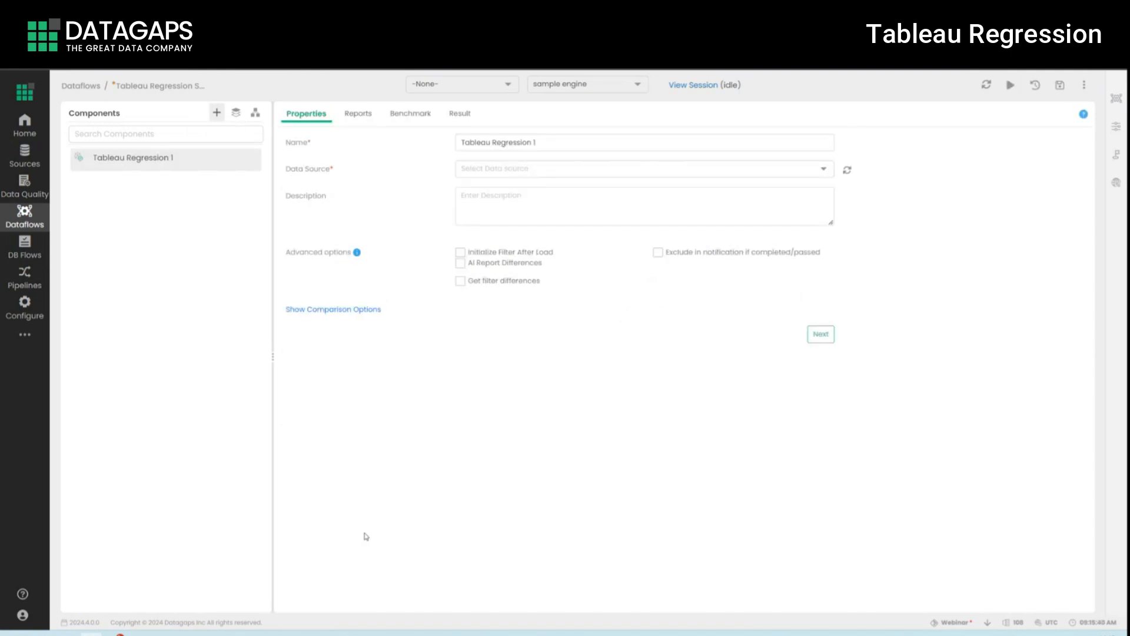
click(642, 168)
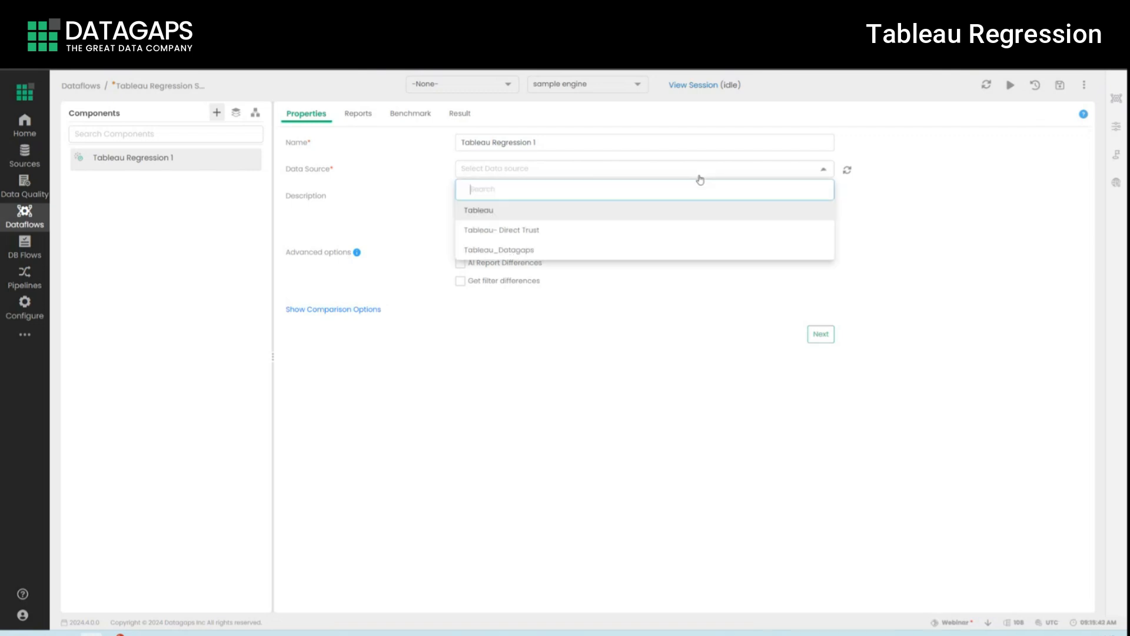
click(502, 230)
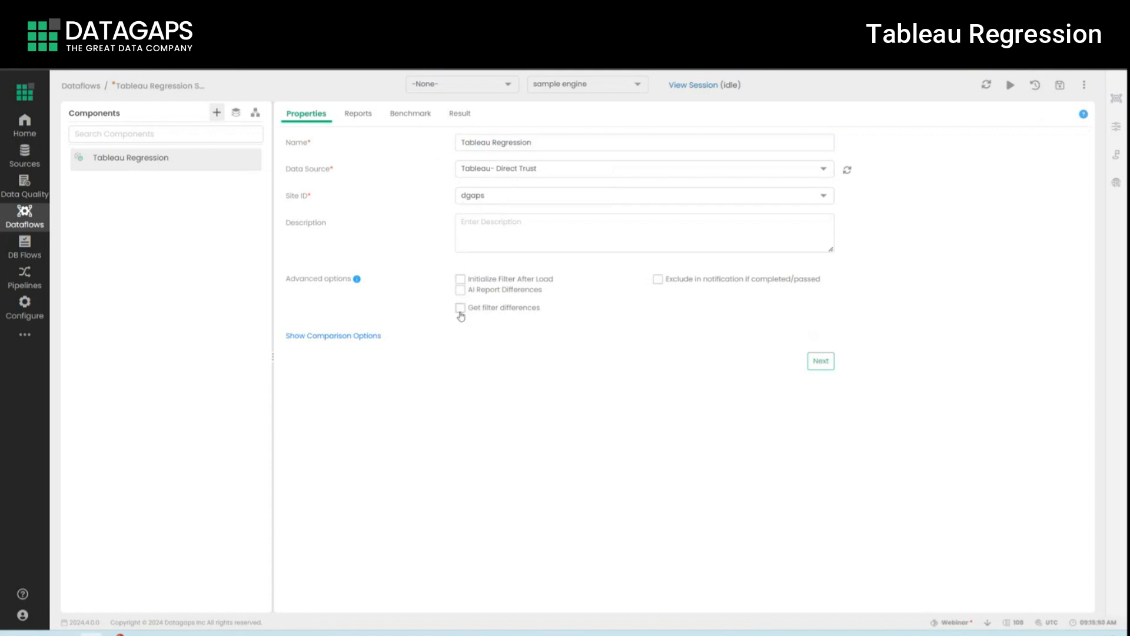
click(460, 308)
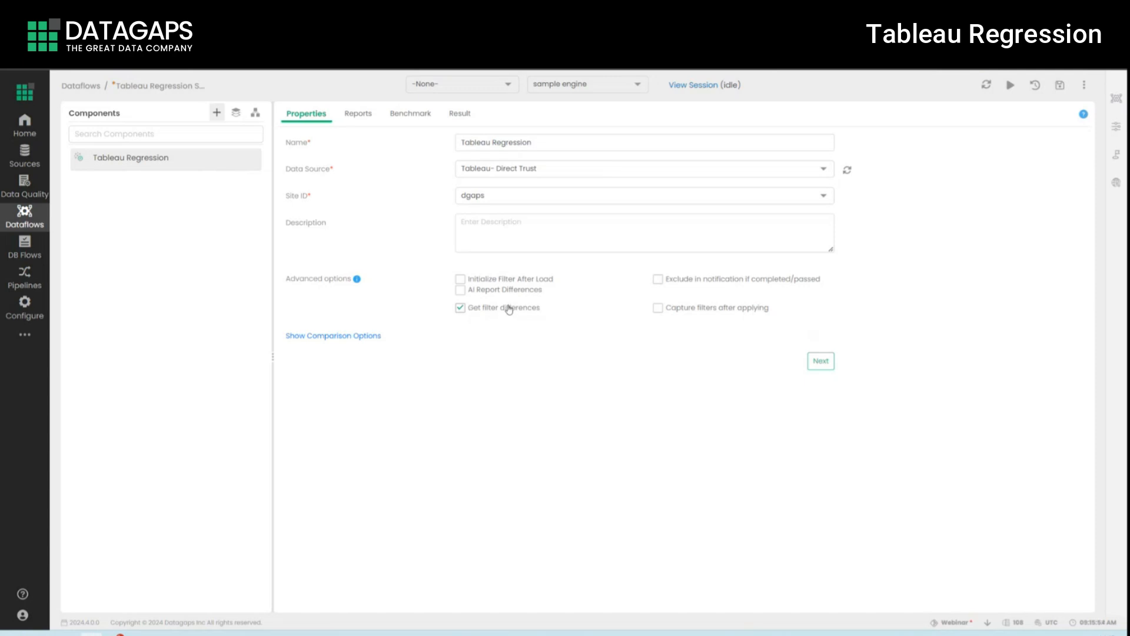
mouse_move(457, 326)
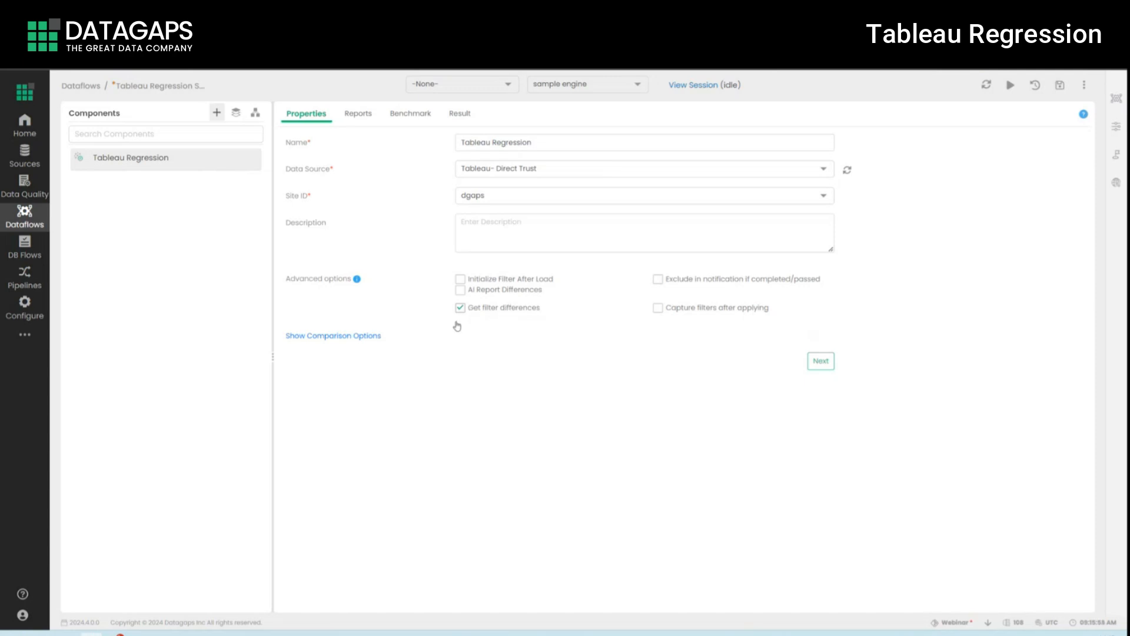
Step: Keep Text comparison mode, switch Comparison Type to color and Opacity to 0.4
click(332, 335)
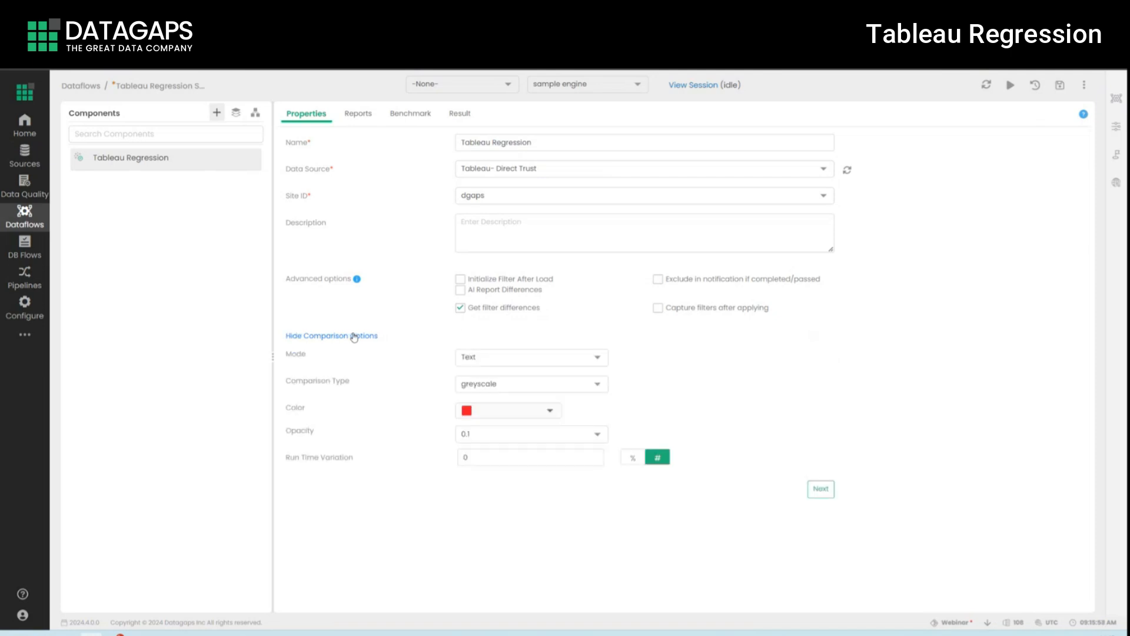
mouse_move(359, 349)
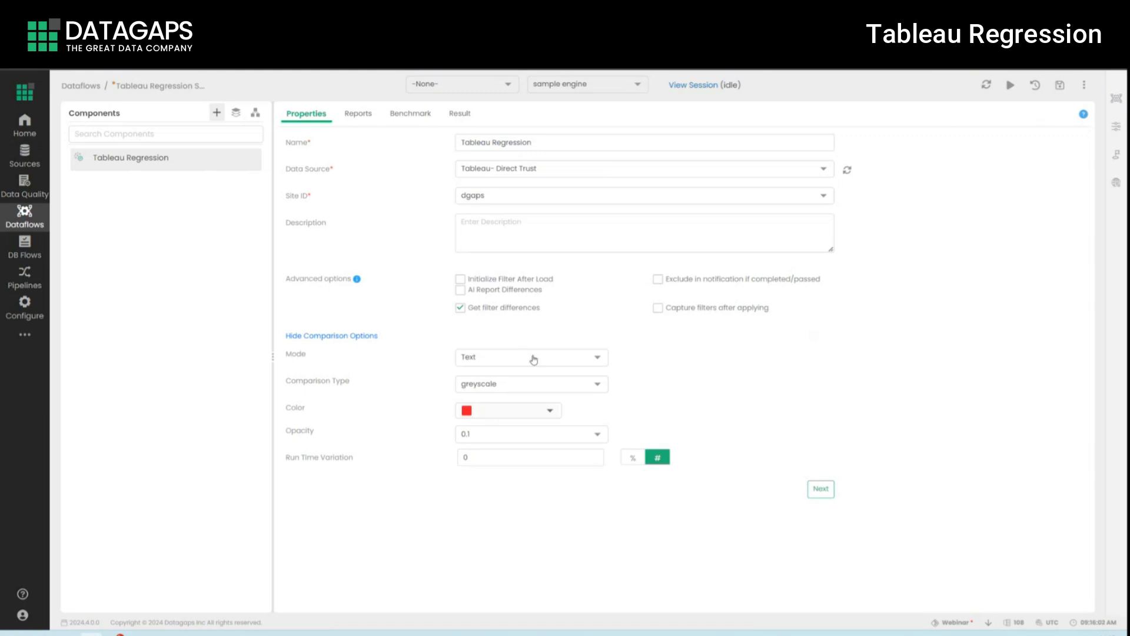
click(530, 357)
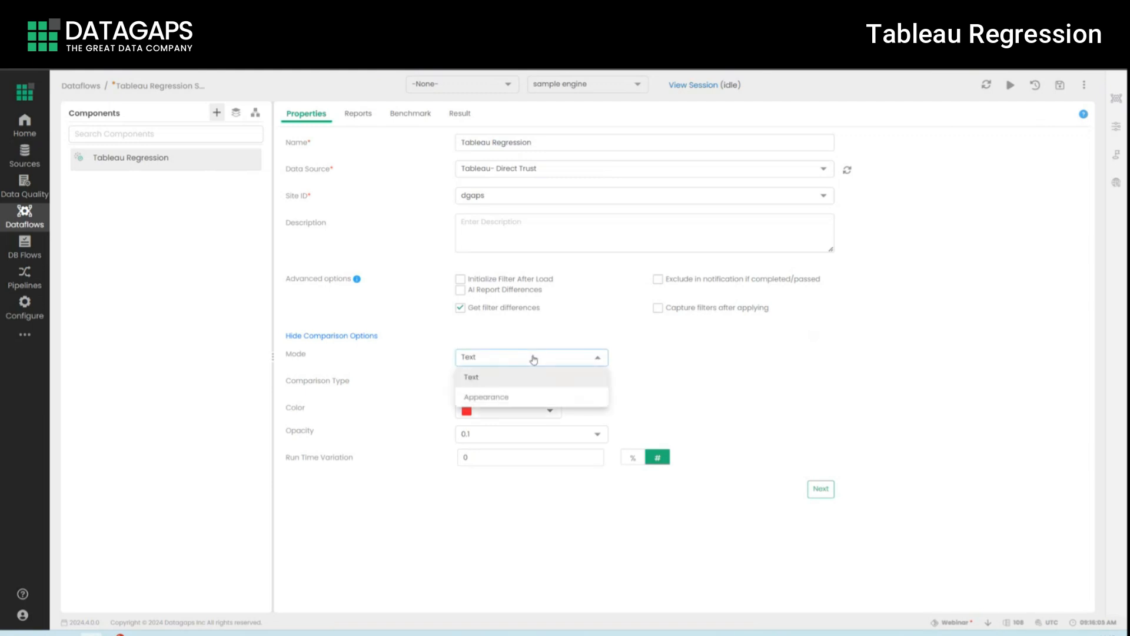
mouse_move(536, 384)
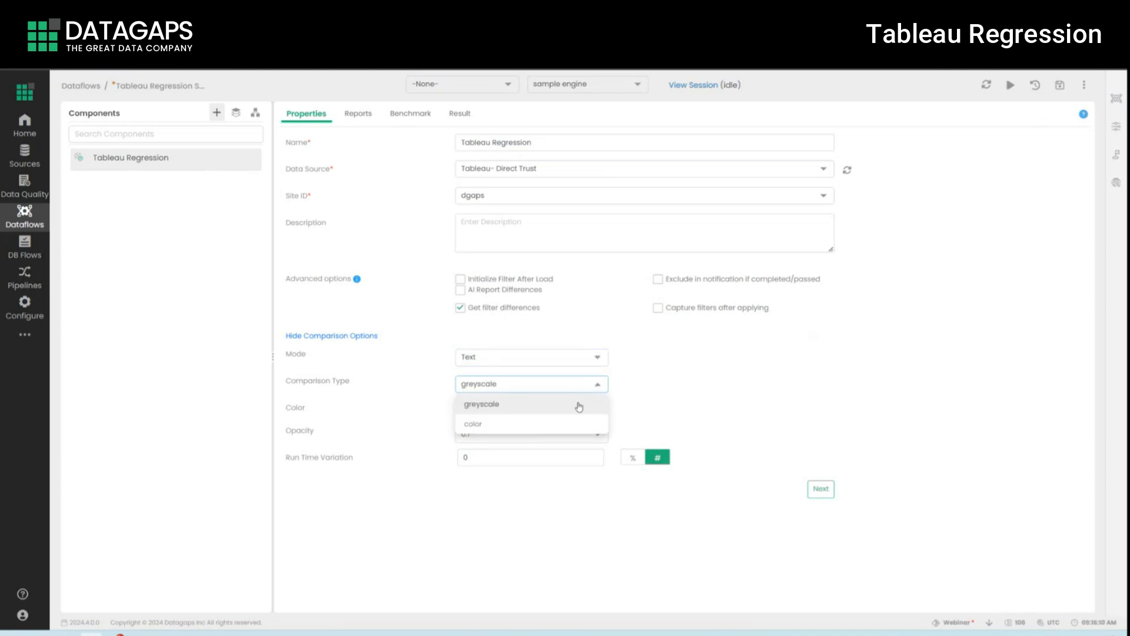
click(473, 424)
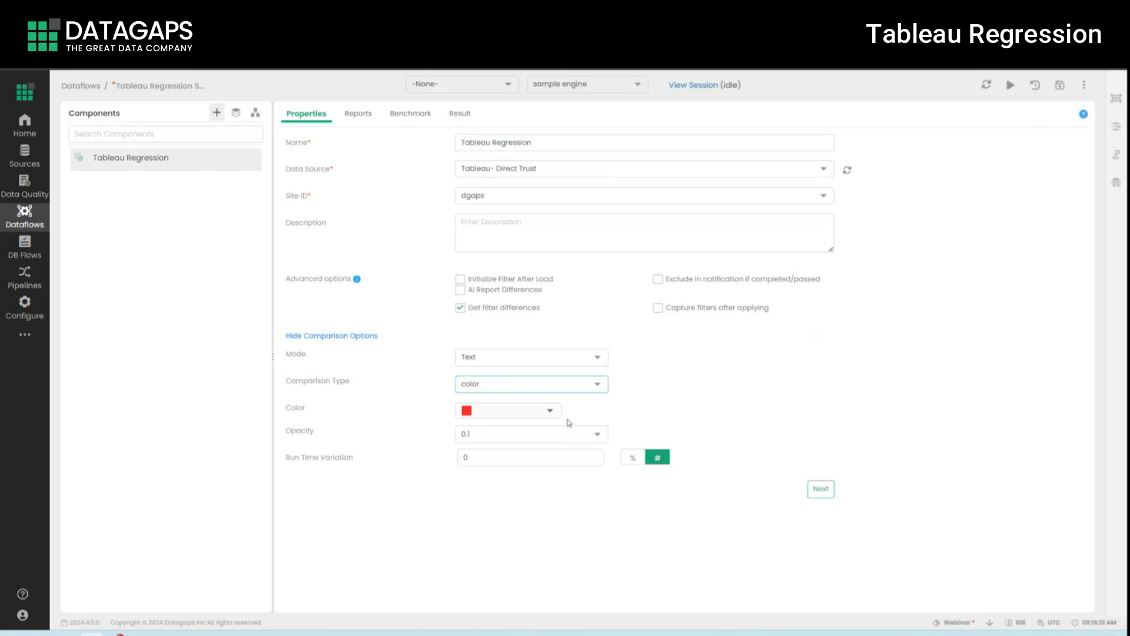
mouse_move(568, 438)
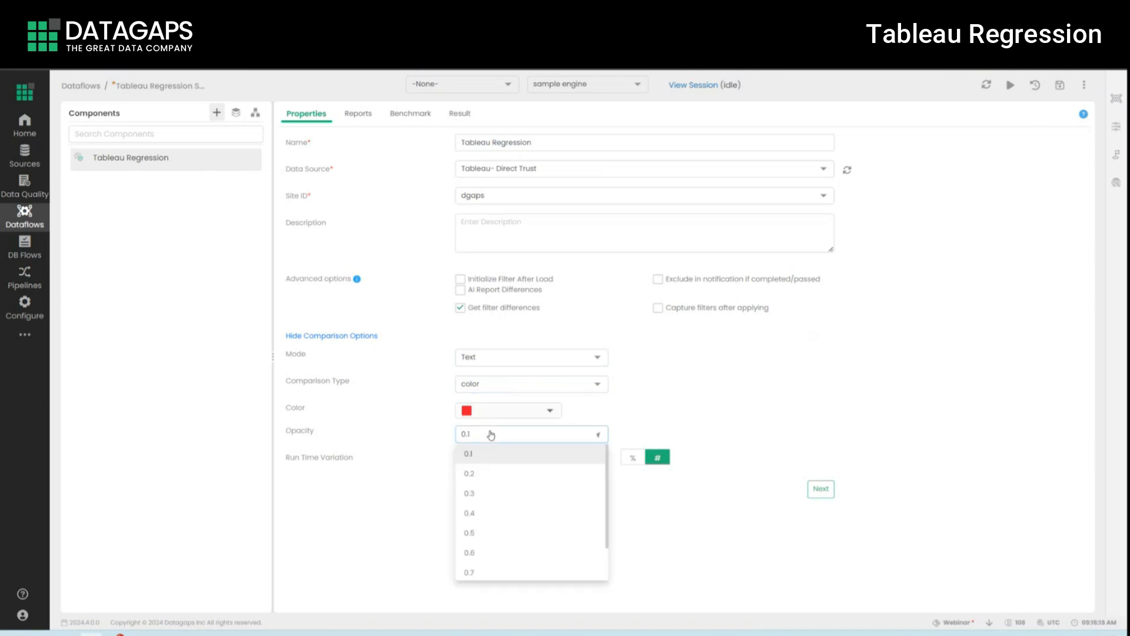
click(469, 513)
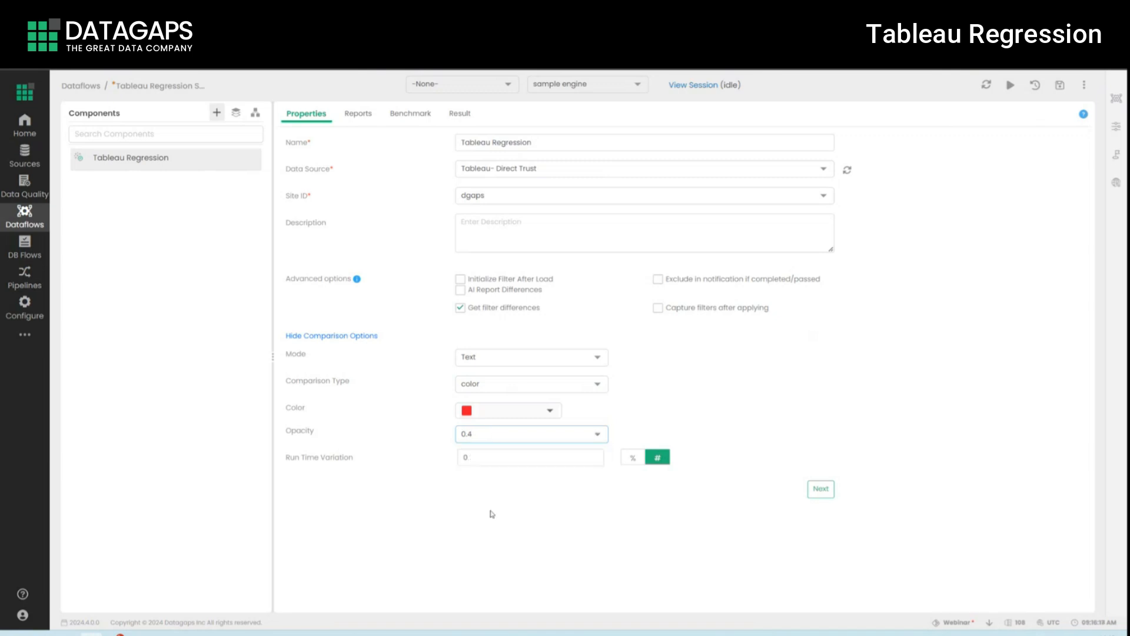
mouse_move(515, 486)
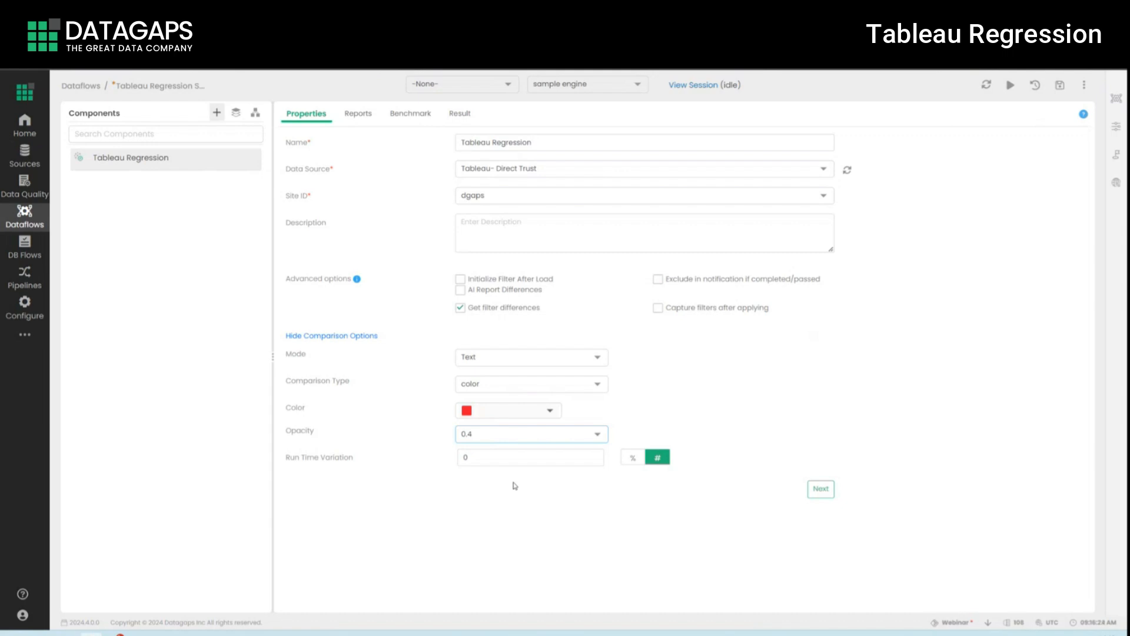
Step: Set Run Time Variation to 20 with the % unit
click(530, 457)
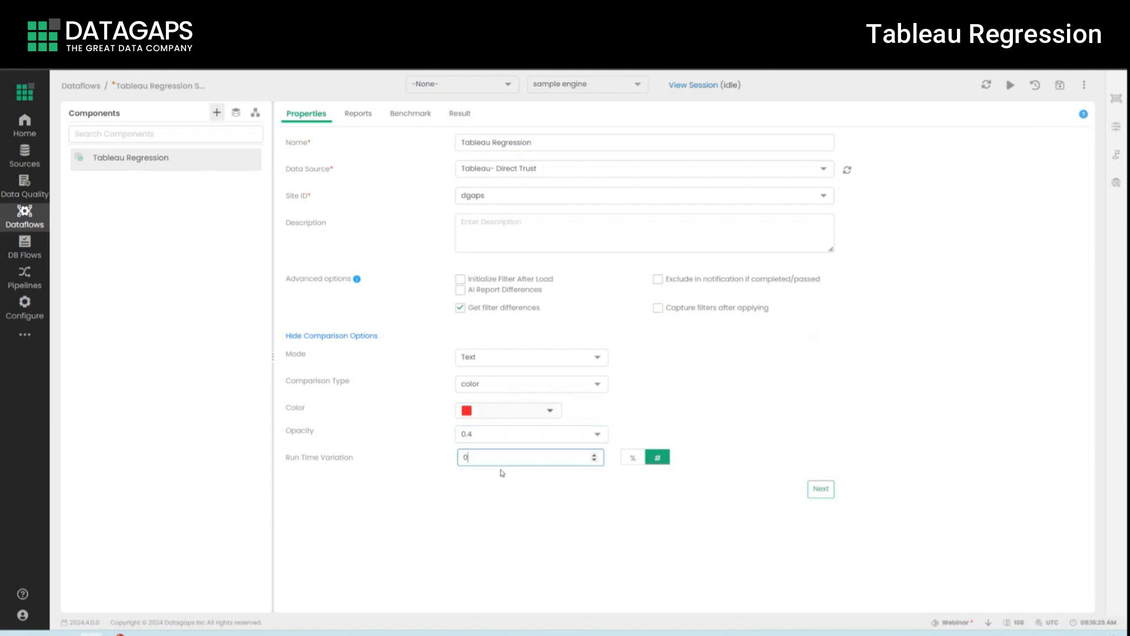
click(632, 457)
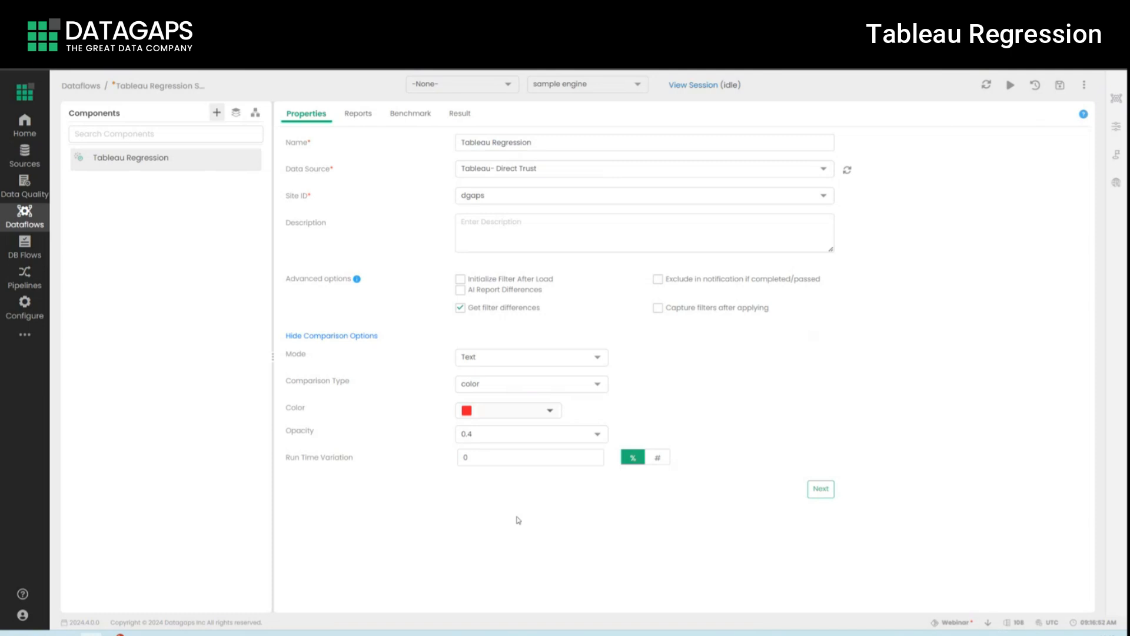
mouse_move(326, 460)
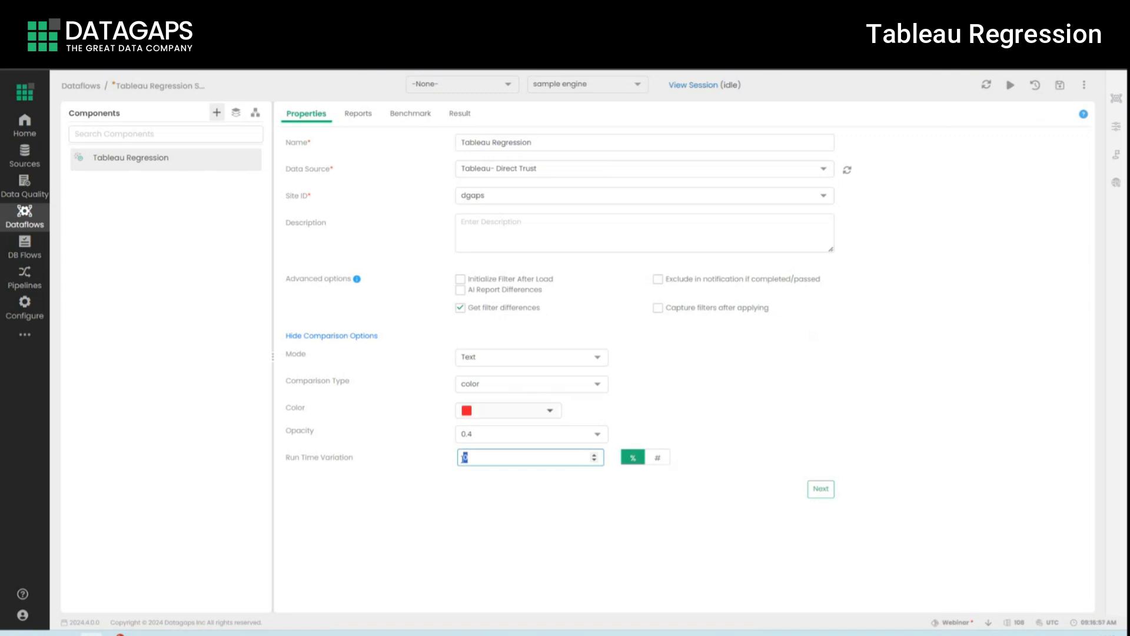
text(20)
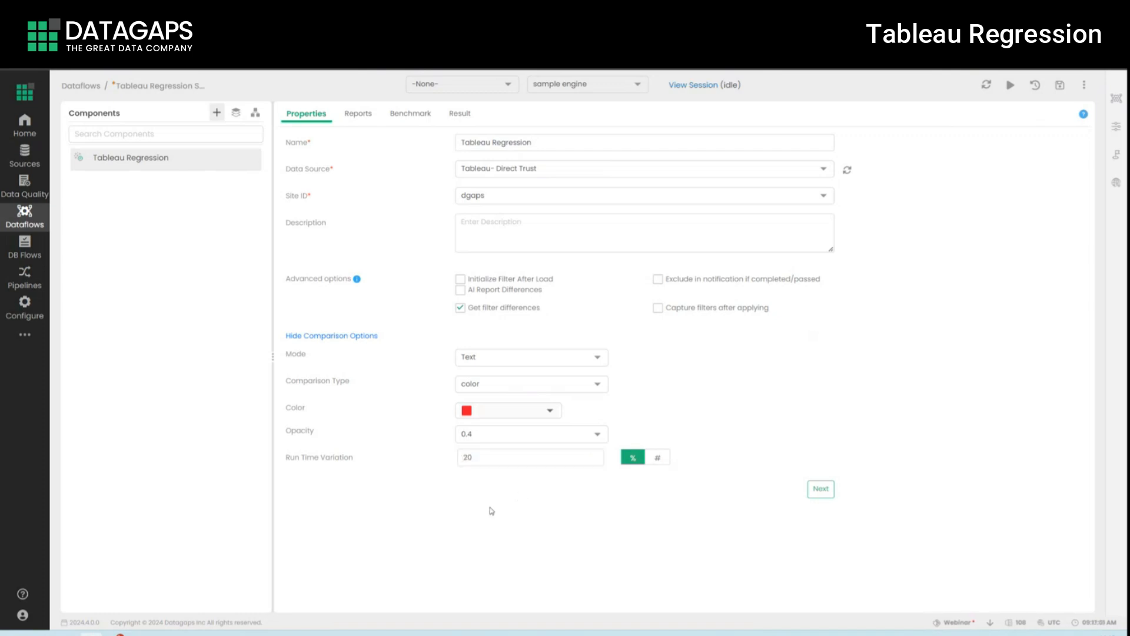
mouse_move(543, 507)
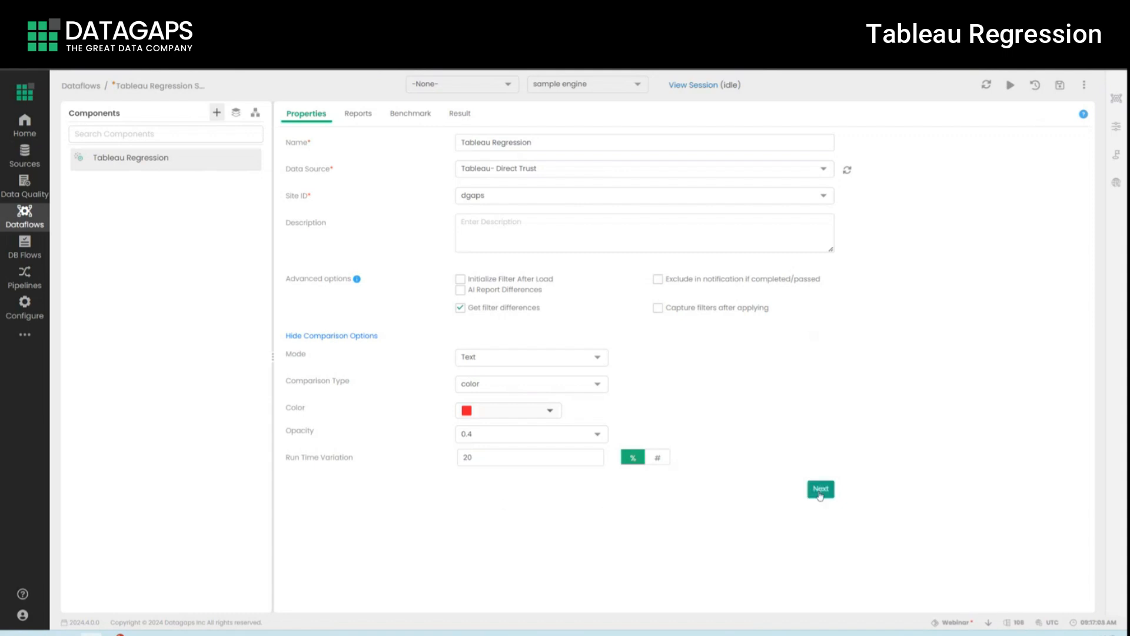
Step: Add Dashboard 1 from Happy Flow Report in the Sandbox project as the view to test
click(818, 488)
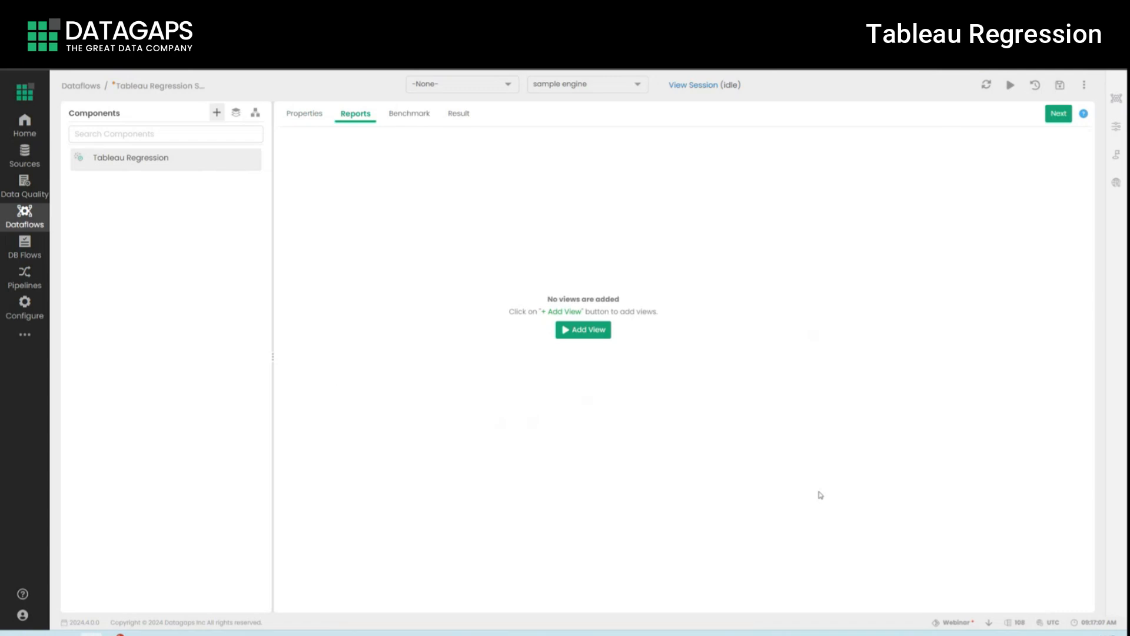
click(583, 330)
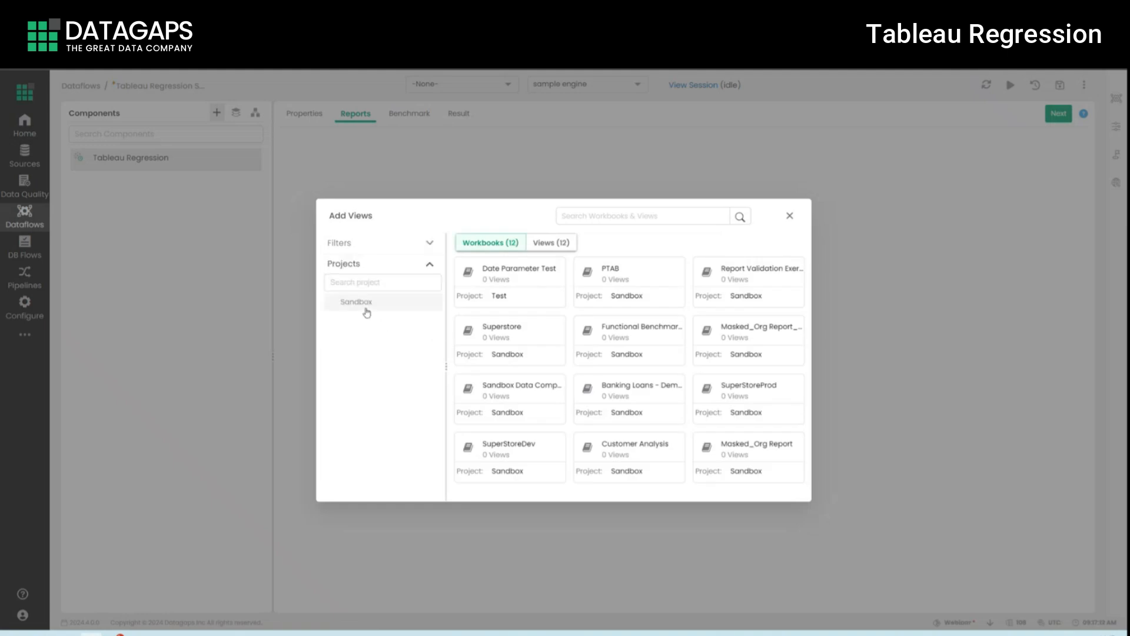
click(355, 301)
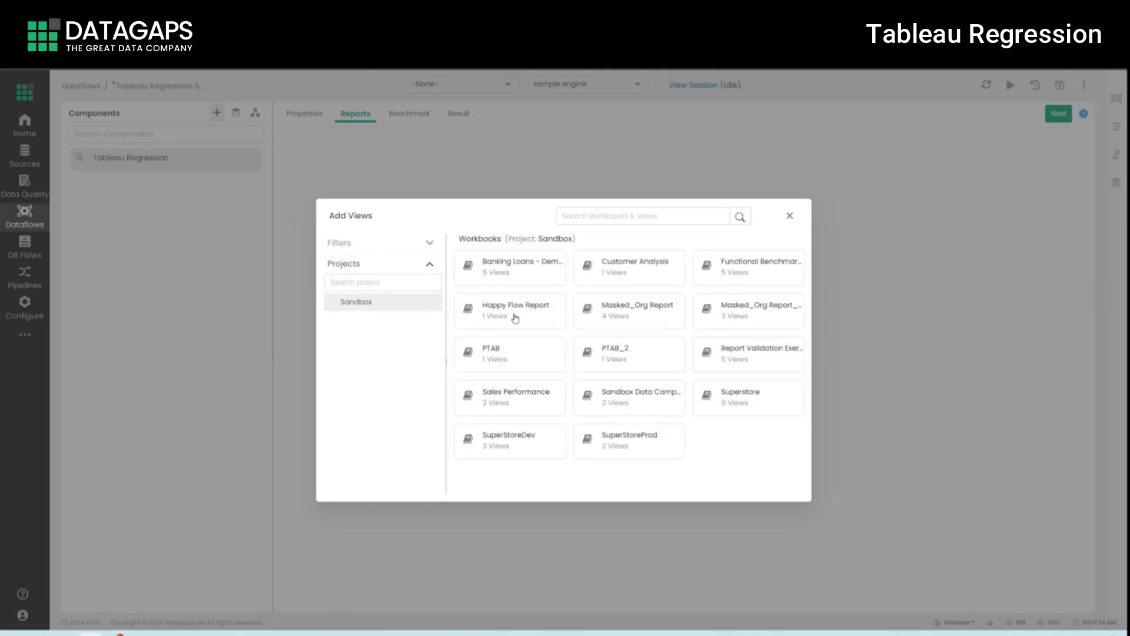
click(510, 311)
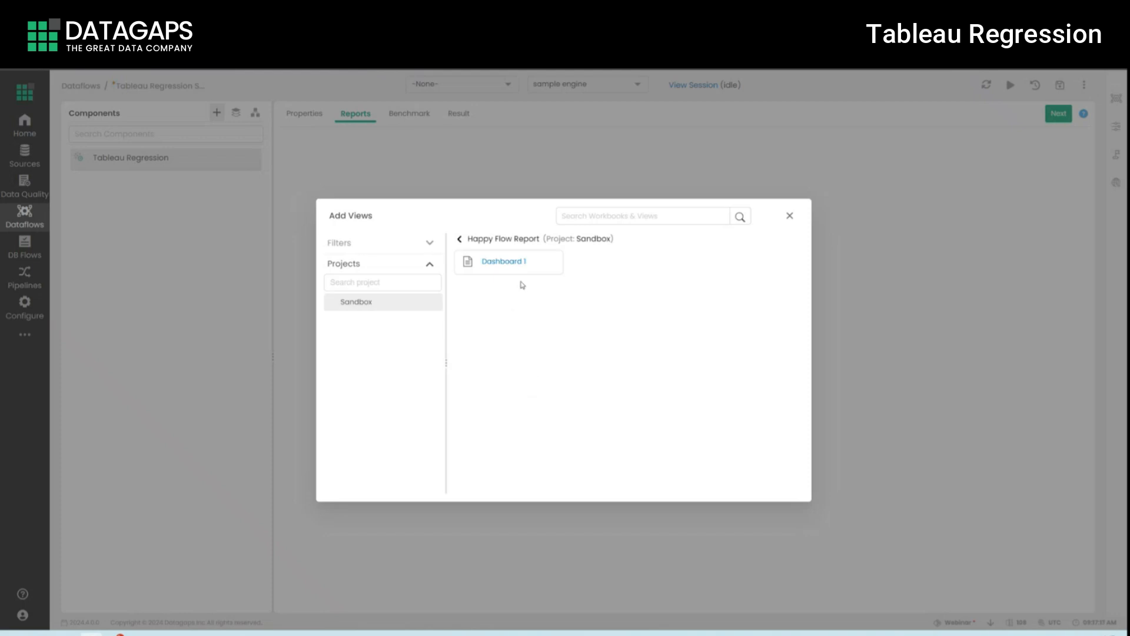
click(504, 262)
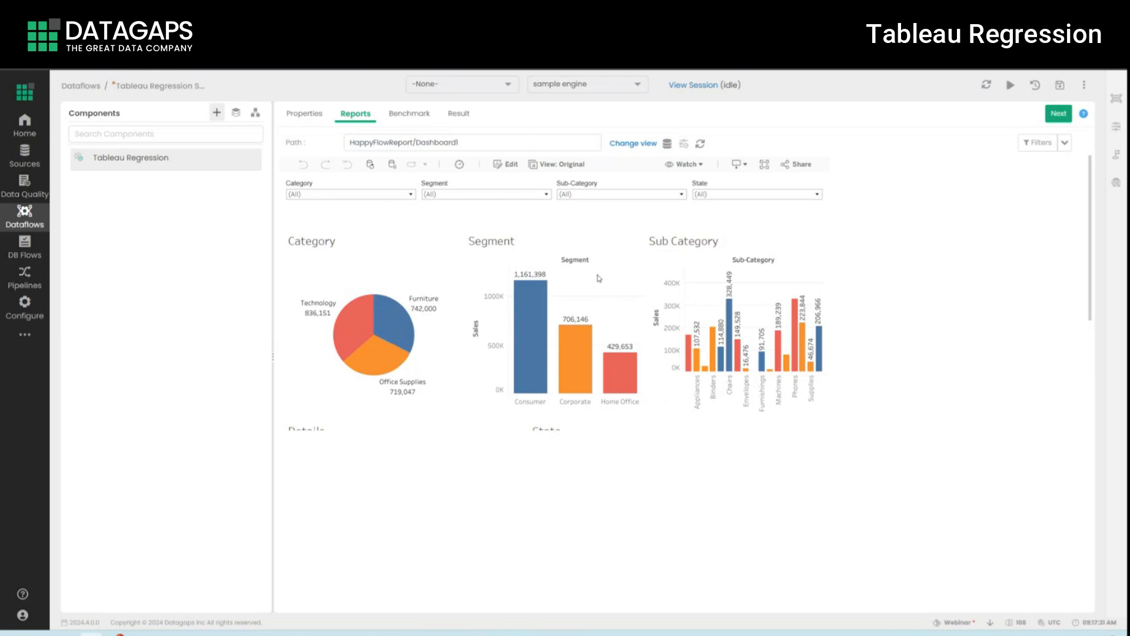
mouse_move(604, 262)
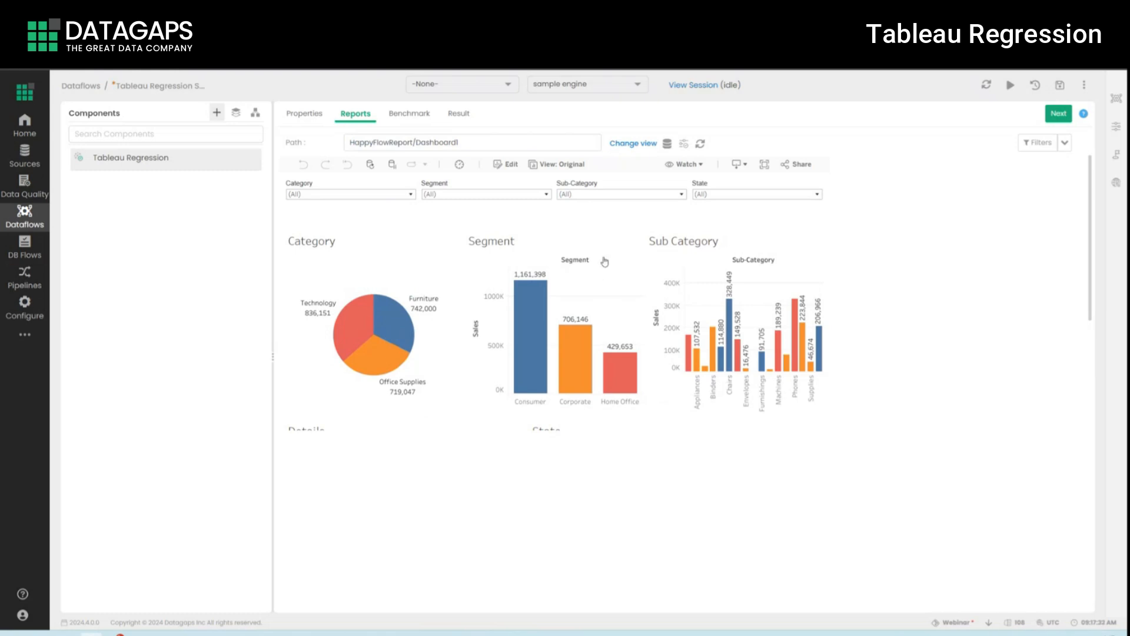
Step: Scroll the embedded dashboard and uncheck some values in the State filter
scroll(down, 3)
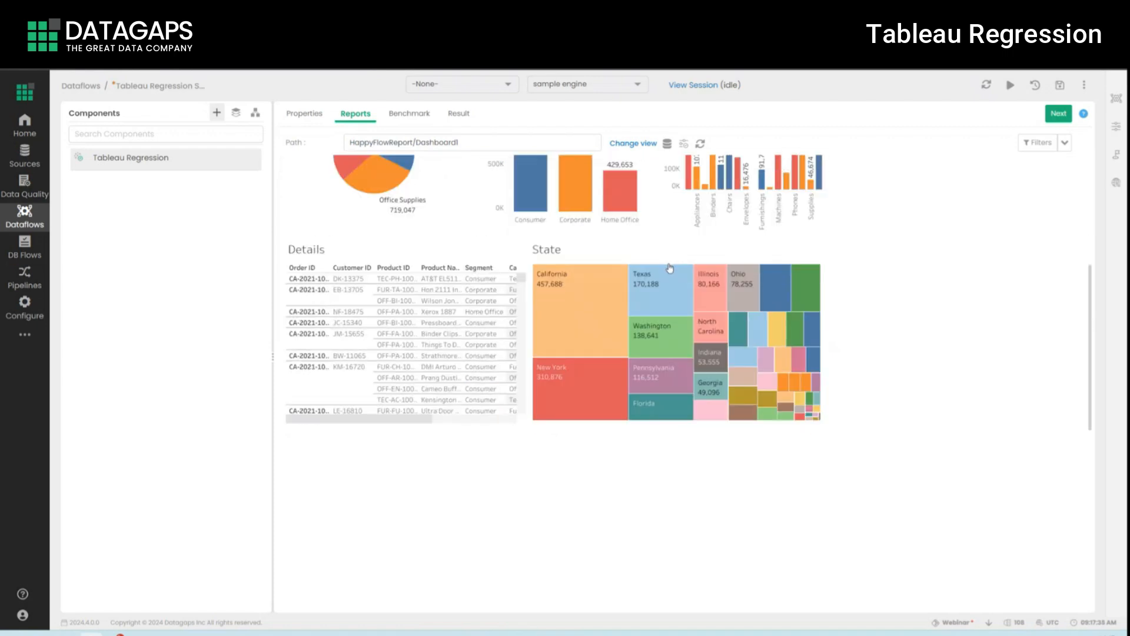
click(683, 142)
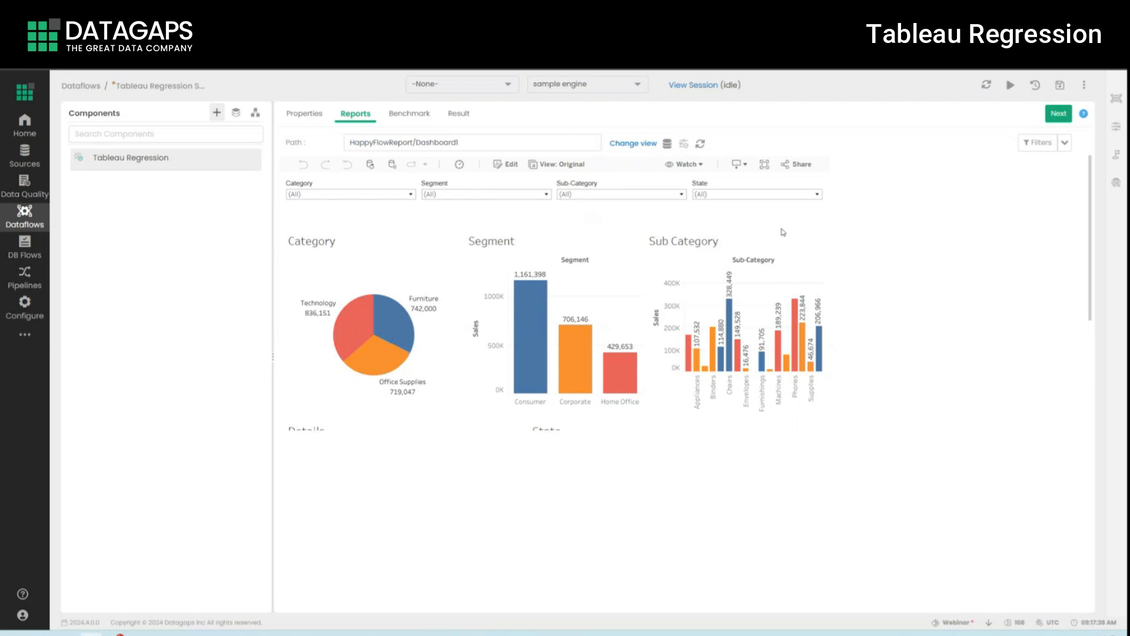
mouse_move(778, 232)
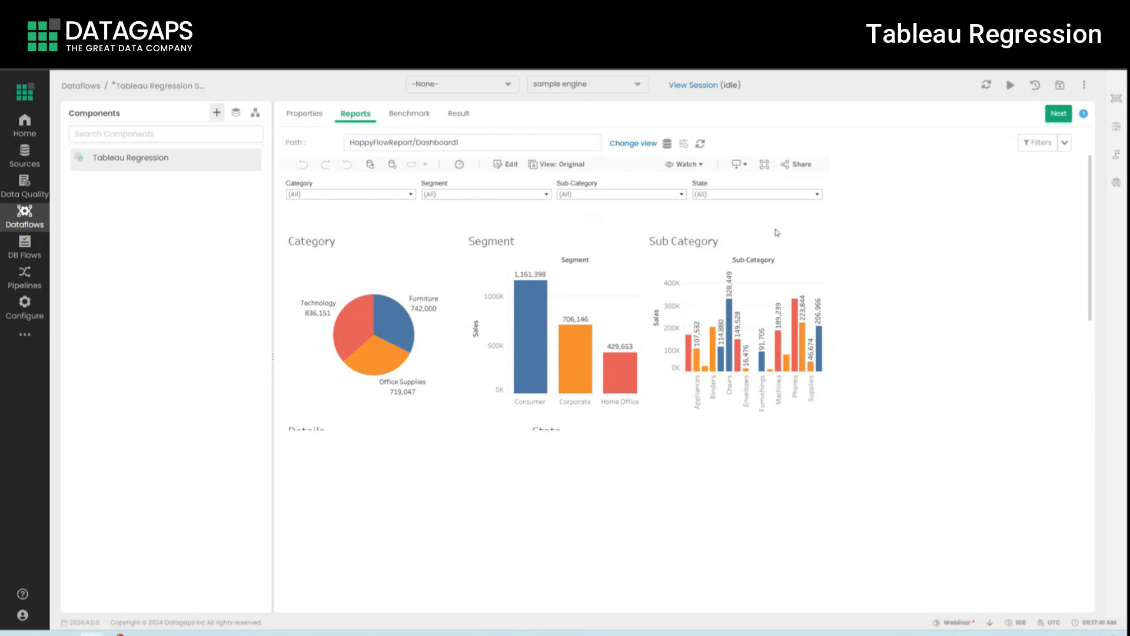
mouse_move(709, 237)
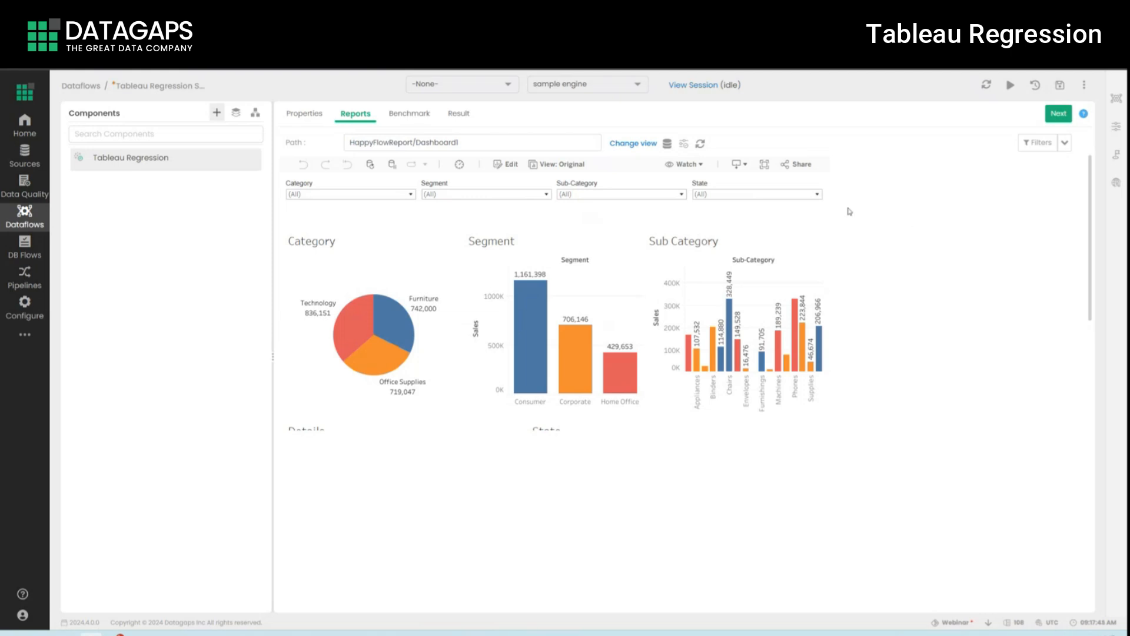
click(756, 194)
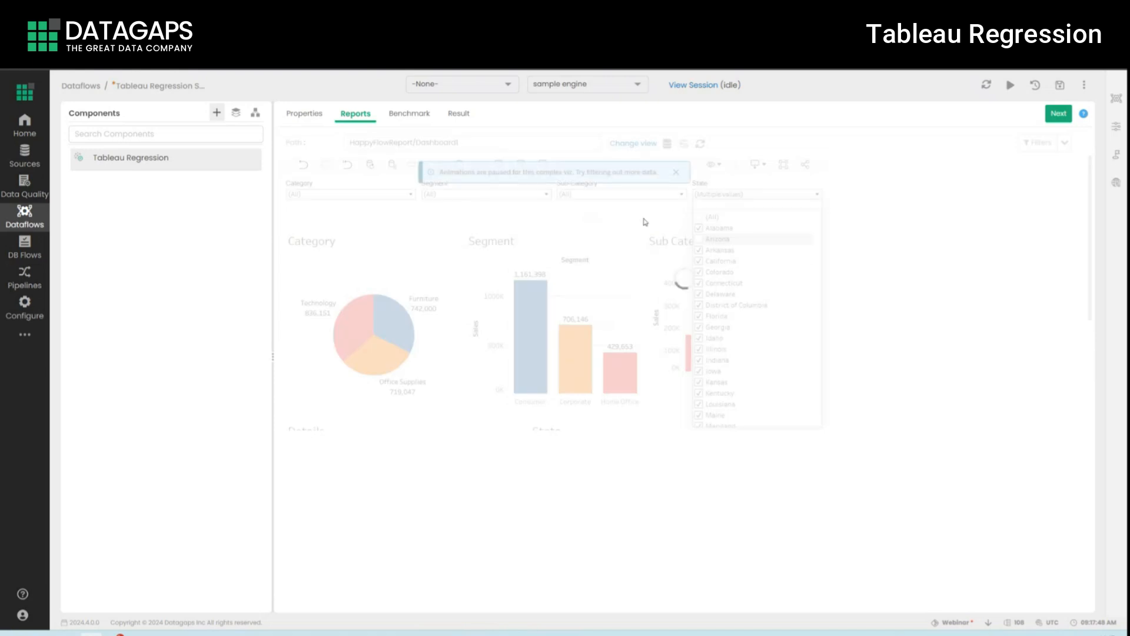
click(621, 194)
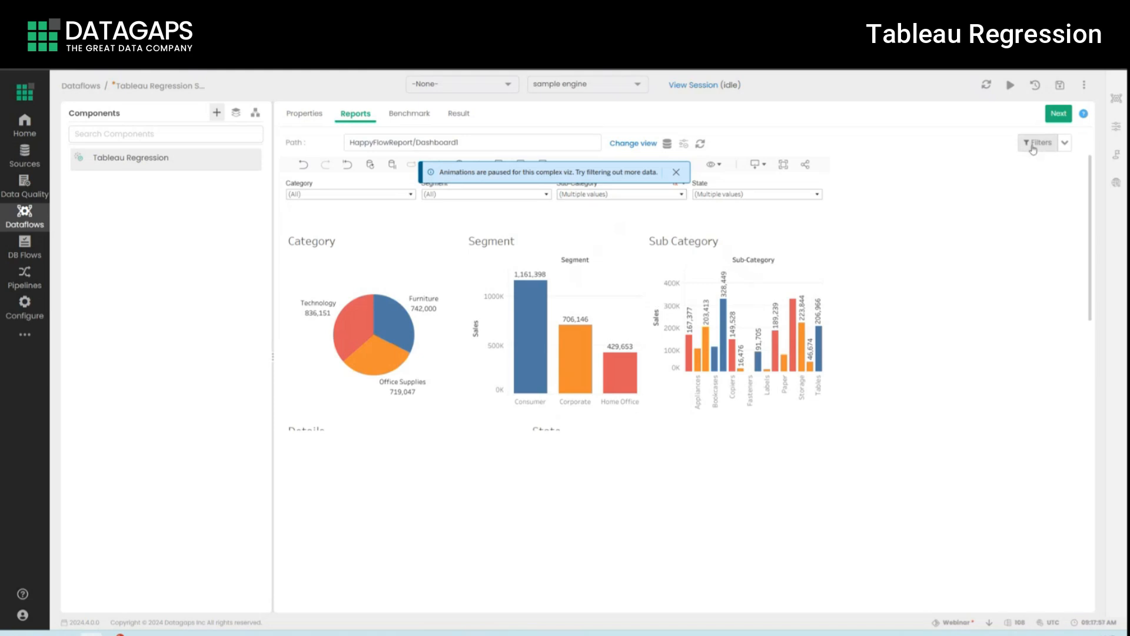
Step: Switch the Sub-Category filter values to Parameterization and start entering the ${sub_category} parameter
click(1040, 143)
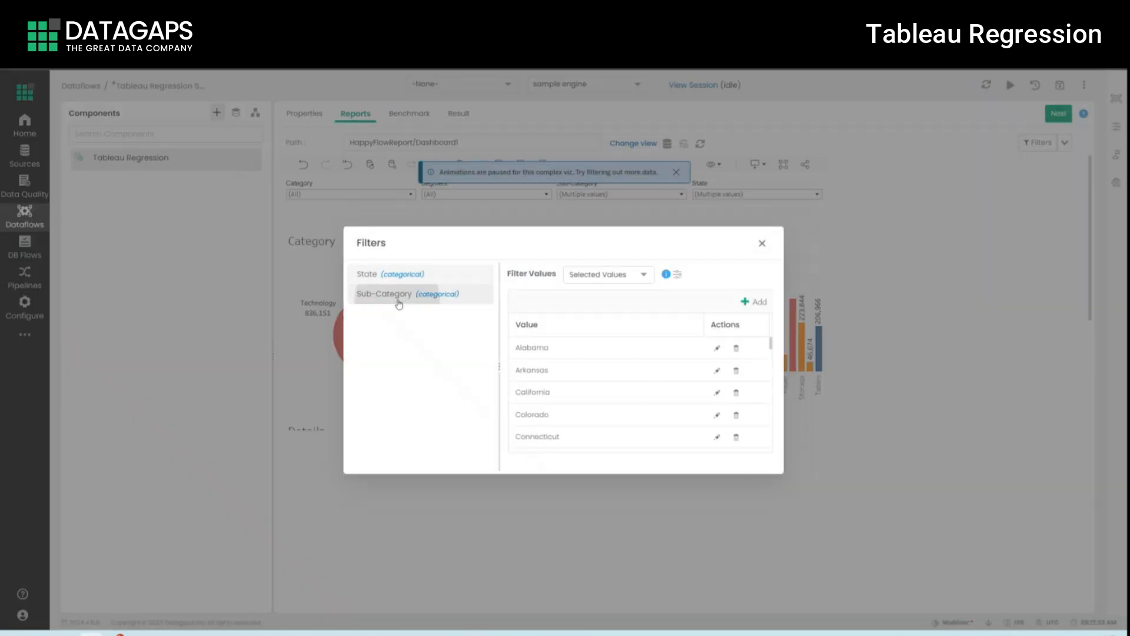
click(606, 274)
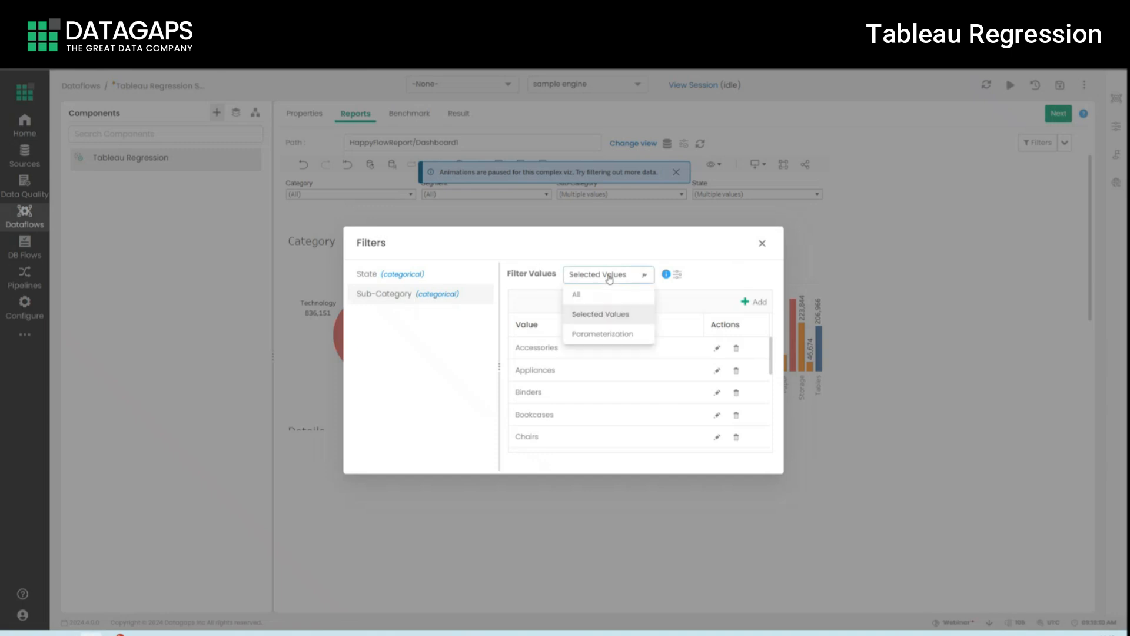
click(576, 294)
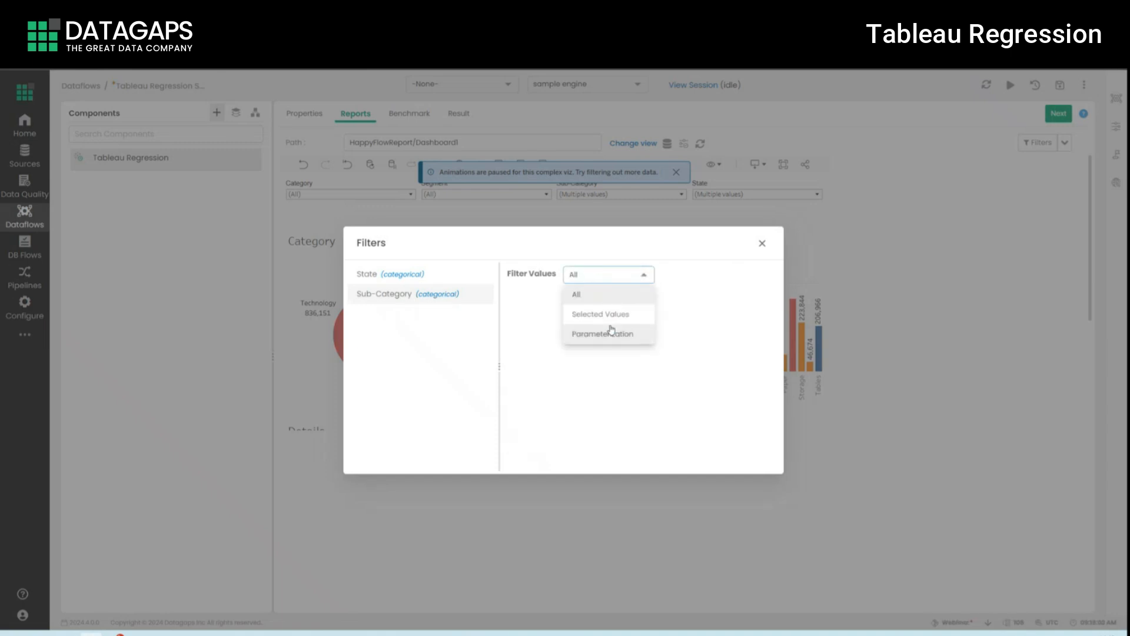
click(599, 314)
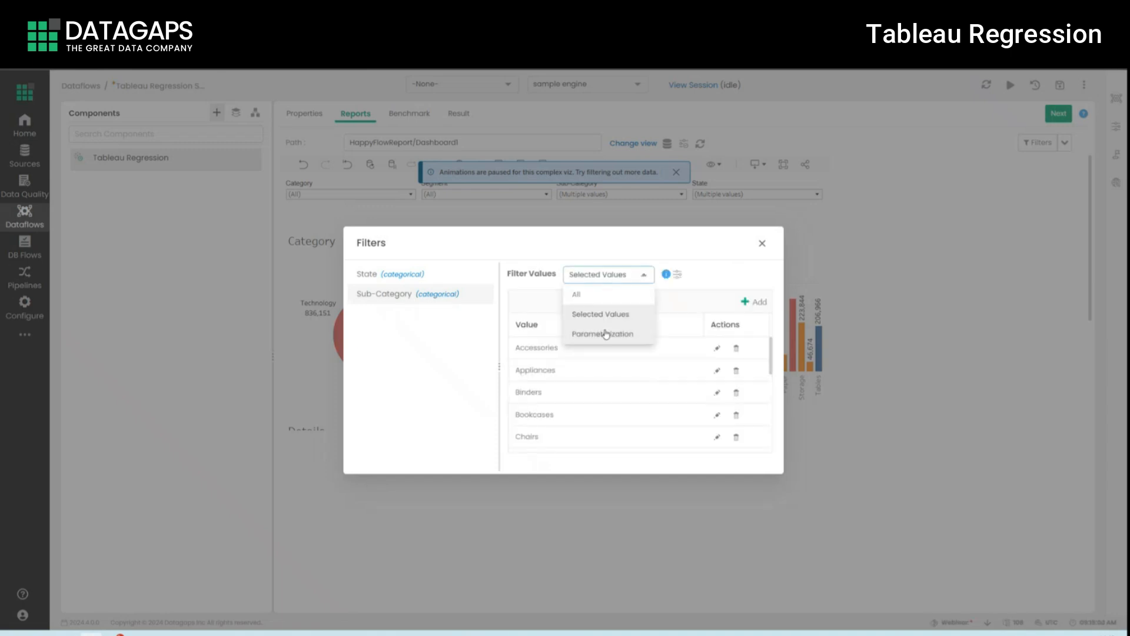
click(602, 333)
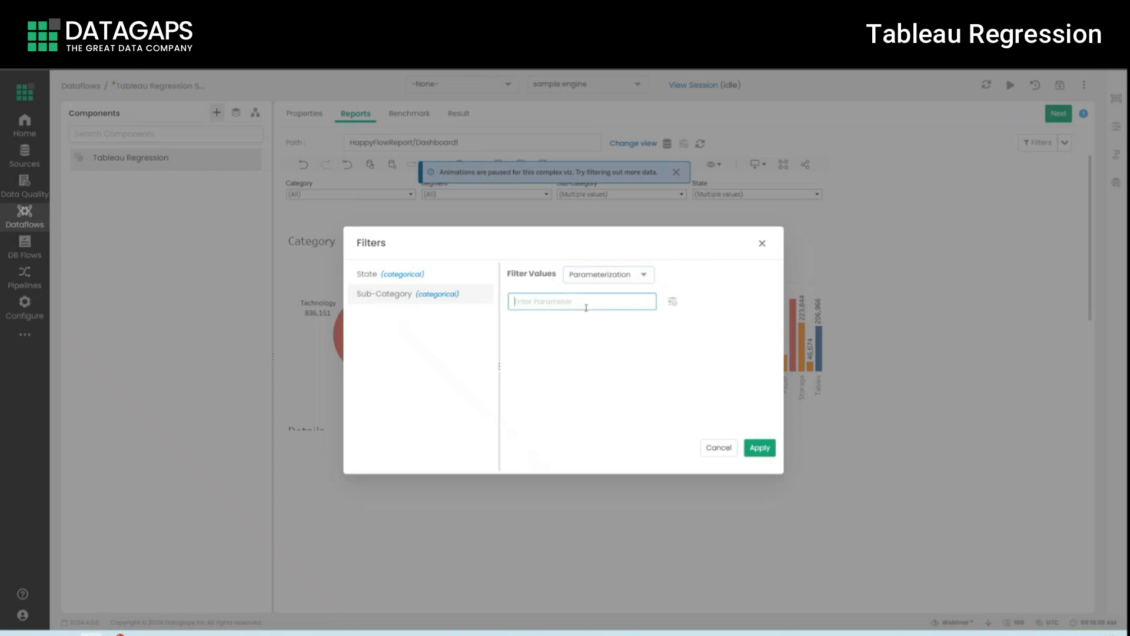
text($ su)
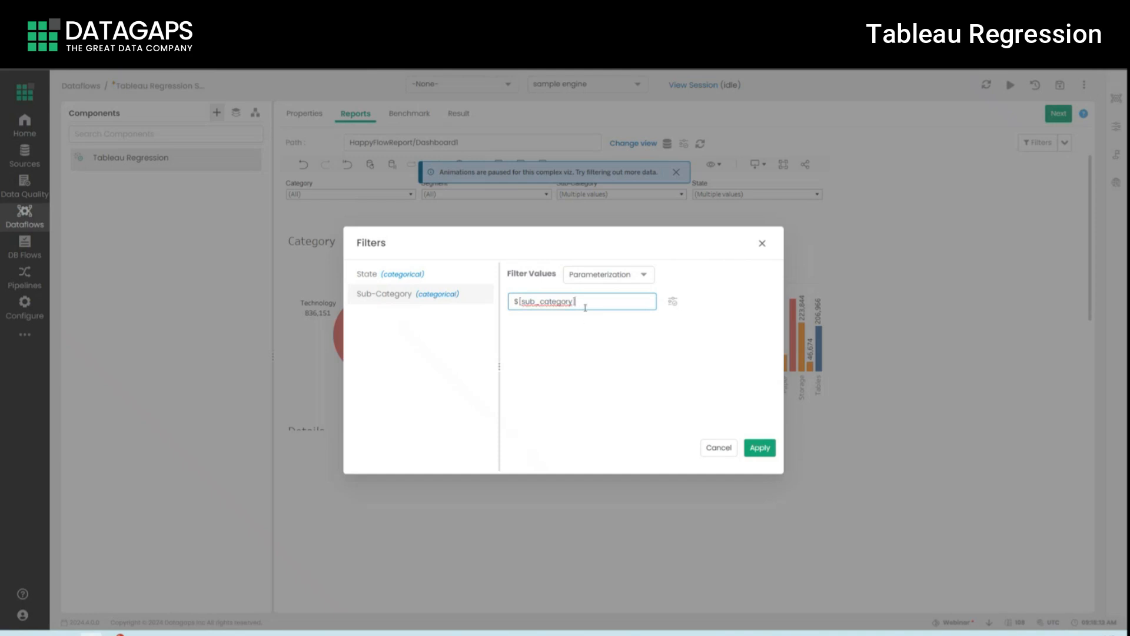
mouse_move(584, 307)
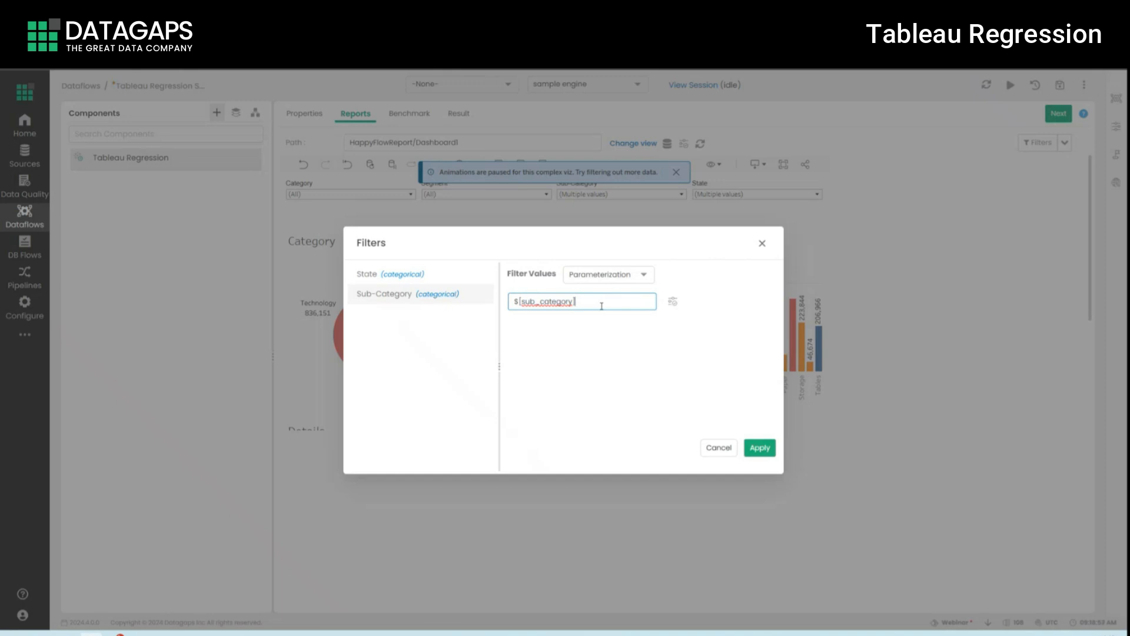
Step: Check (All) in the State filter value list so every state is included, then close it
click(605, 275)
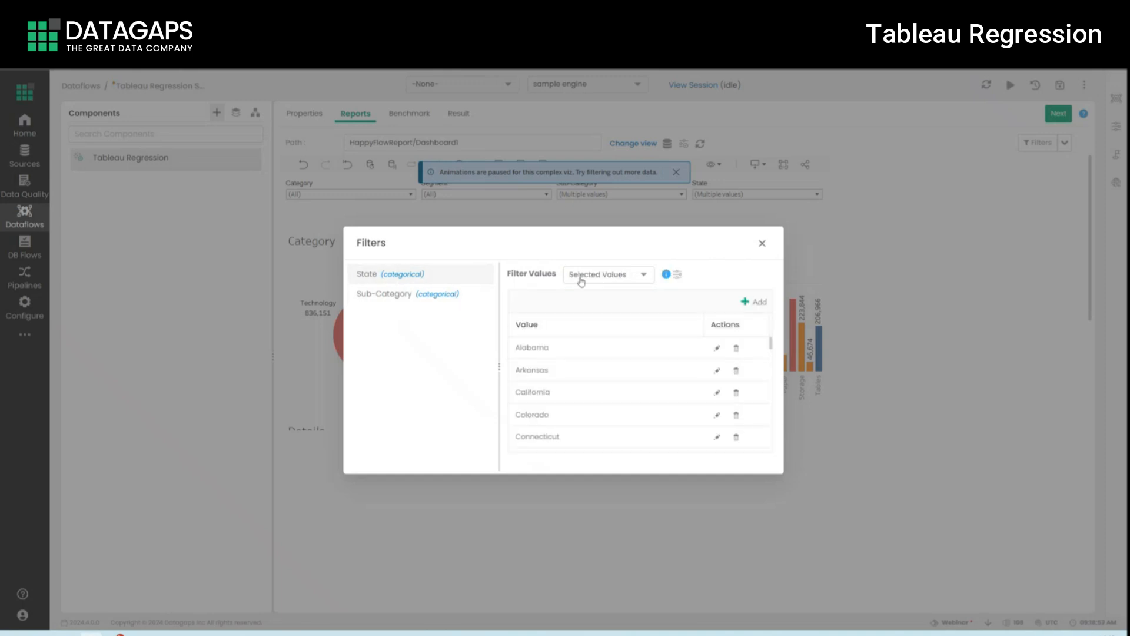
click(606, 274)
text(${category})
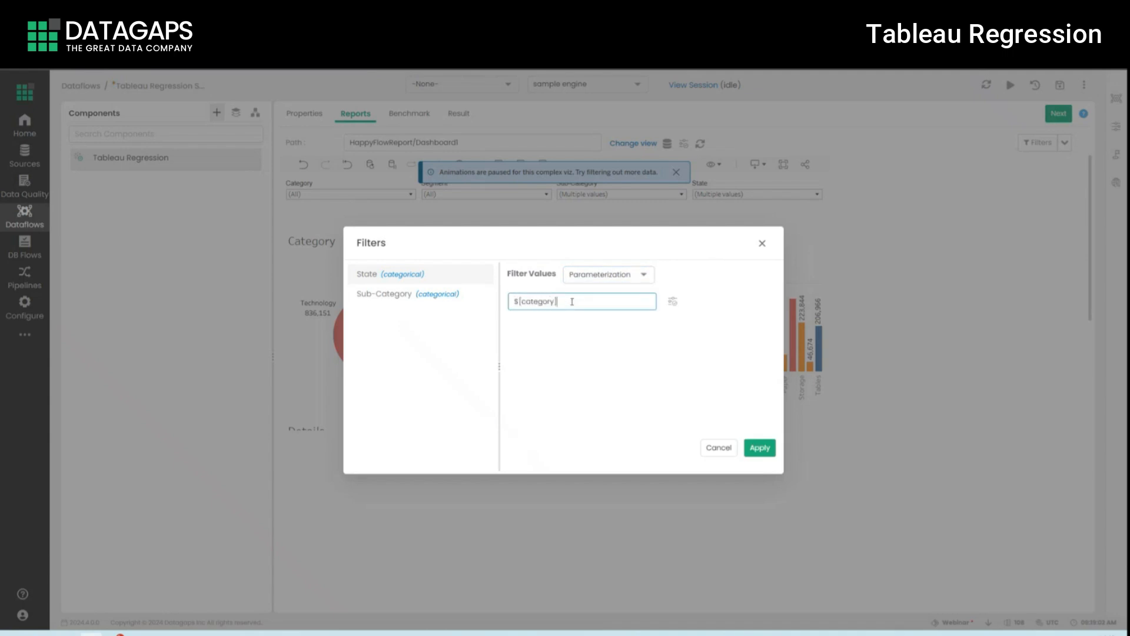
mouse_move(749, 249)
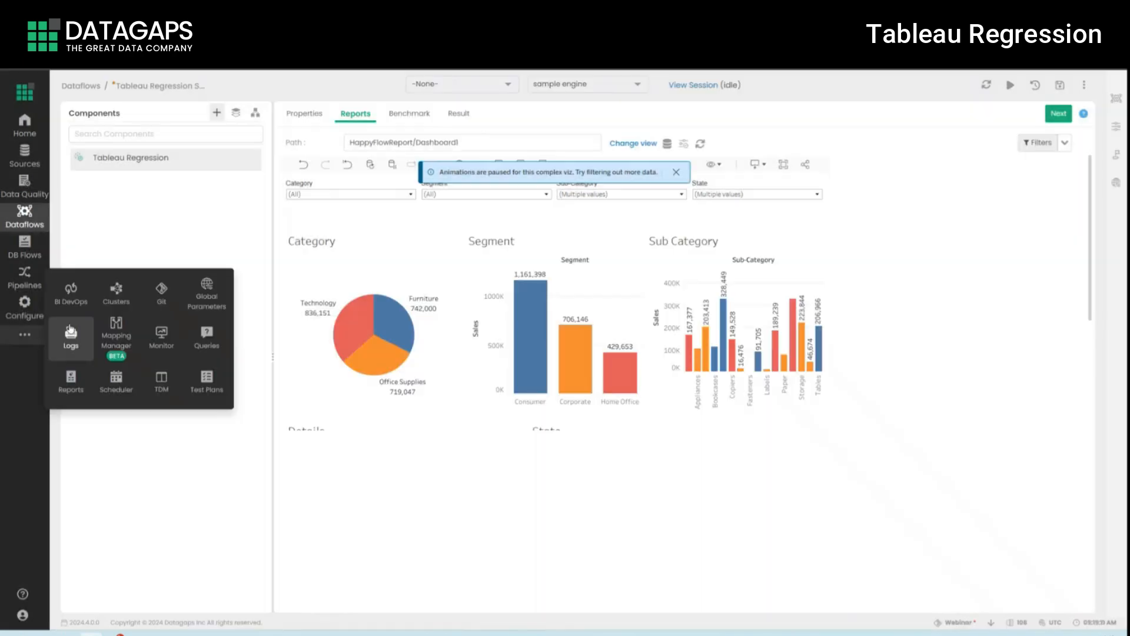
mouse_move(71, 294)
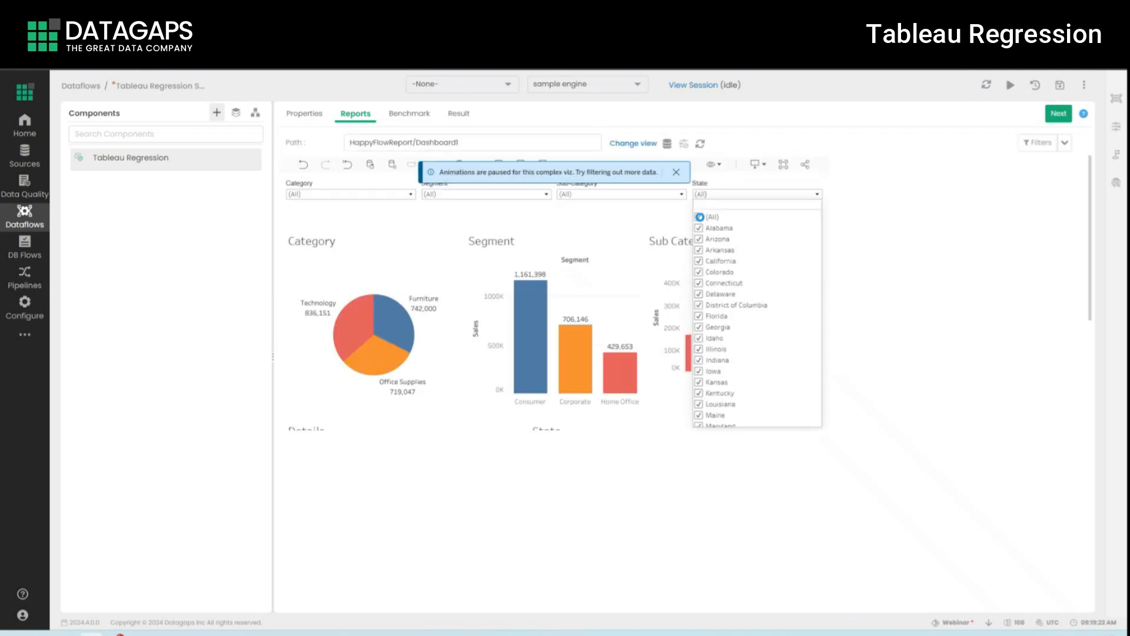
click(698, 216)
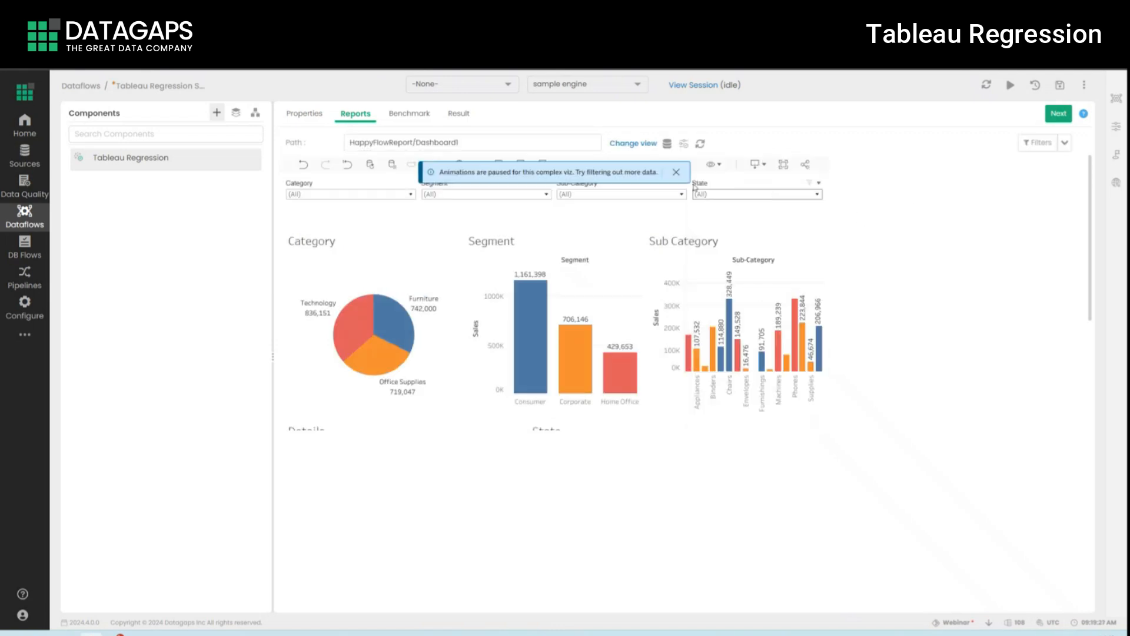
click(676, 172)
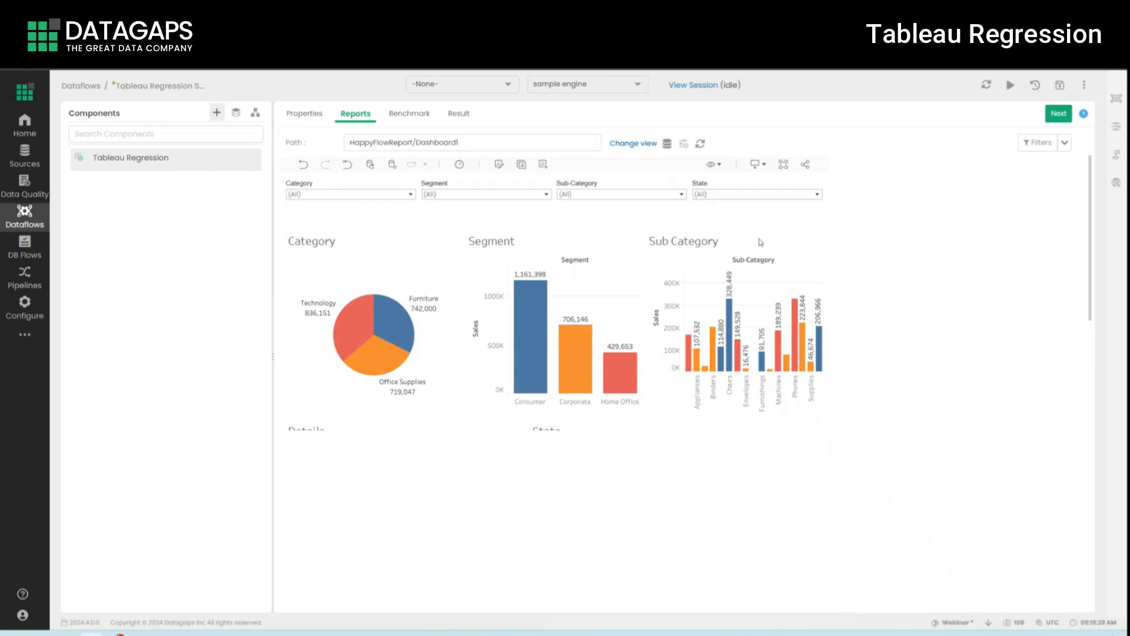
Step: Run Benchmark Report to capture the Dashboard 1 benchmark image
click(409, 113)
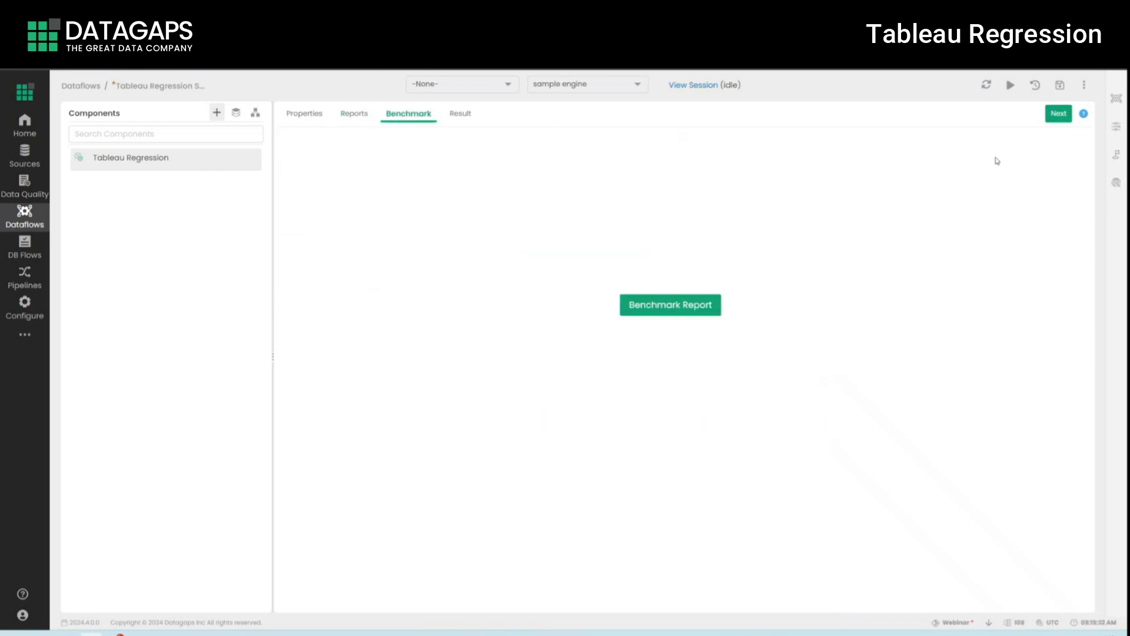
mouse_move(731, 330)
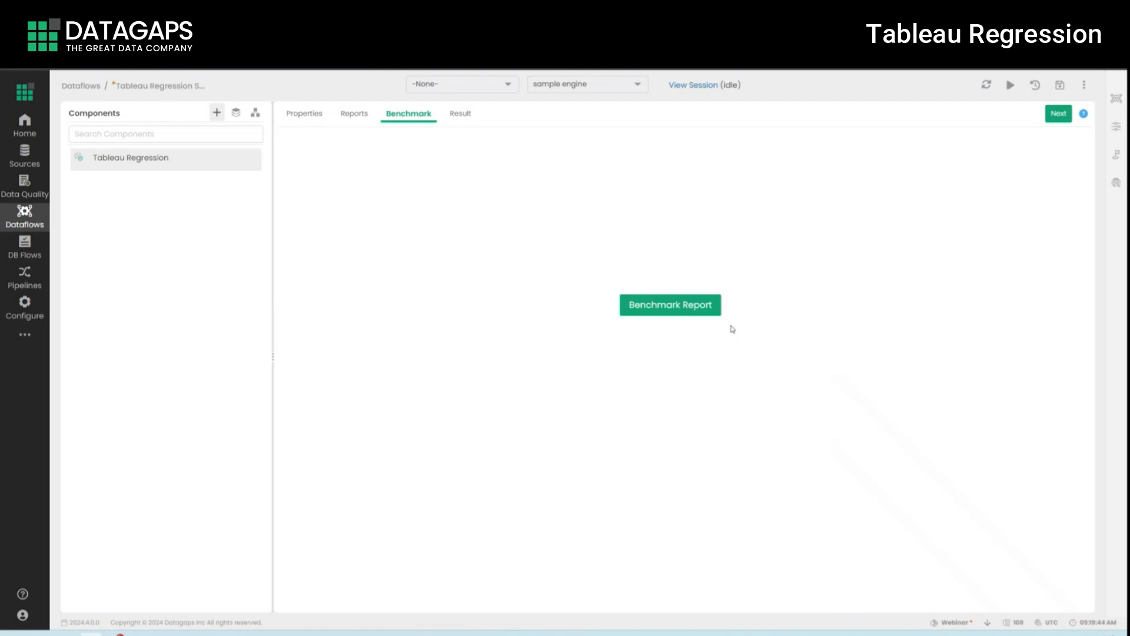
mouse_move(682, 295)
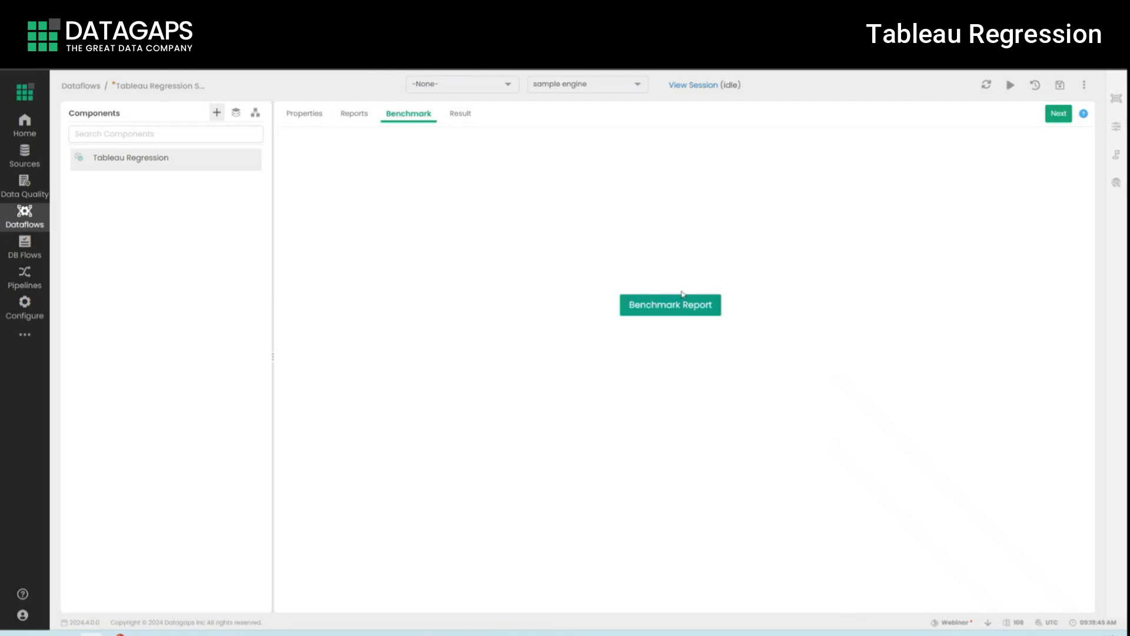
click(668, 304)
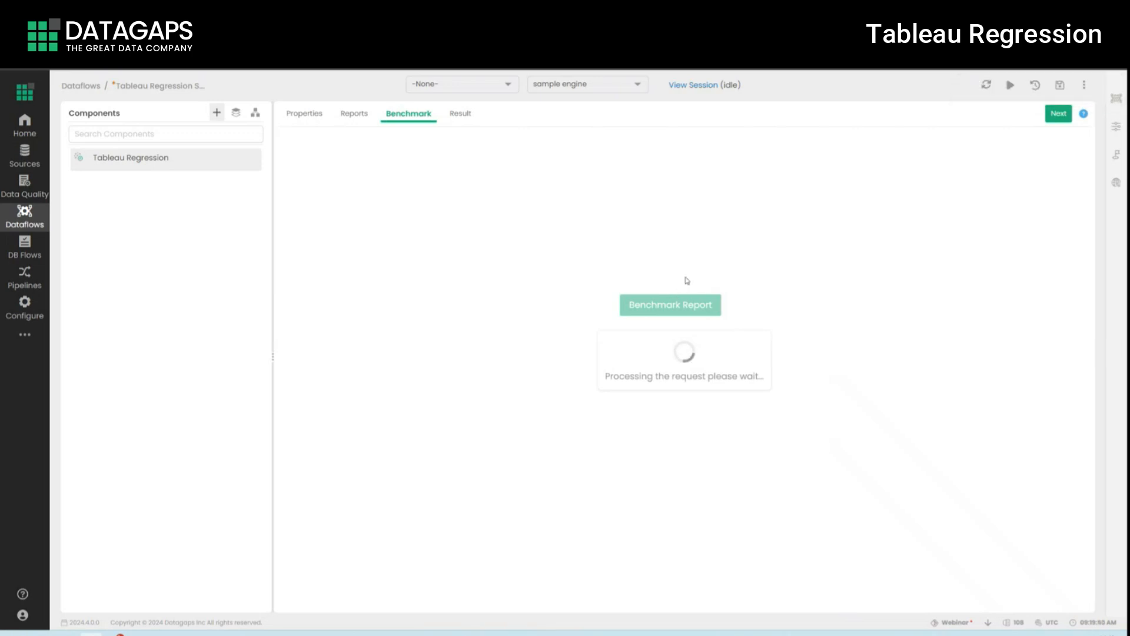
click(669, 304)
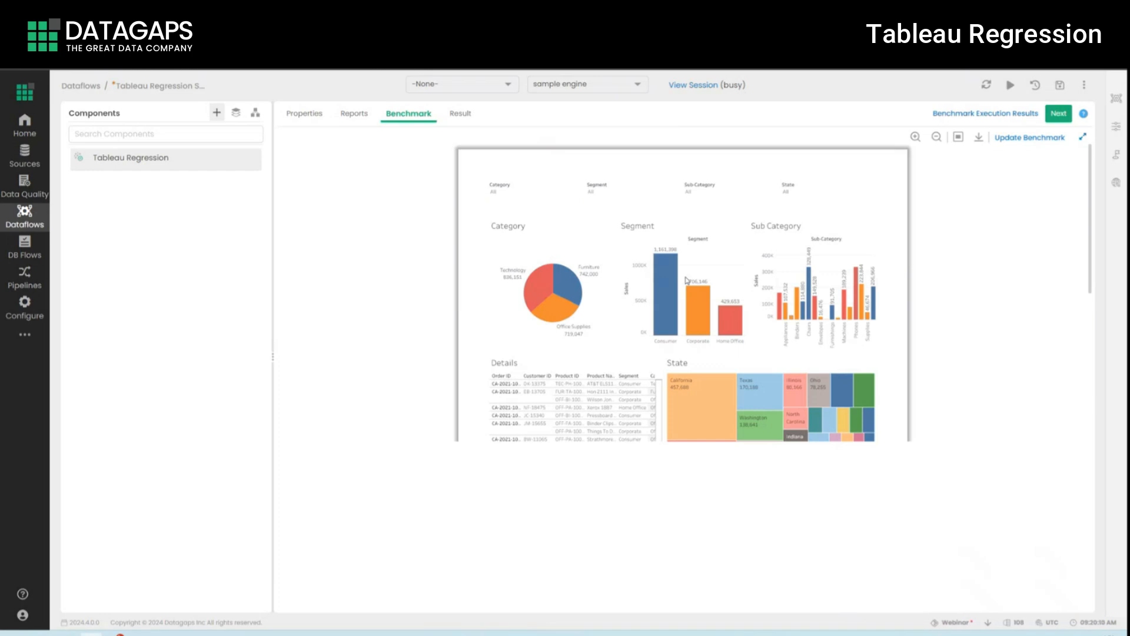
Step: Go to the Result step and start the regression run against the benchmark
scroll(down, 3)
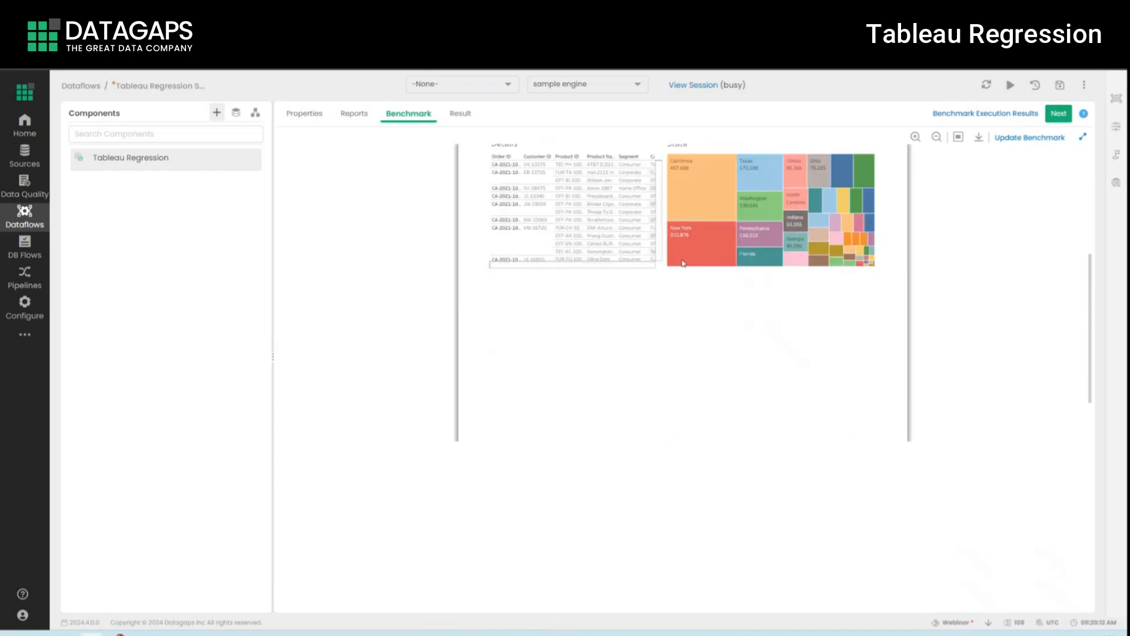
click(458, 113)
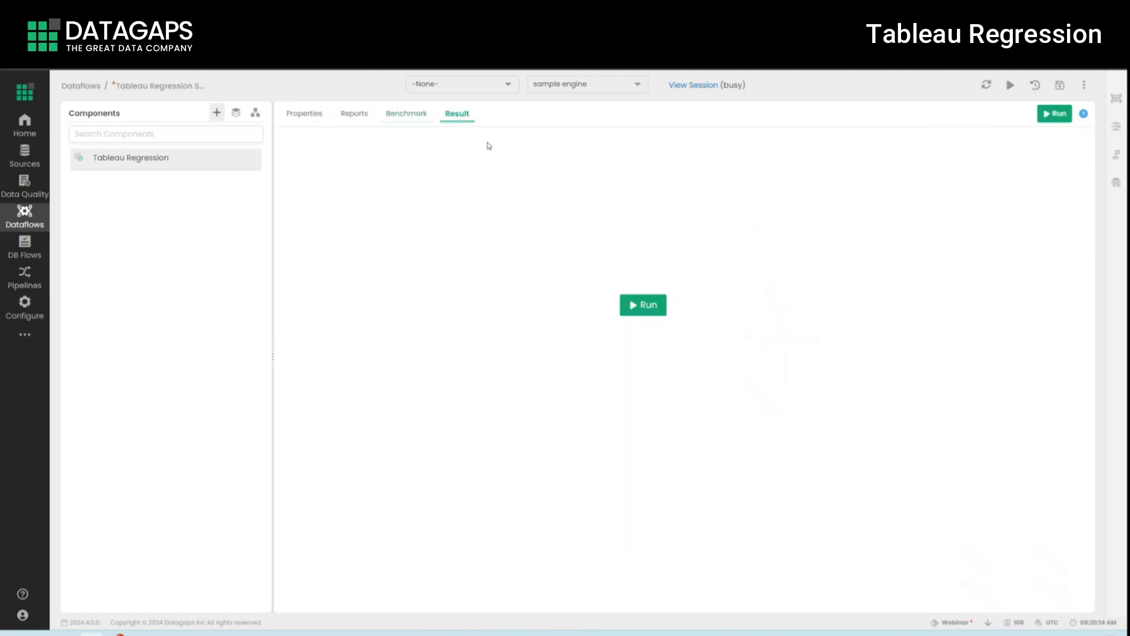
click(643, 303)
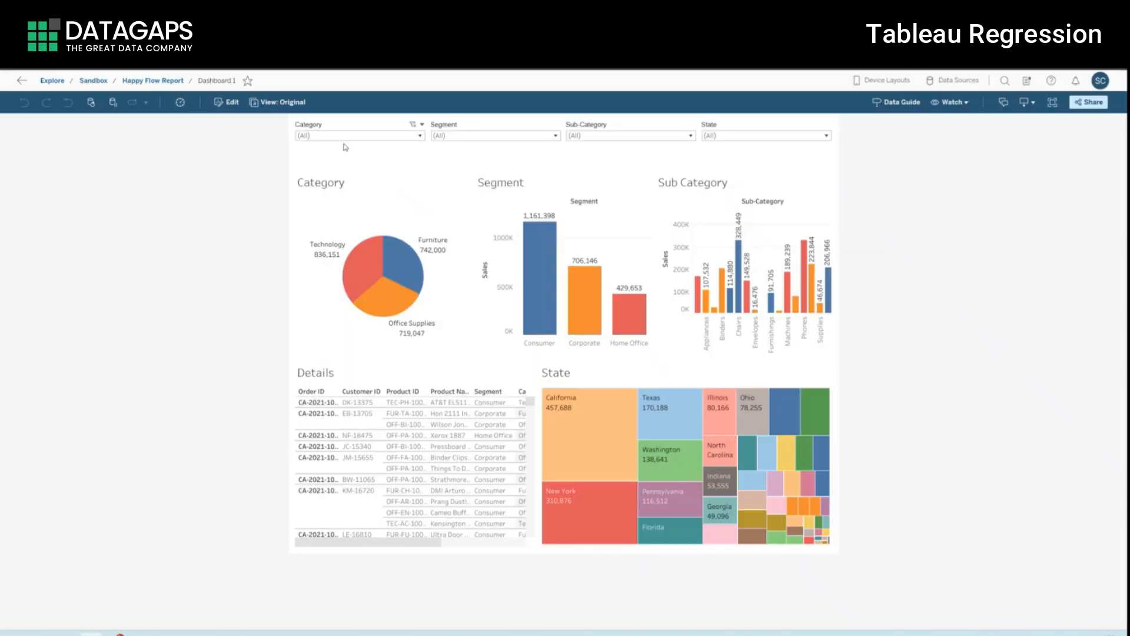
mouse_move(237, 117)
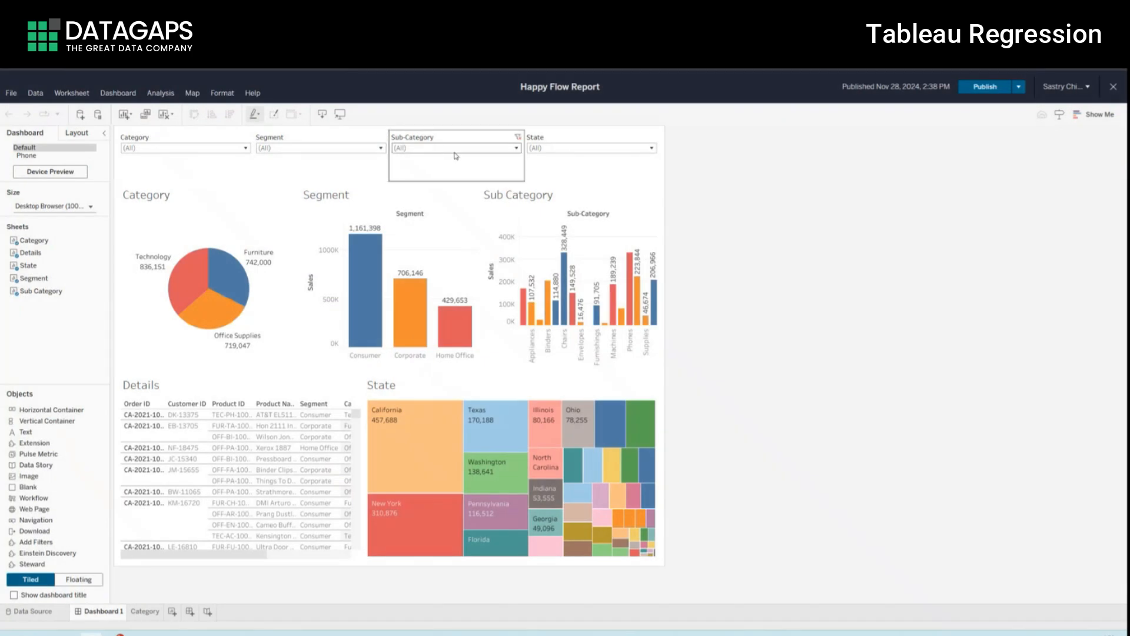
Step: Exclude Accessories from the Sub-Category filter, then move to the State filter values
click(516, 148)
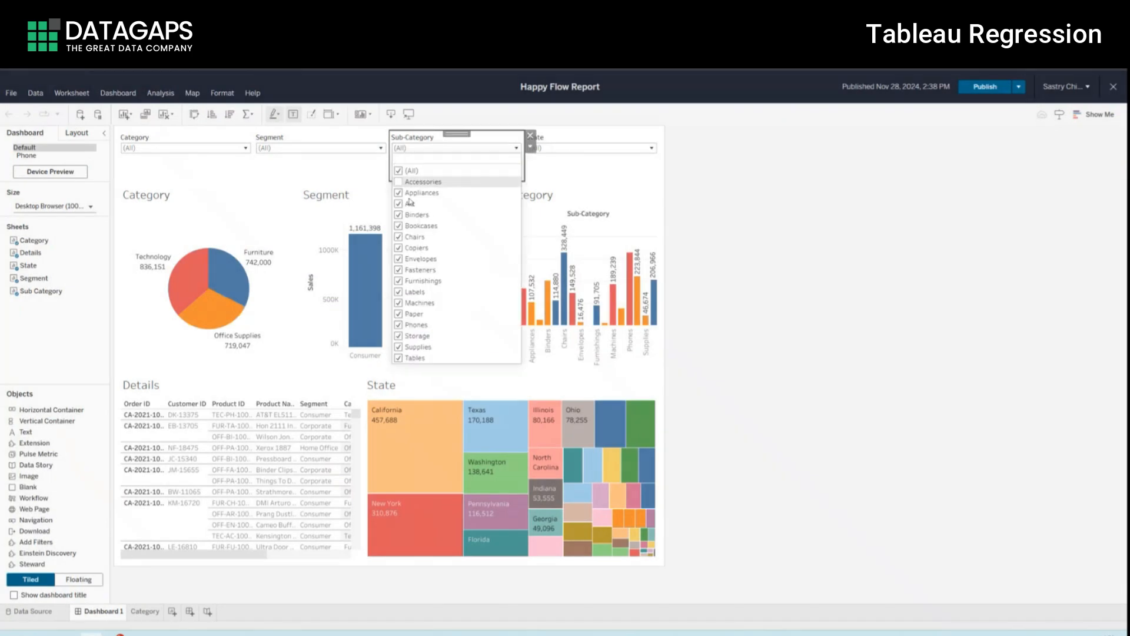
click(422, 181)
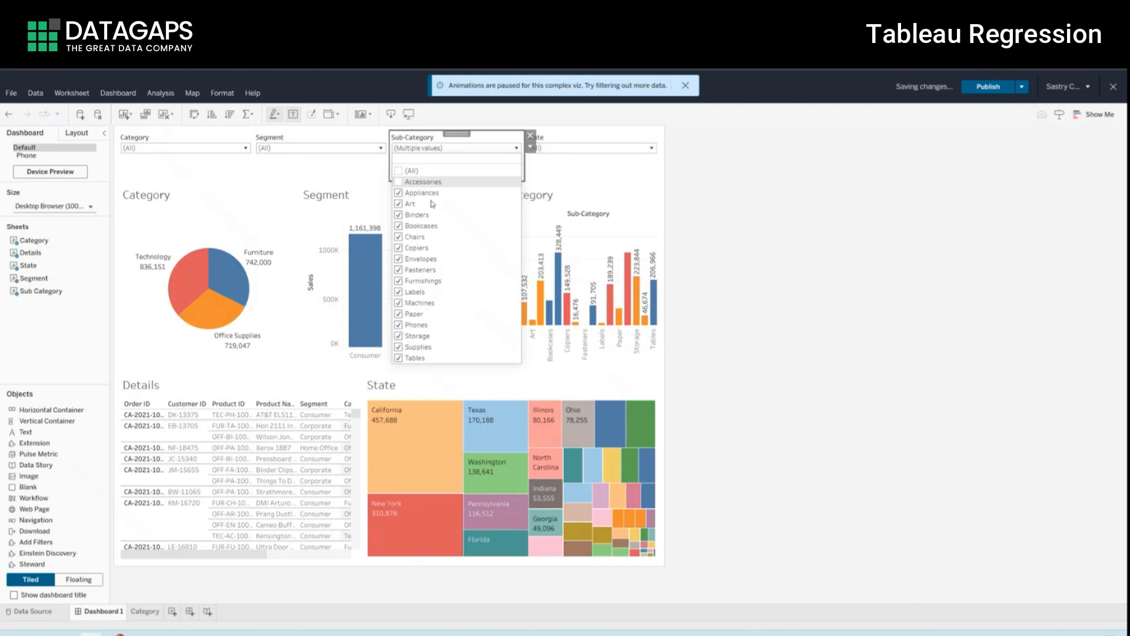
mouse_move(432, 204)
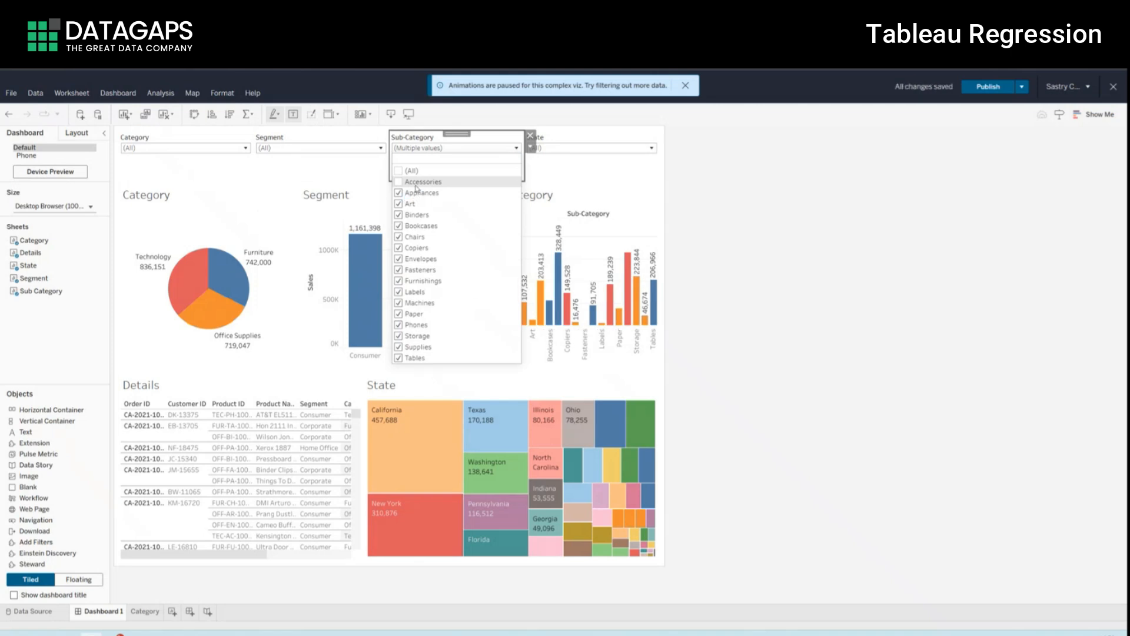
mouse_move(443, 186)
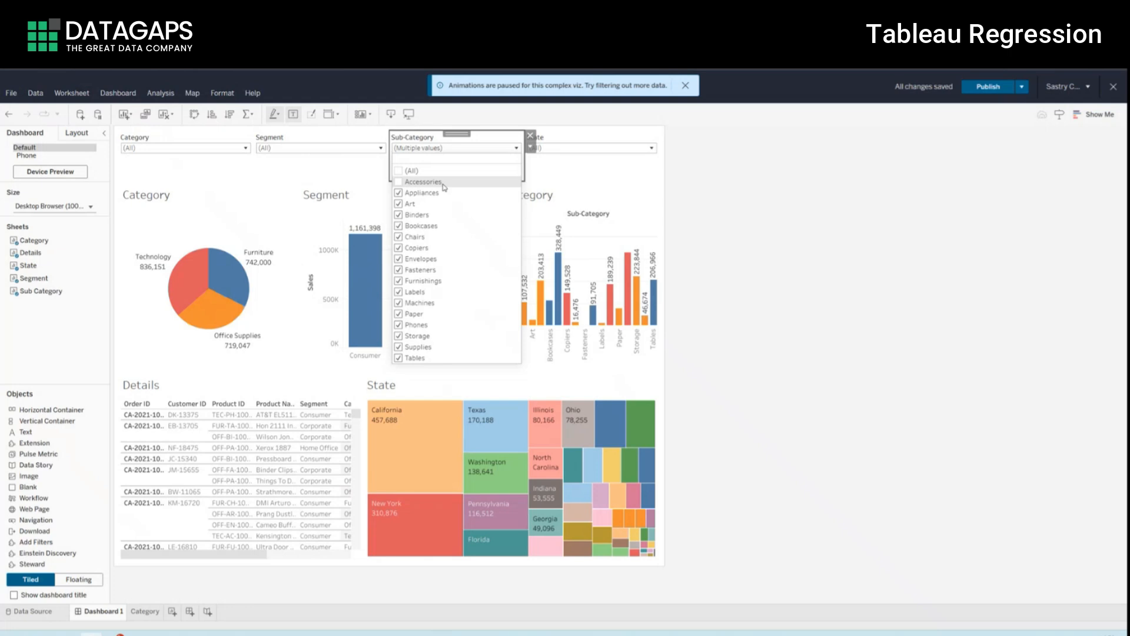
click(514, 148)
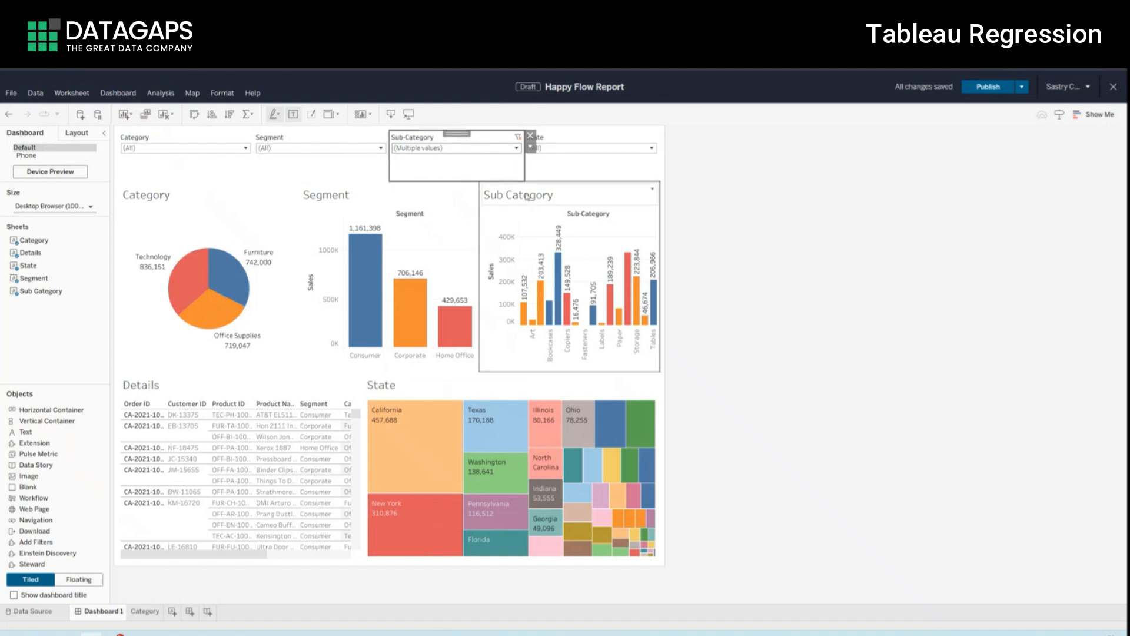
click(651, 149)
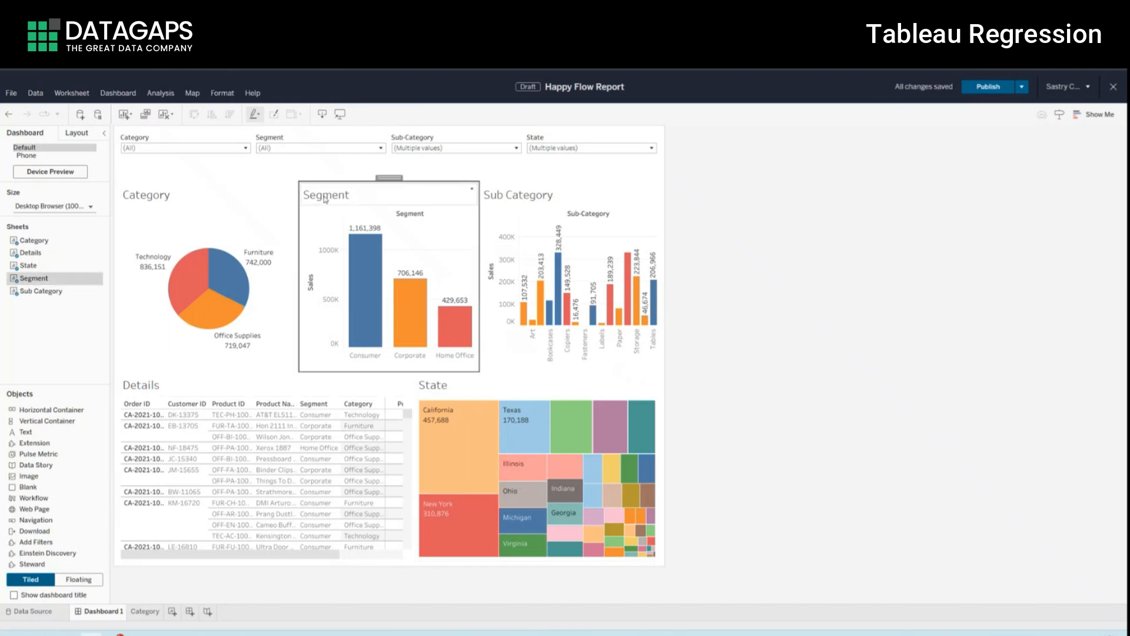
Step: Retitle the Segment chart by adding 'Sub' to make it 'Sub Segment'
double_click(327, 195)
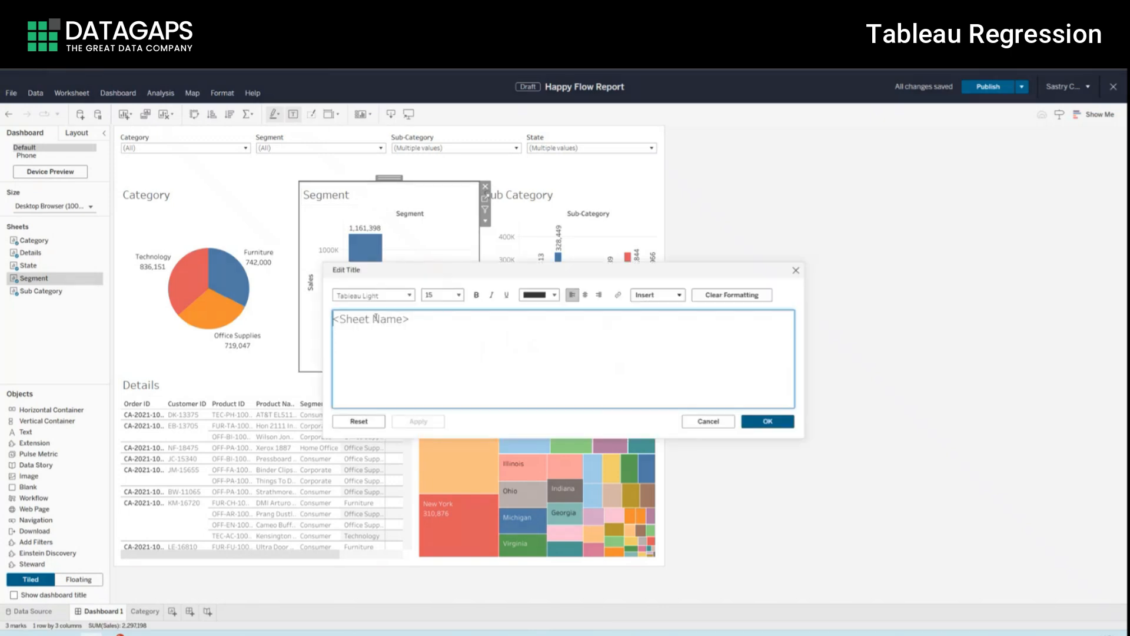
text(Sub Se)
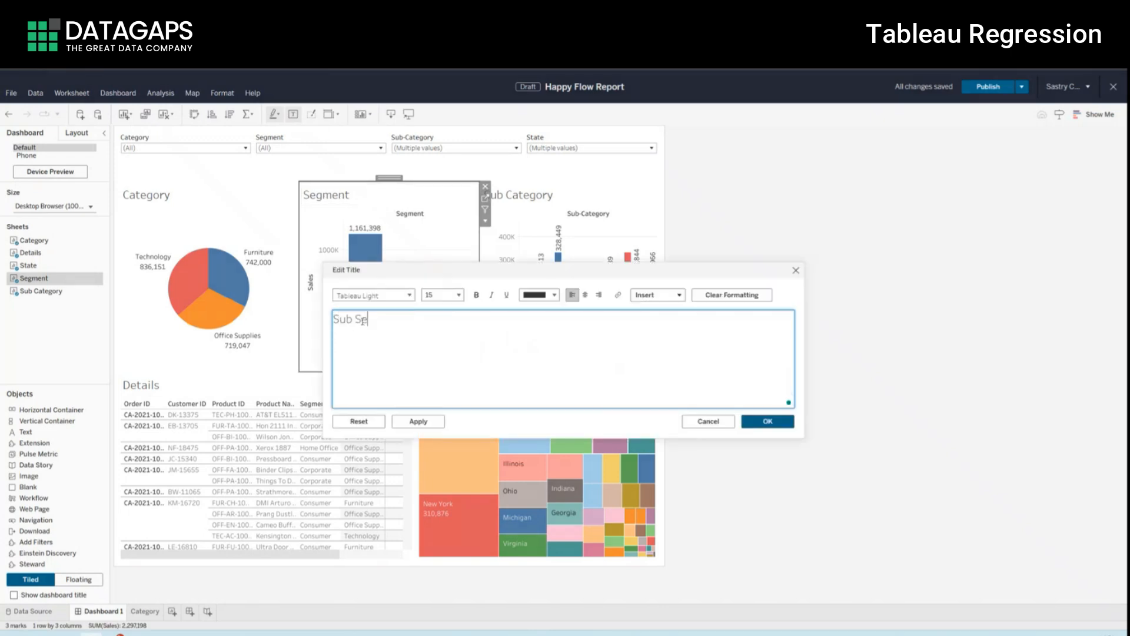
click(766, 421)
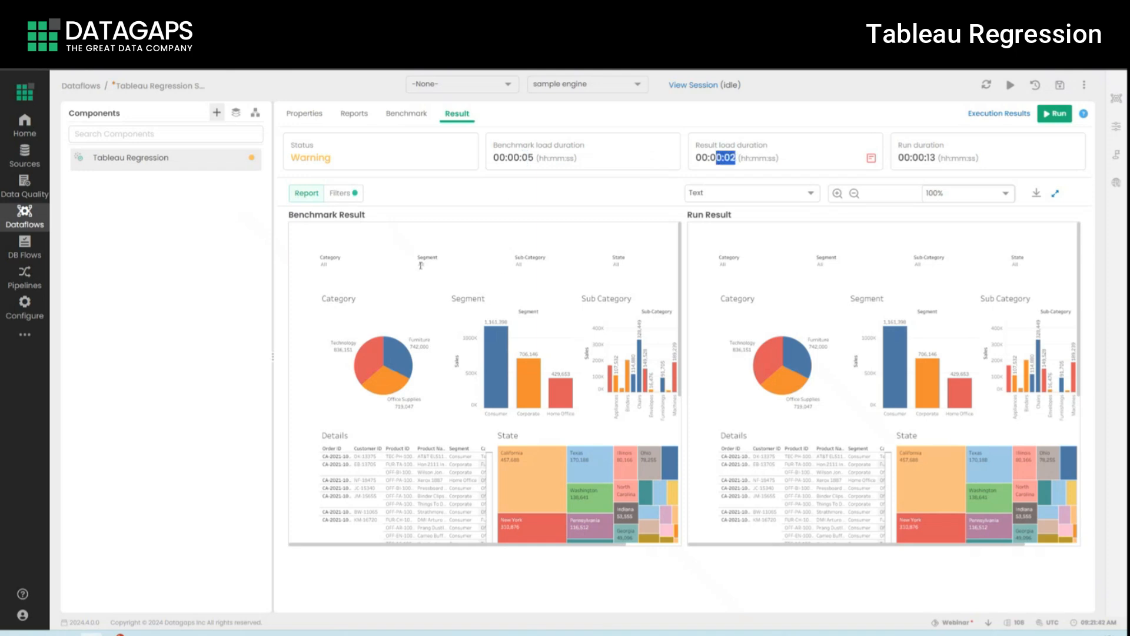
click(340, 192)
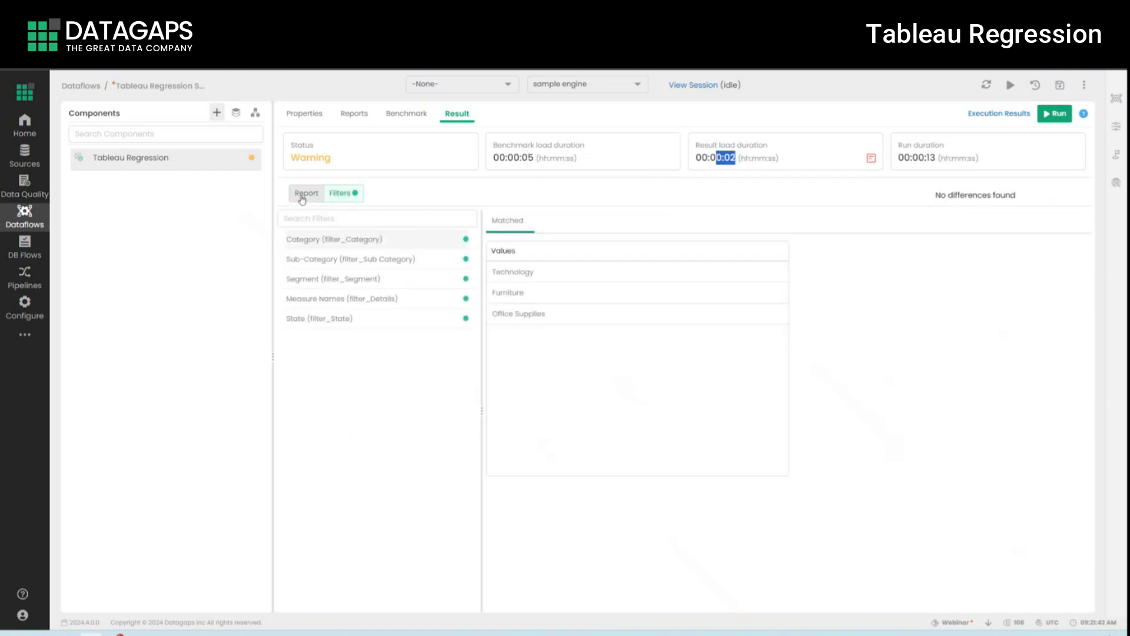
click(305, 192)
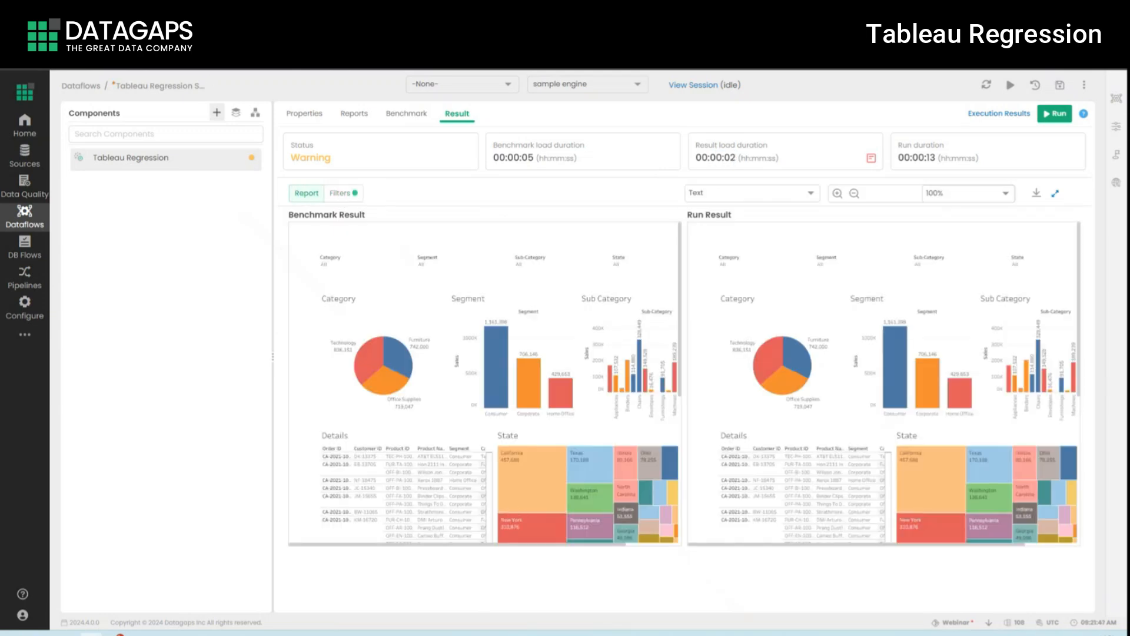
double_click(310, 158)
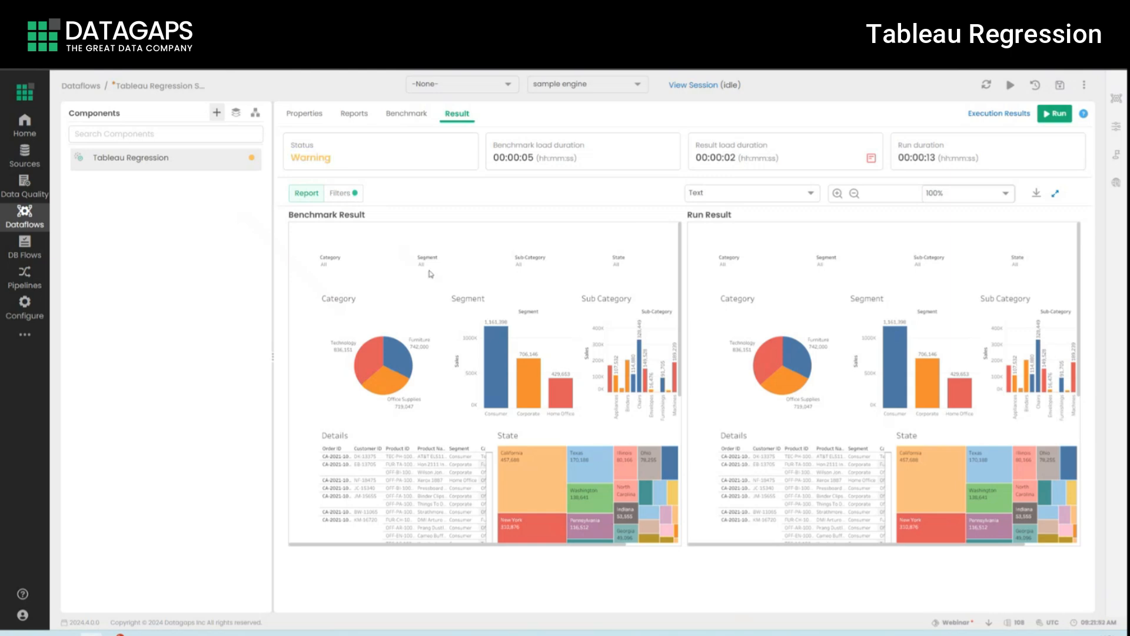
mouse_move(294, 170)
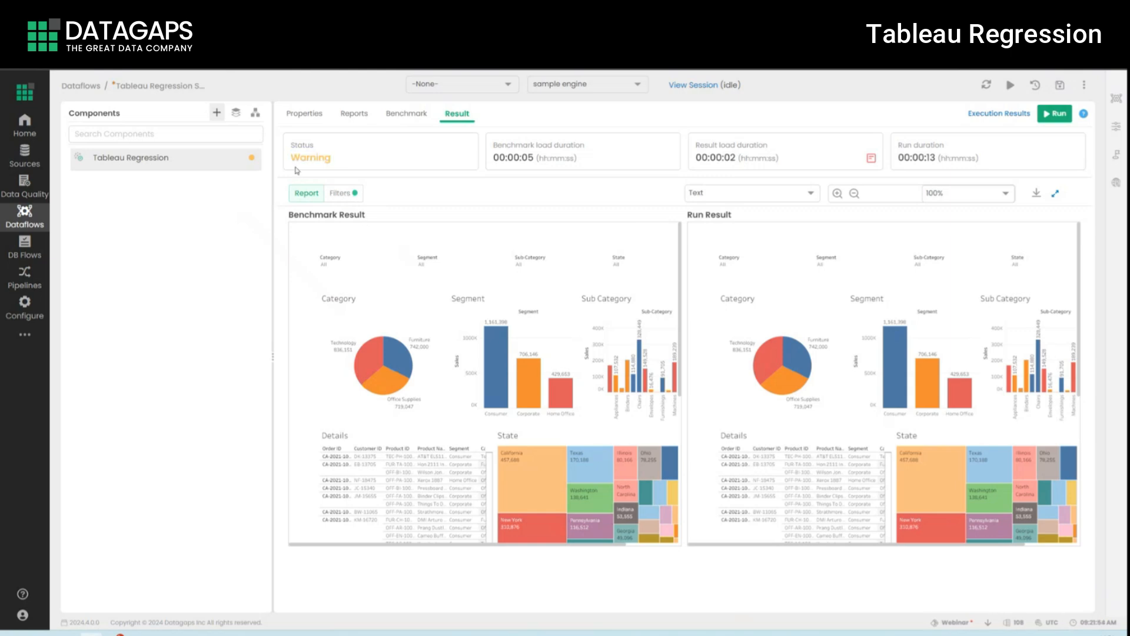
double_click(310, 157)
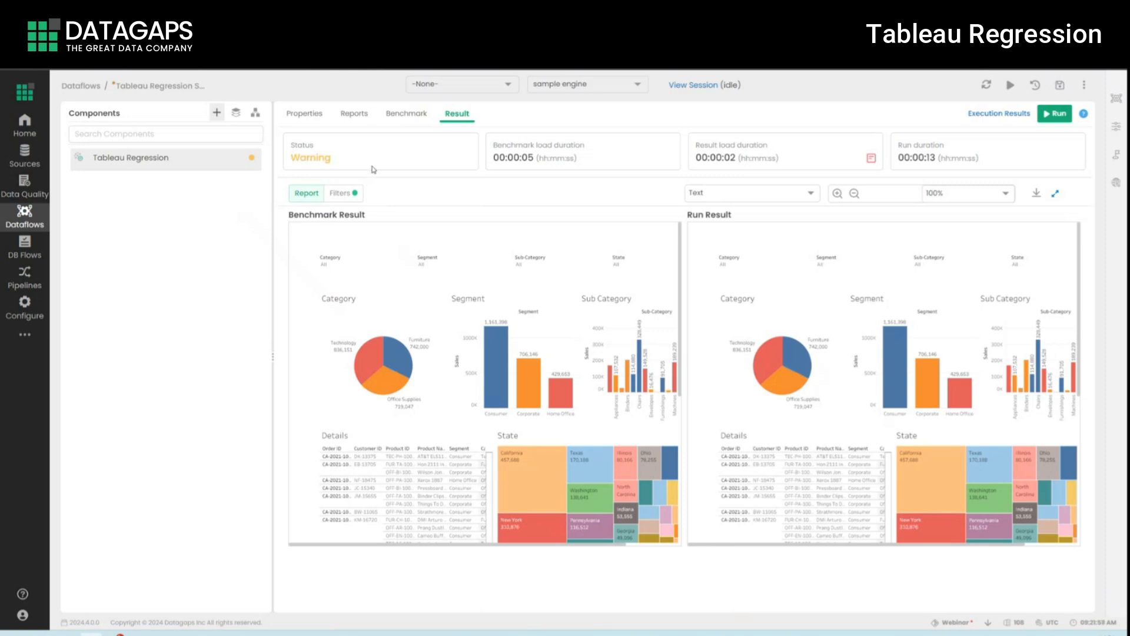
mouse_move(396, 192)
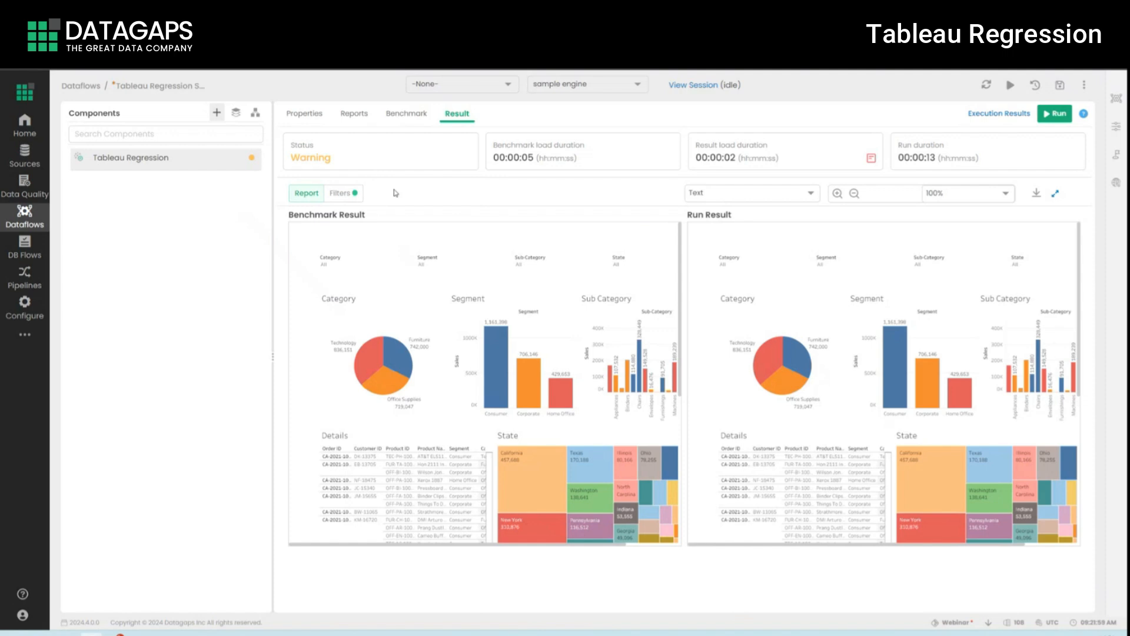
mouse_move(410, 223)
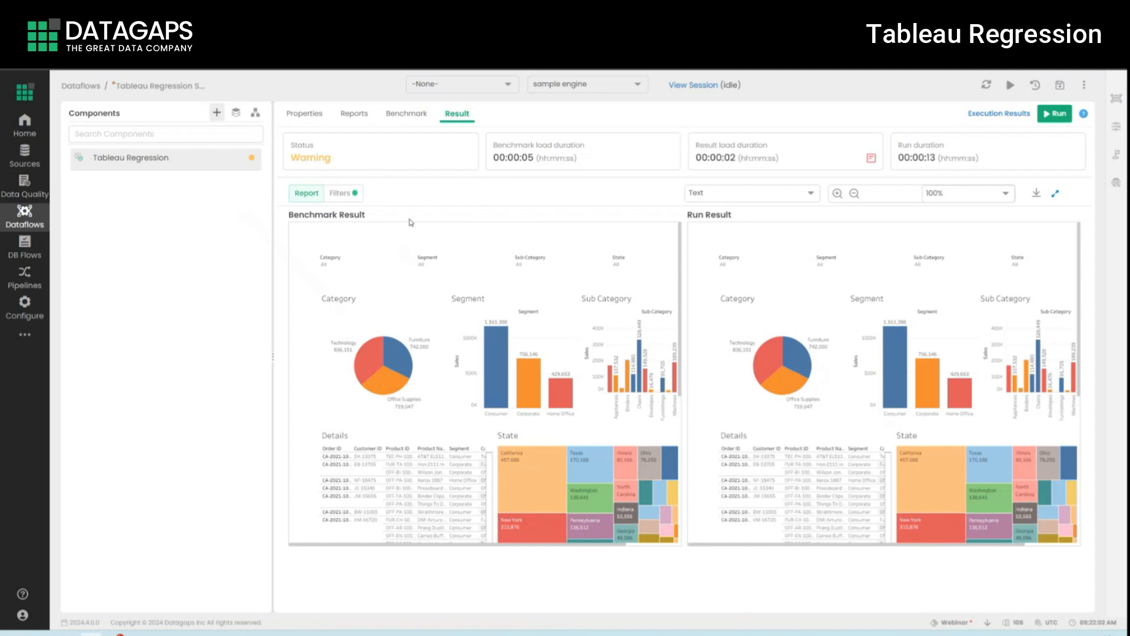
mouse_move(365, 133)
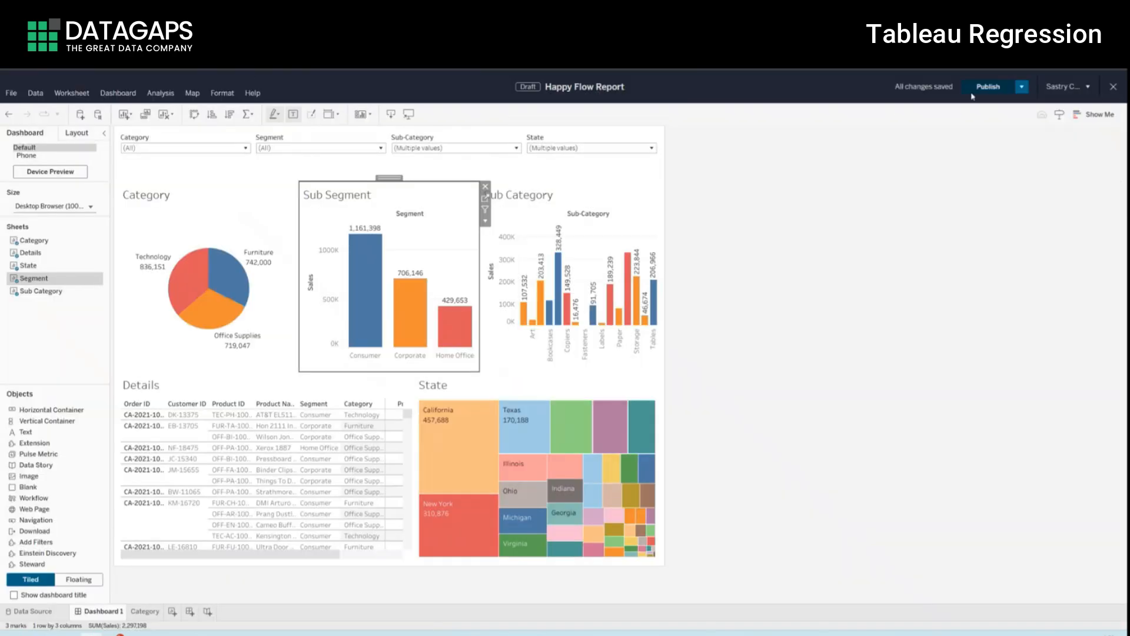
Step: Publish the edited Happy Flow Report and view the published dashboard
click(987, 86)
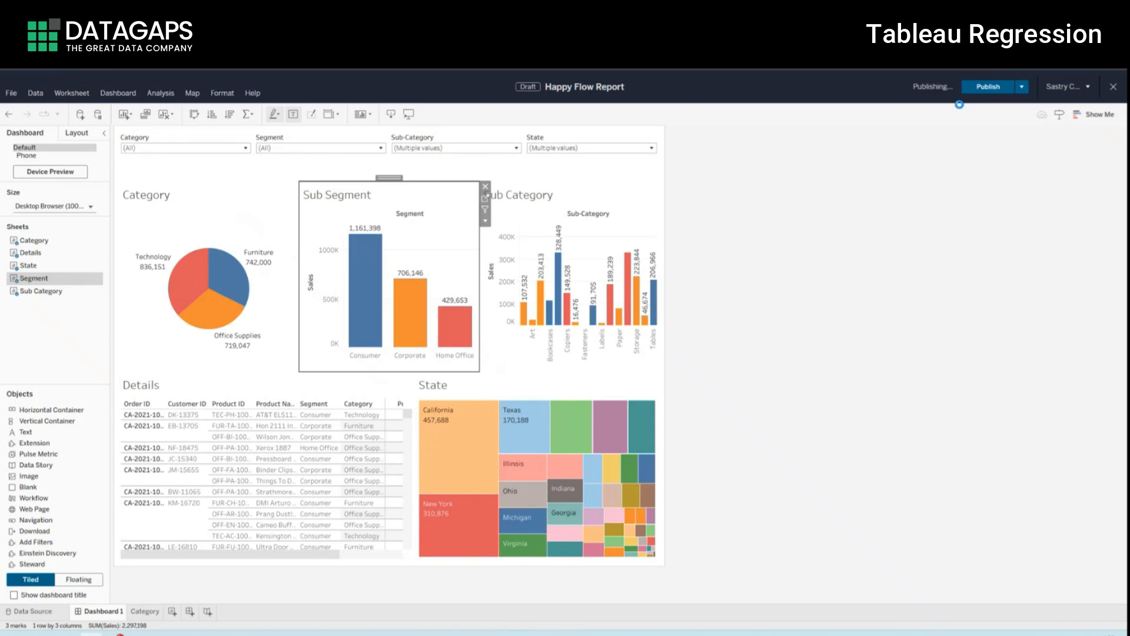
click(987, 86)
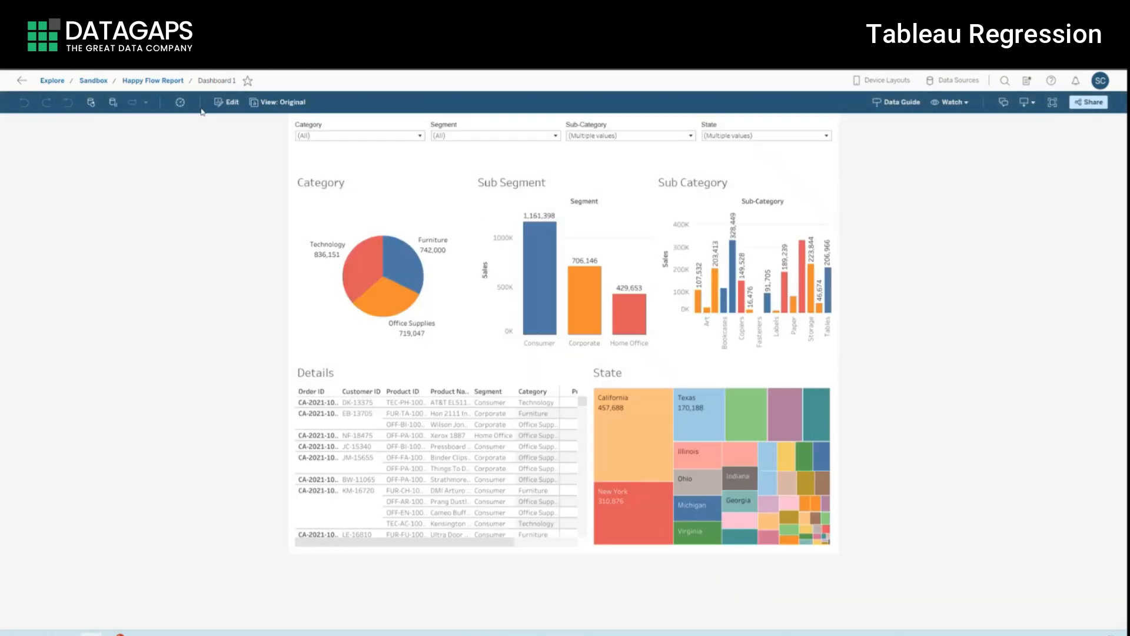
click(25, 217)
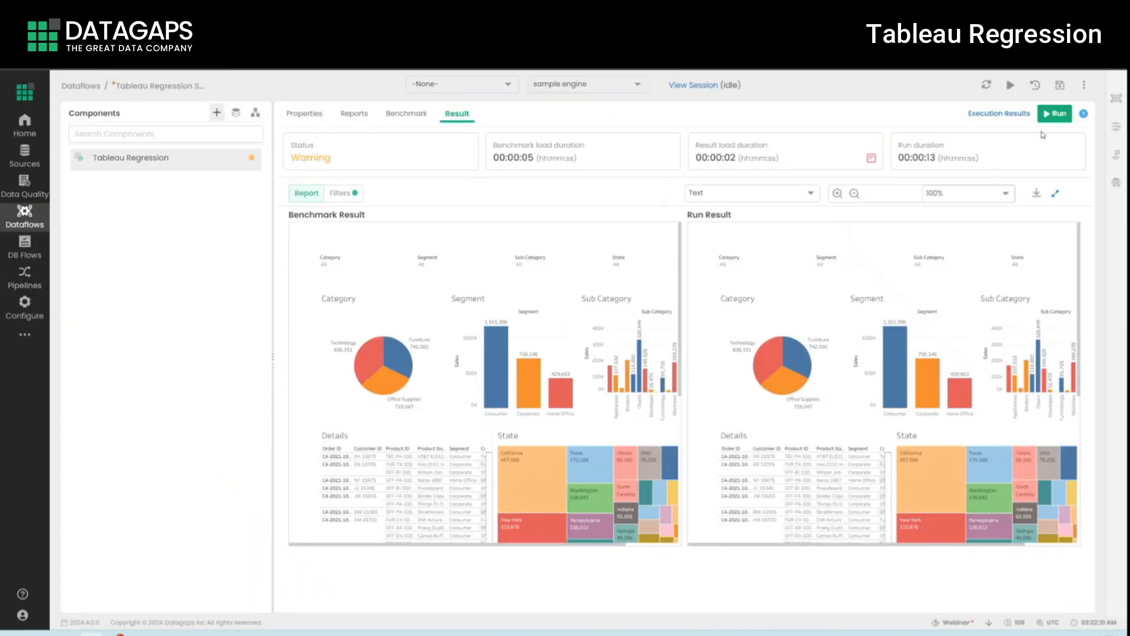
Step: Rerun the Tableau Regression and wait for its Failed status
click(1054, 113)
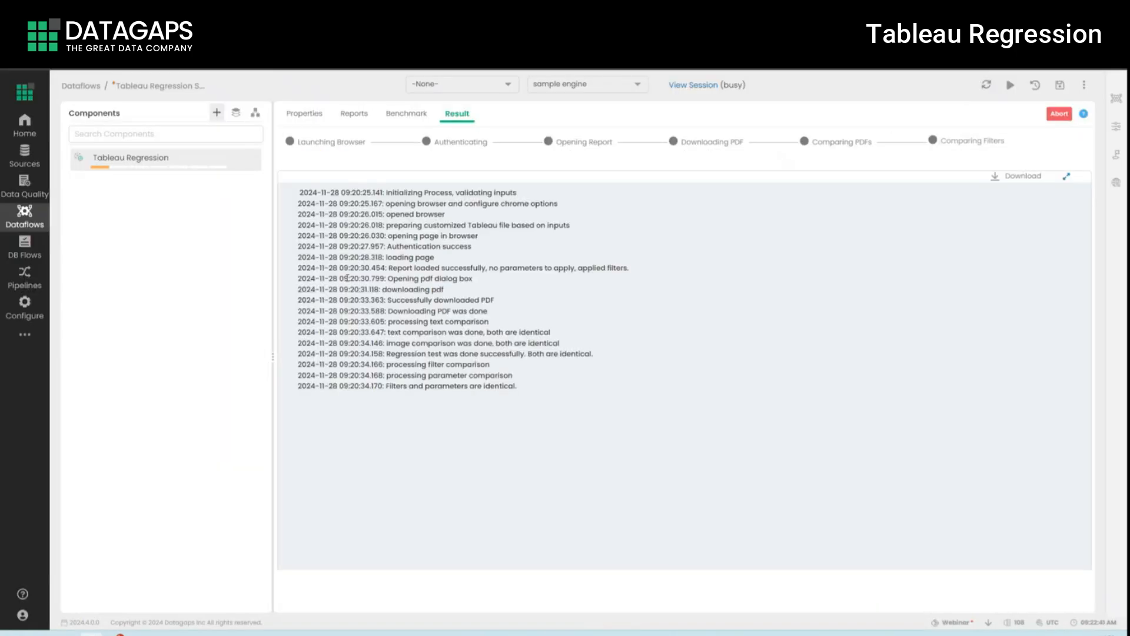
click(1010, 85)
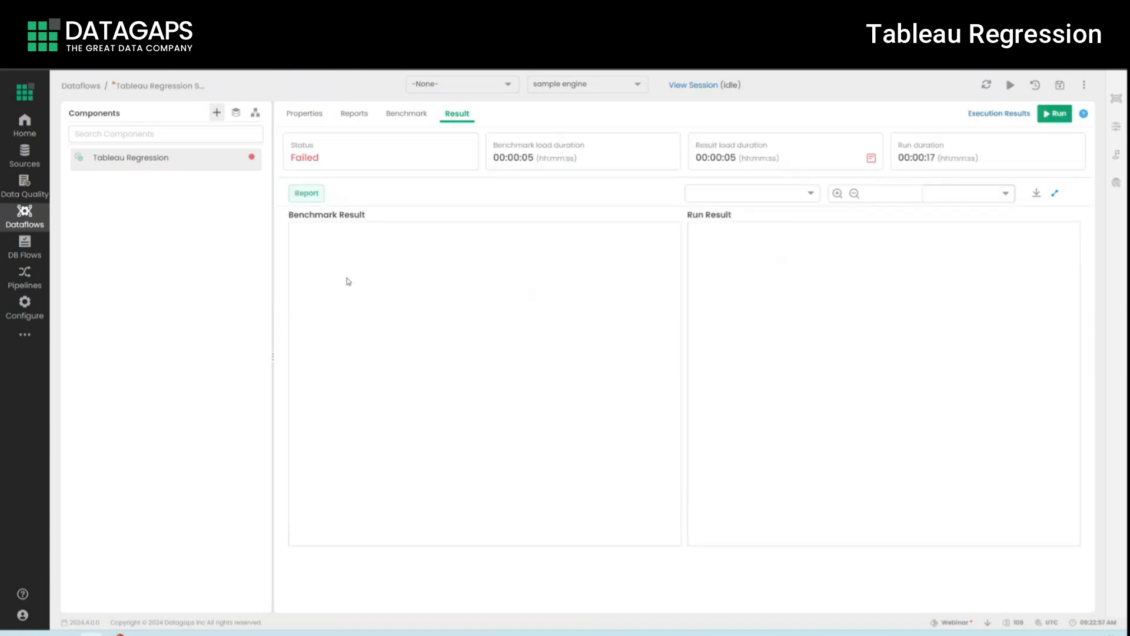
Step: Load the failed run's report comparison and zoom the benchmark and run images to 140%
click(306, 192)
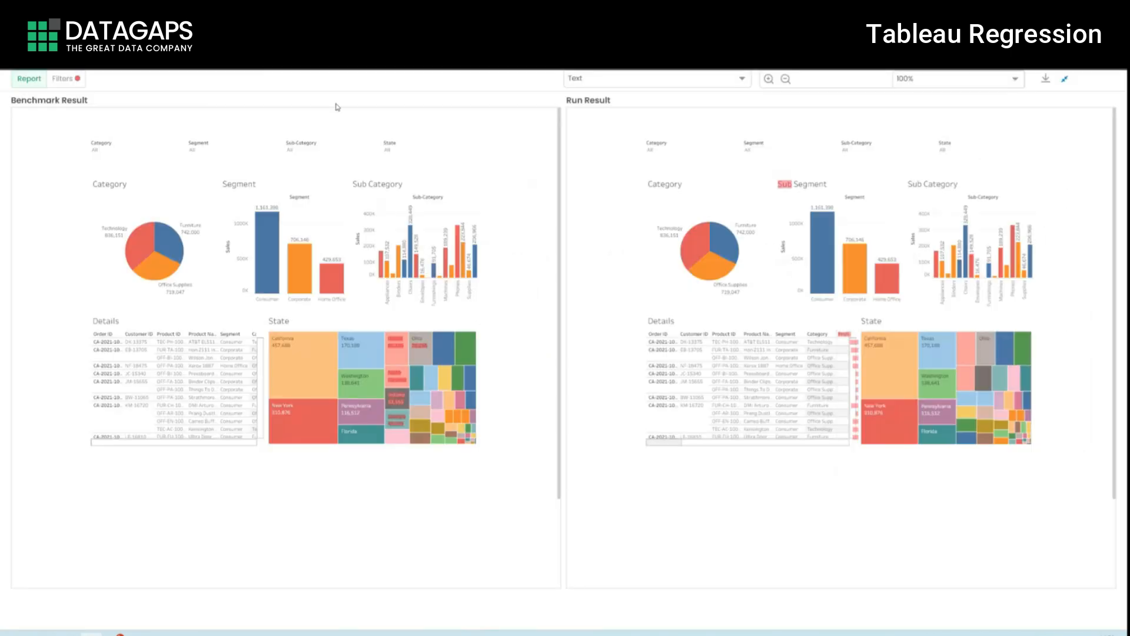
click(770, 79)
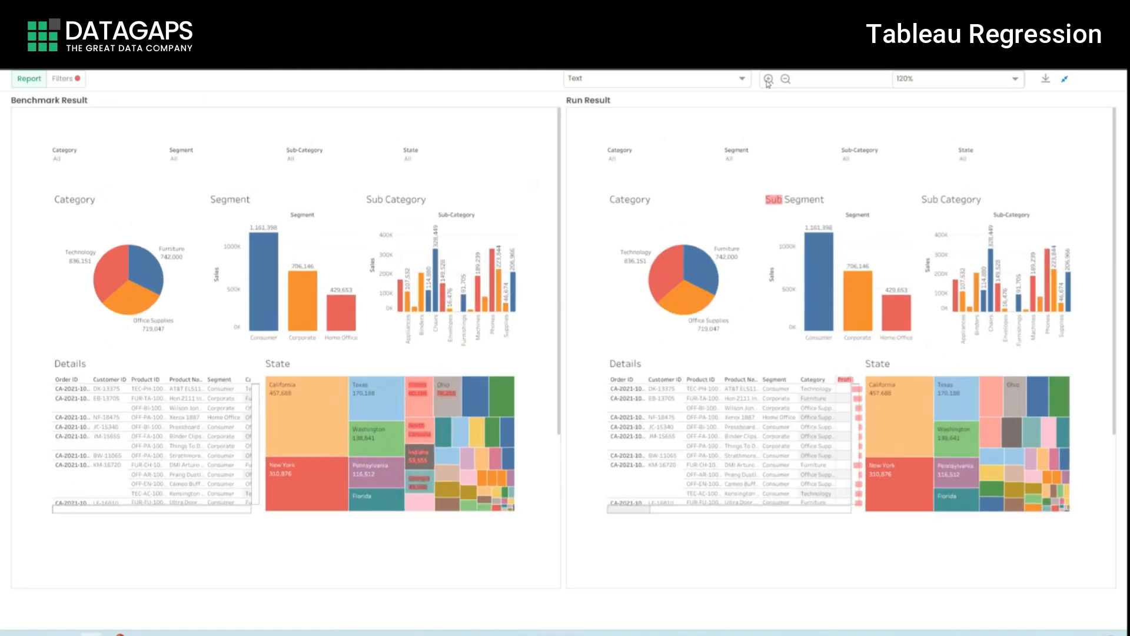
click(770, 79)
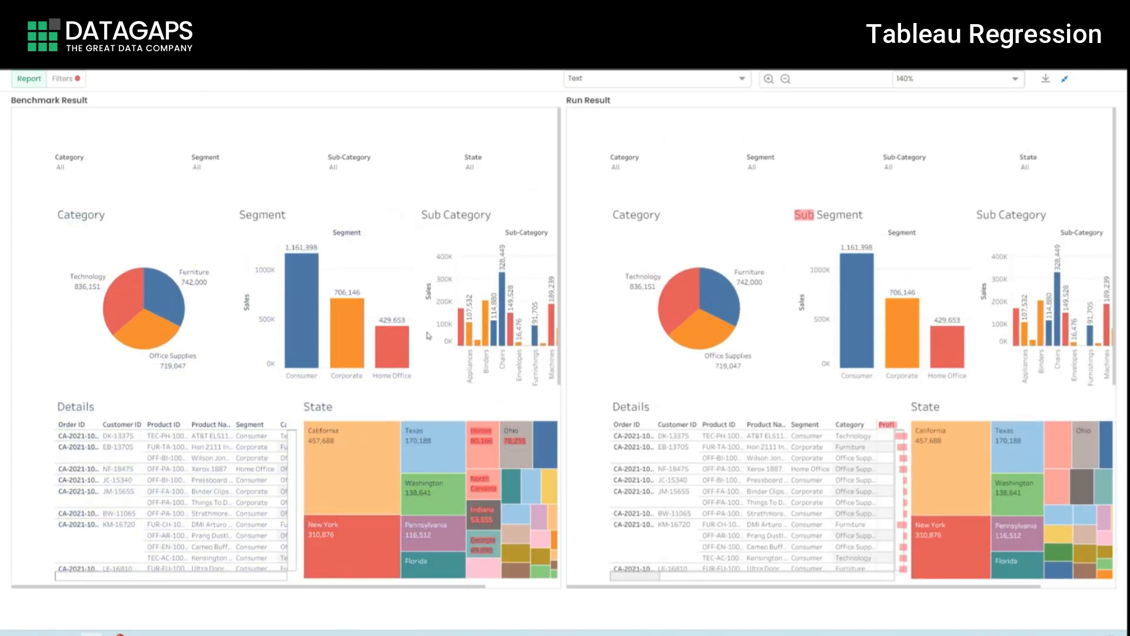
scroll(down, 3)
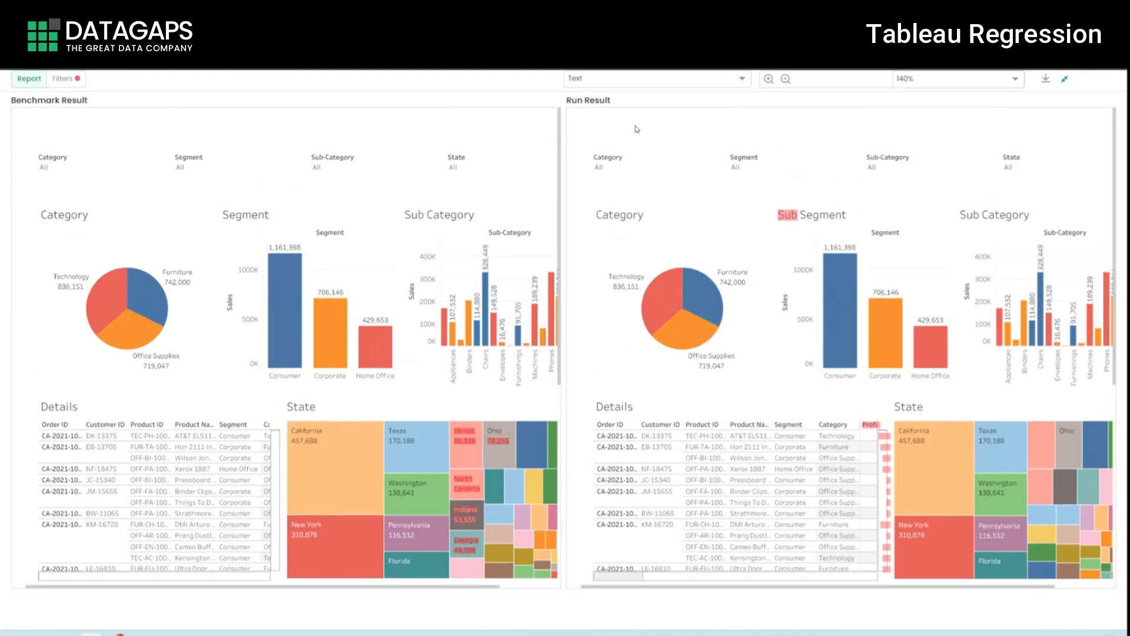
click(728, 79)
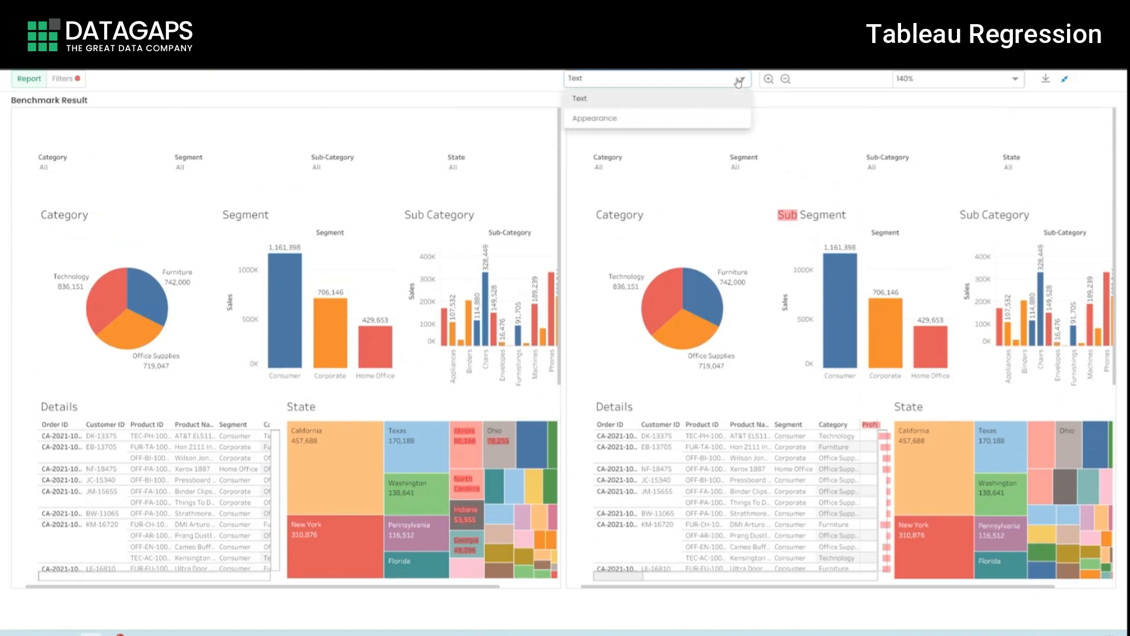
Step: Review the Appearance comparison, then switch to the Filters comparison showing 2 of 5 failed
click(593, 118)
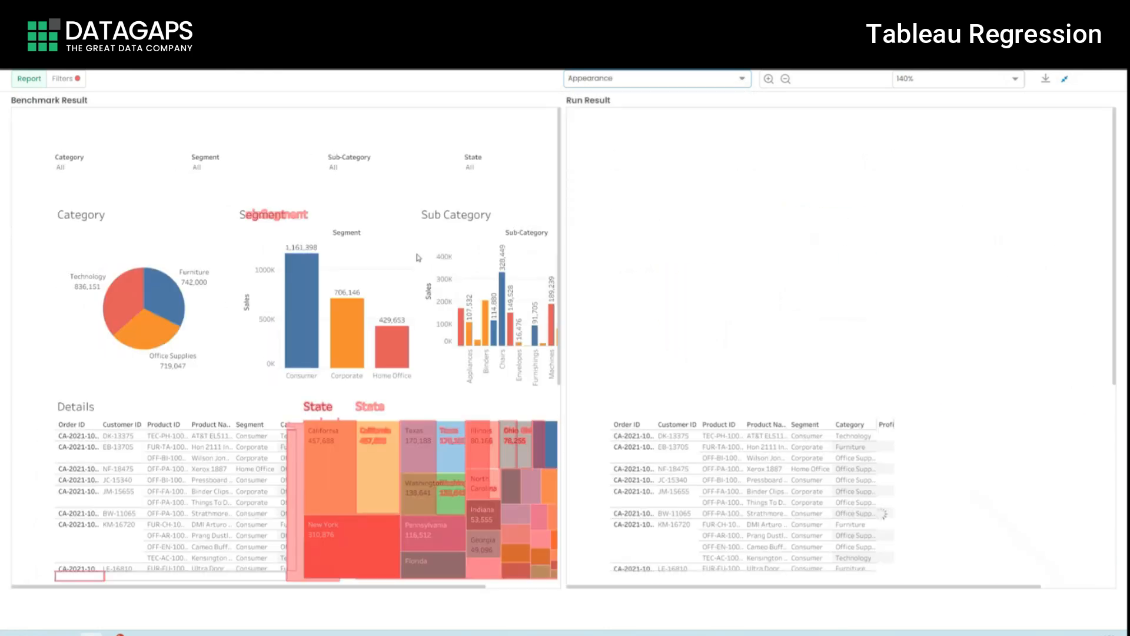
scroll(down, 3)
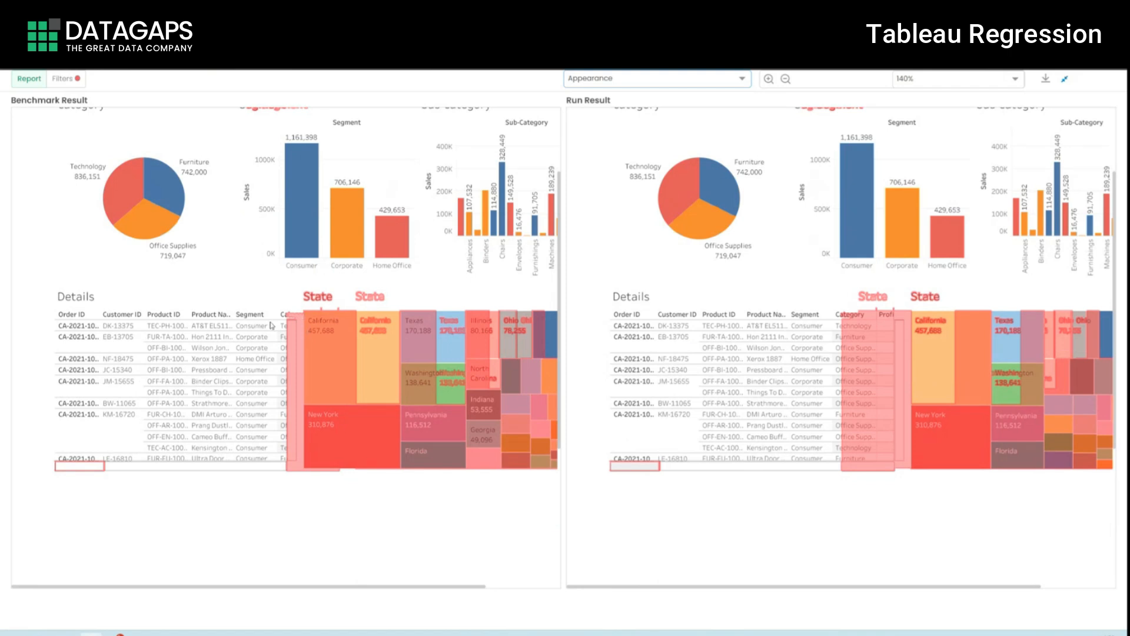
mouse_move(795, 379)
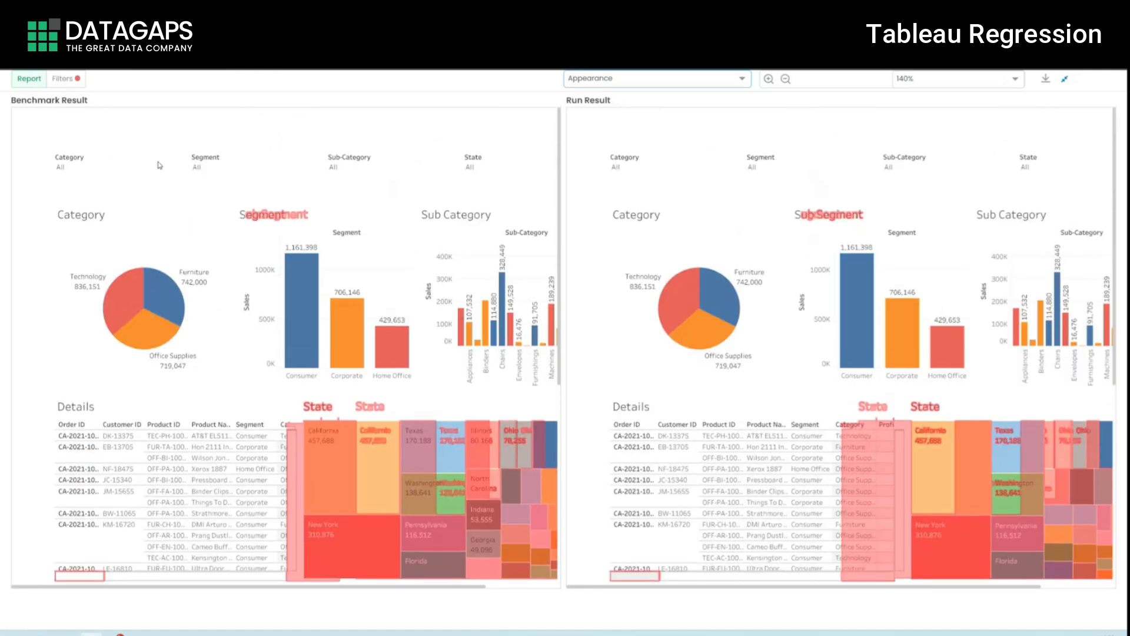
click(62, 79)
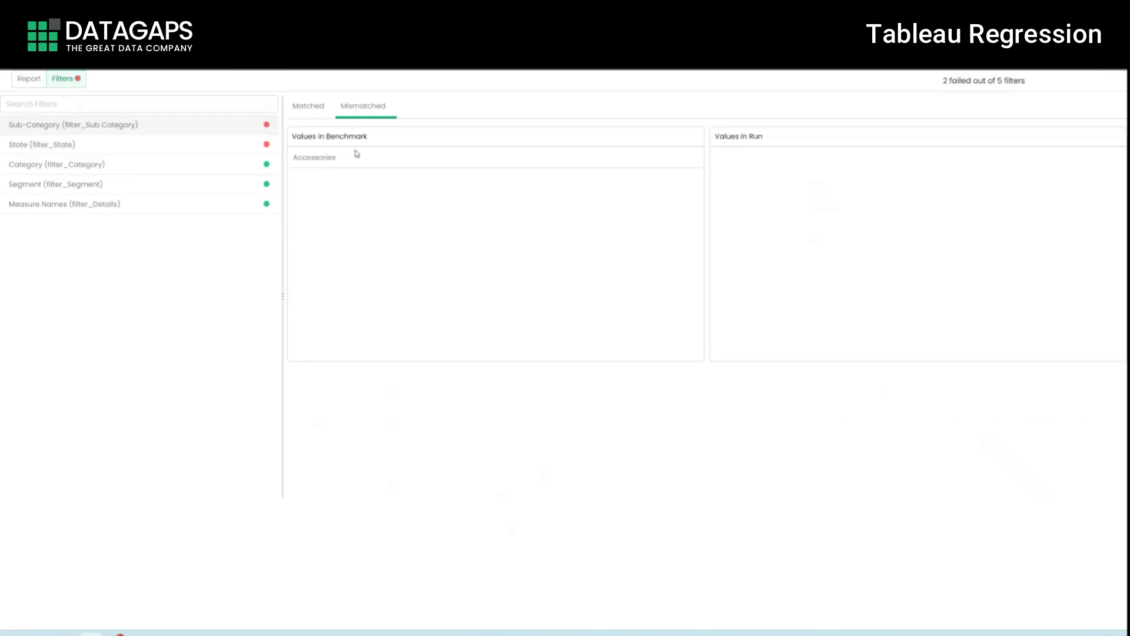
Step: Inspect the State filter's mismatched value Alabama, then return to the Report comparison
click(64, 143)
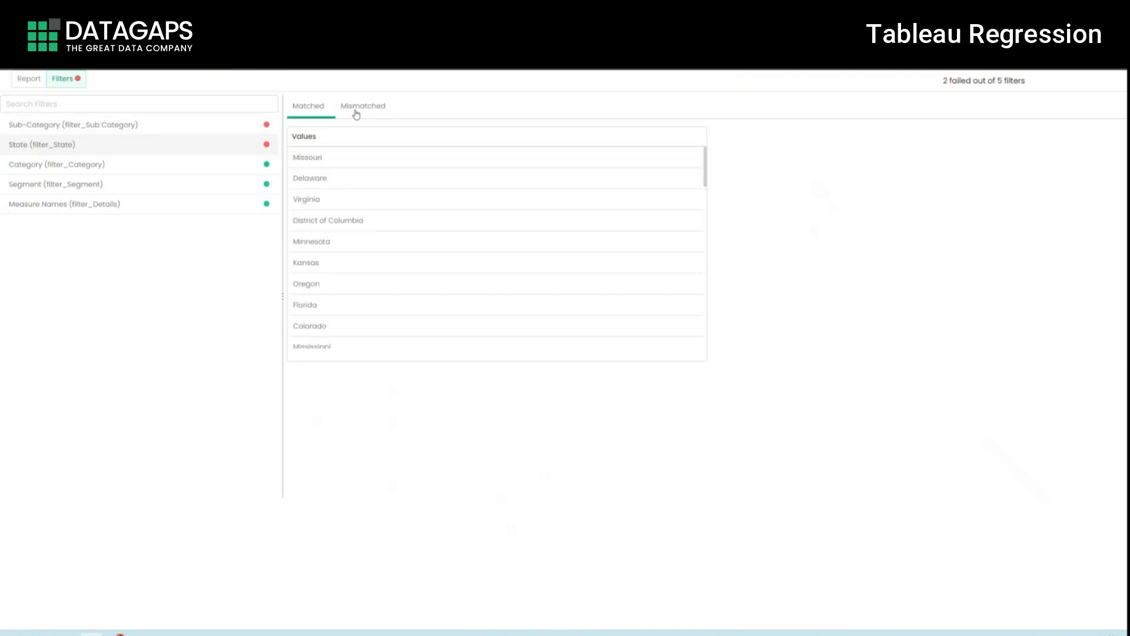
click(363, 106)
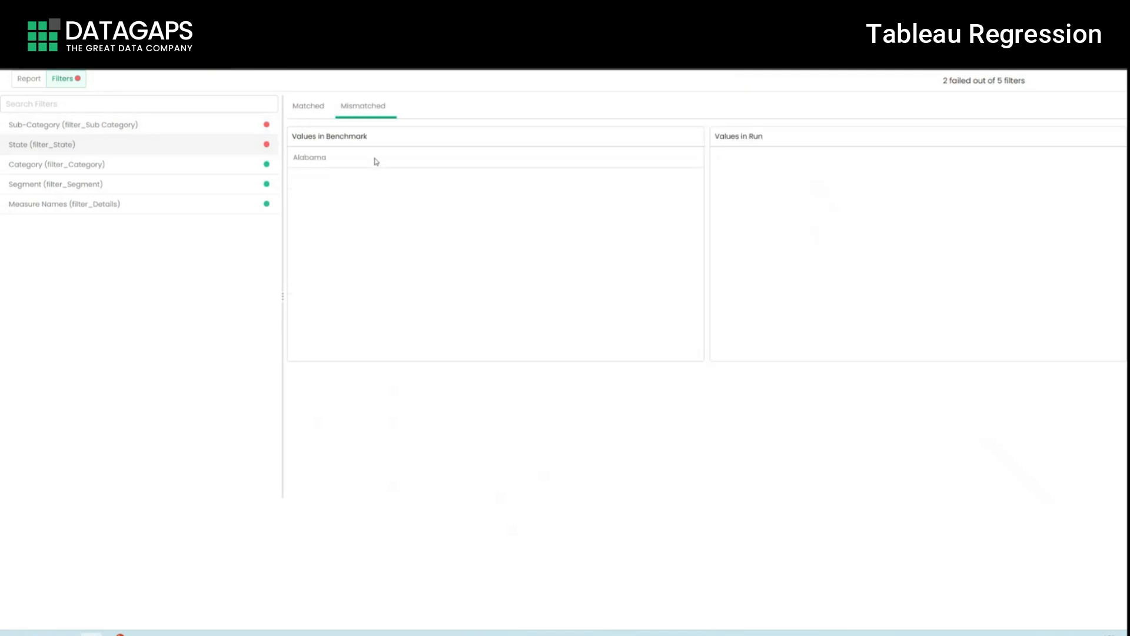
click(28, 79)
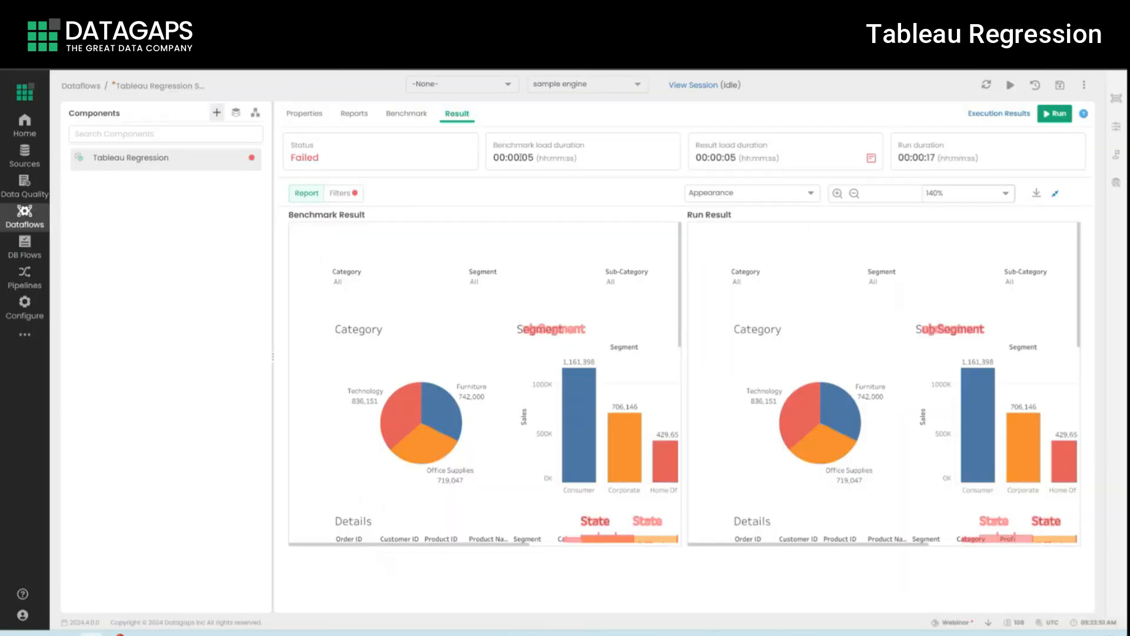
double_click(728, 158)
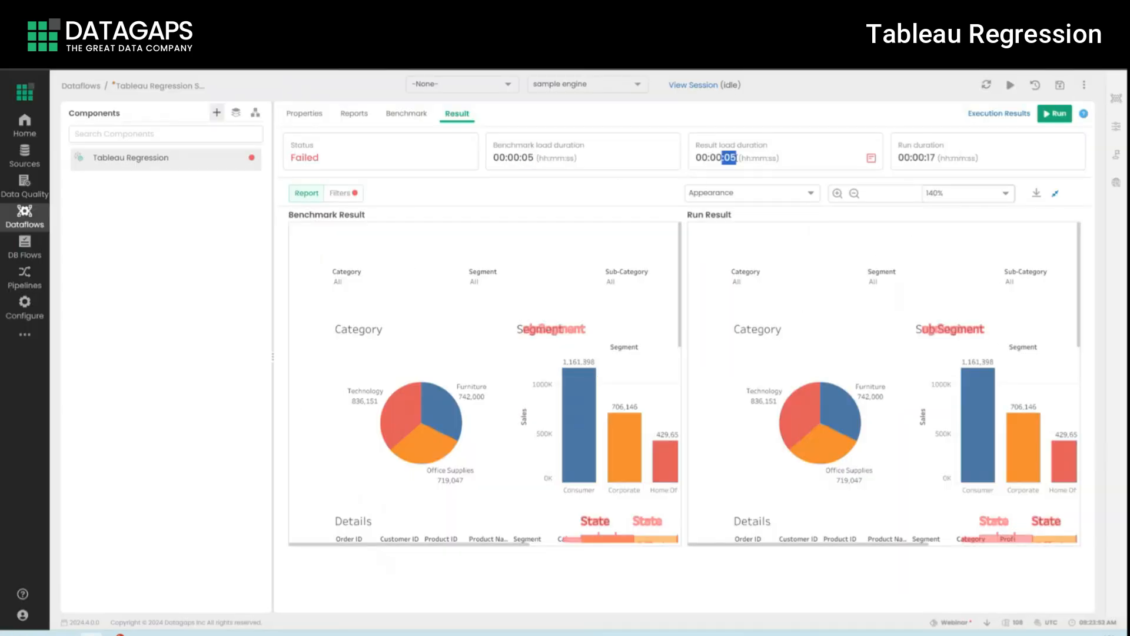